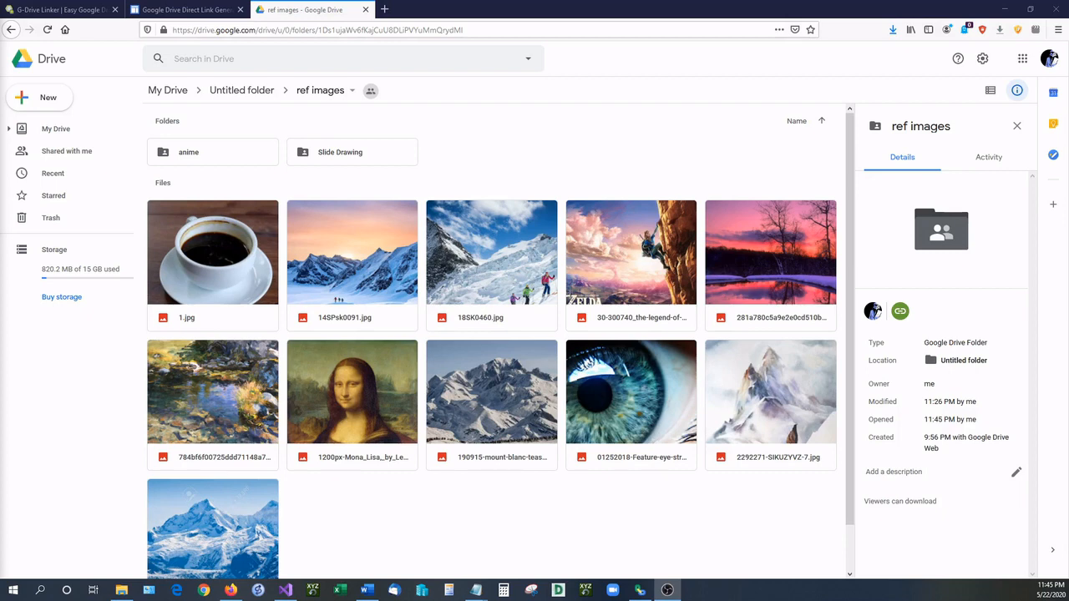
mouse_move(326, 354)
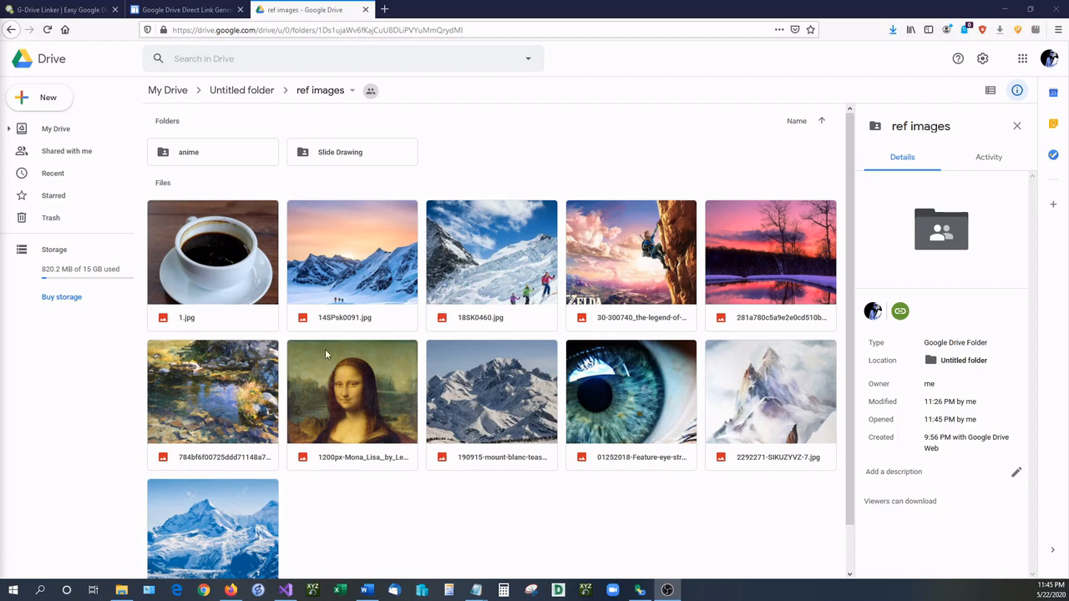
mouse_move(327, 316)
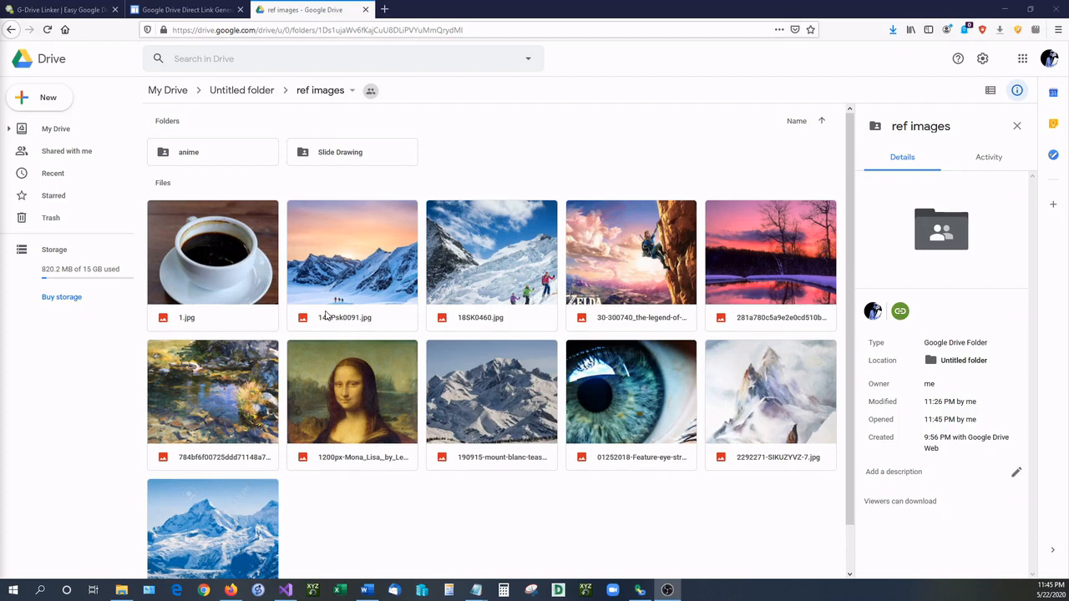
mouse_move(383, 298)
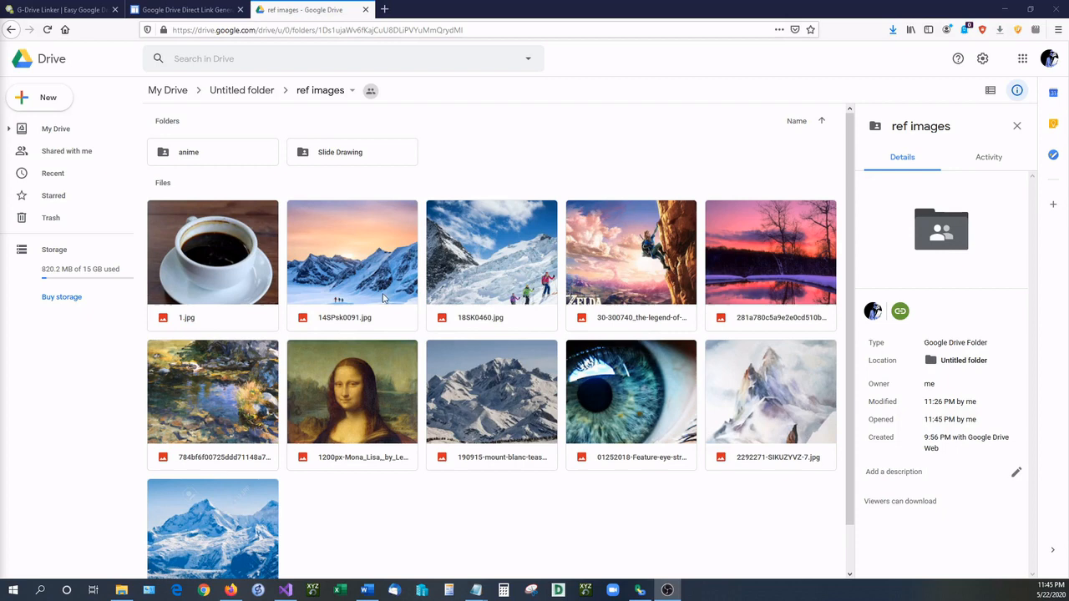
Preview 14SPsk0091.jpg full-size, start its download, then close the Firefox opening prompt.
right_click(351, 253)
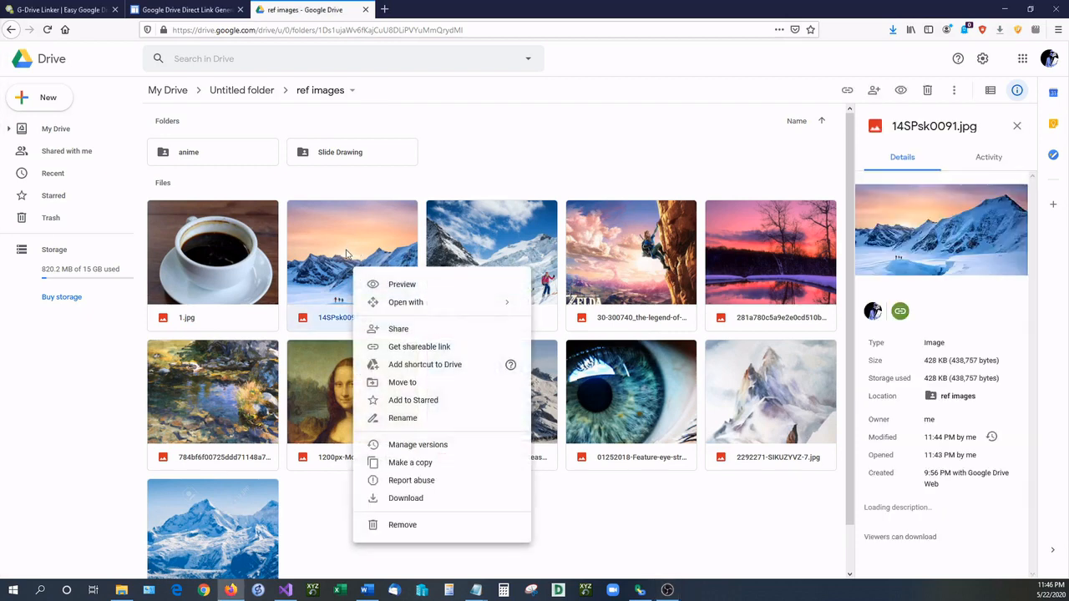
left_click(418, 347)
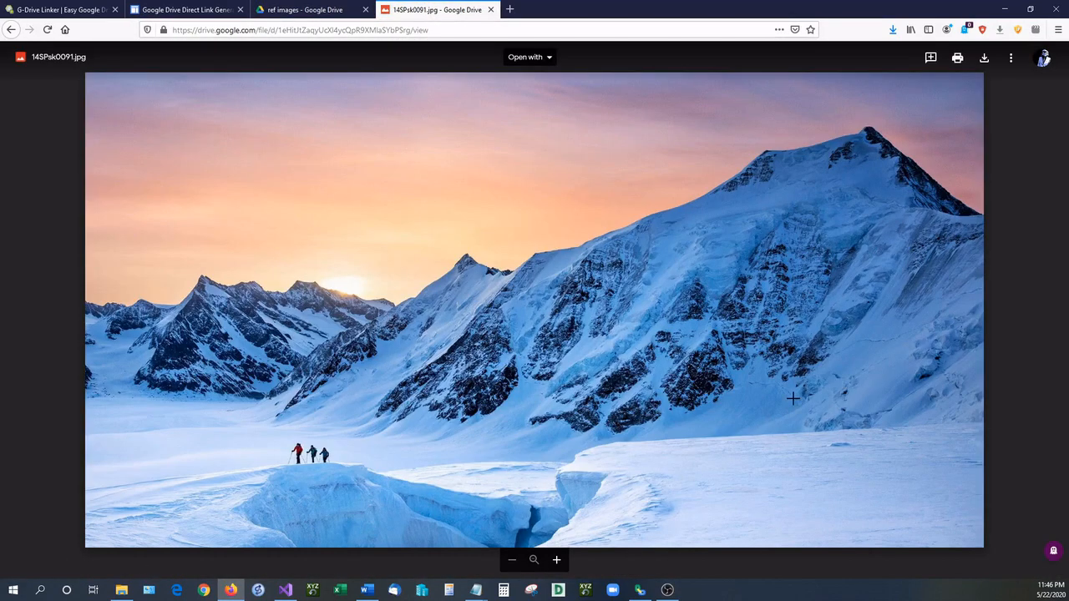
mouse_move(434, 420)
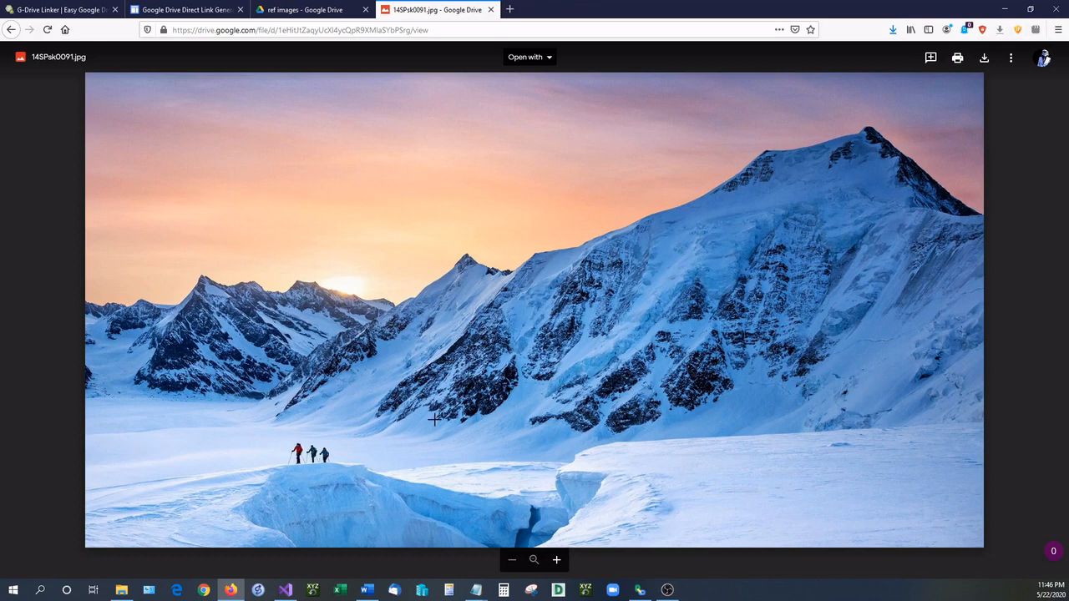
mouse_move(811, 245)
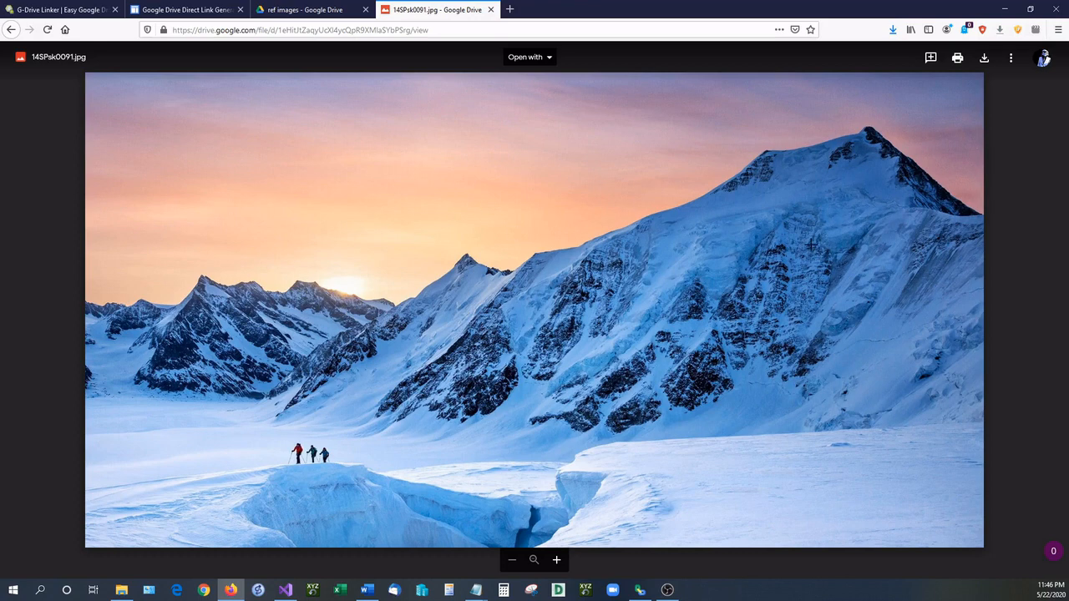
mouse_move(997, 108)
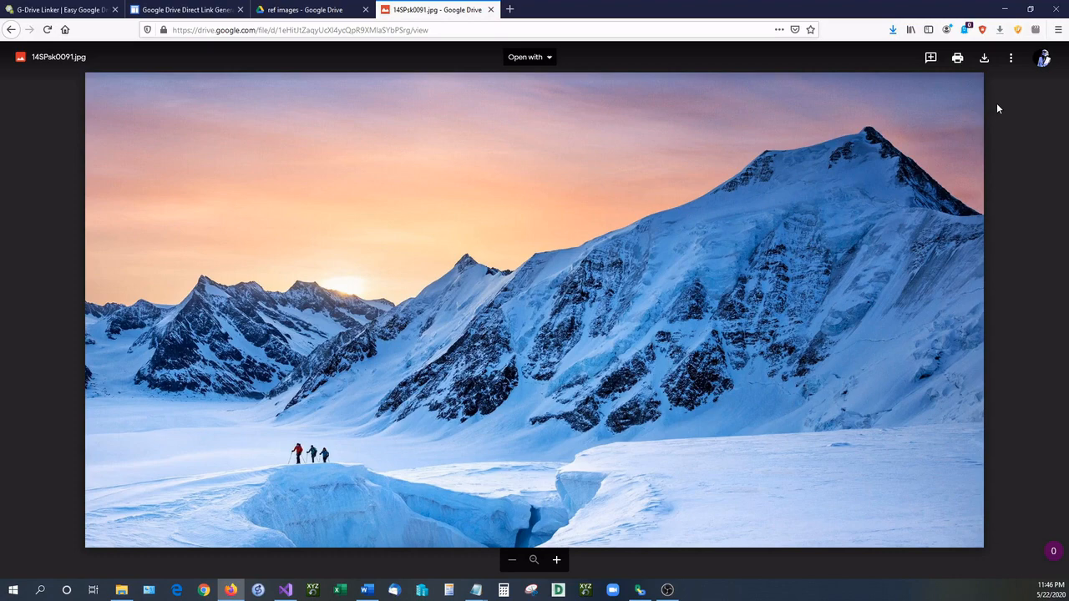
mouse_move(984, 58)
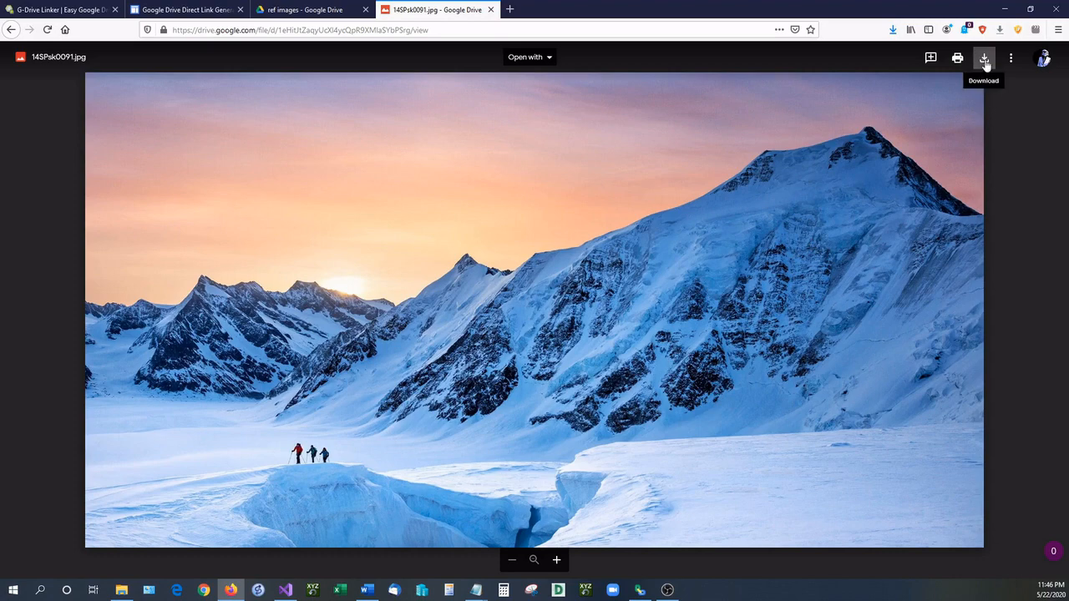
left_click(984, 57)
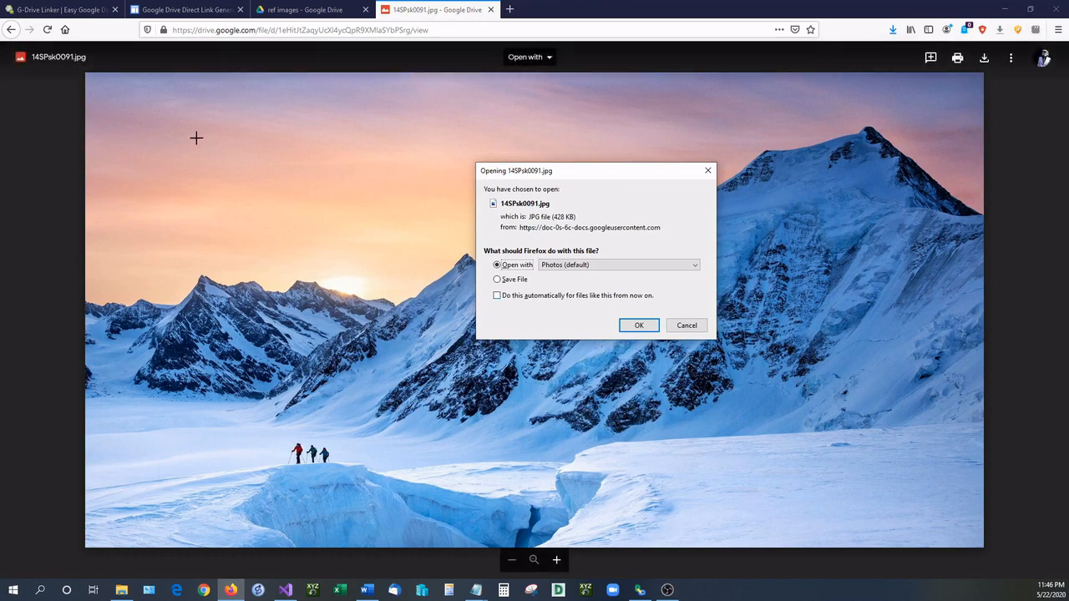
mouse_move(536, 181)
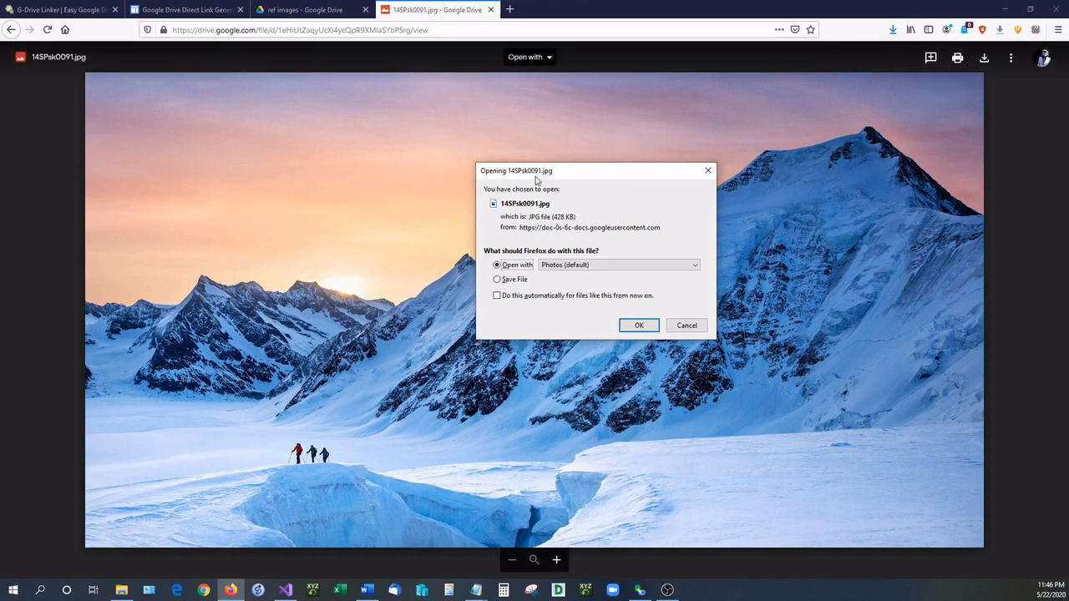
mouse_move(699, 175)
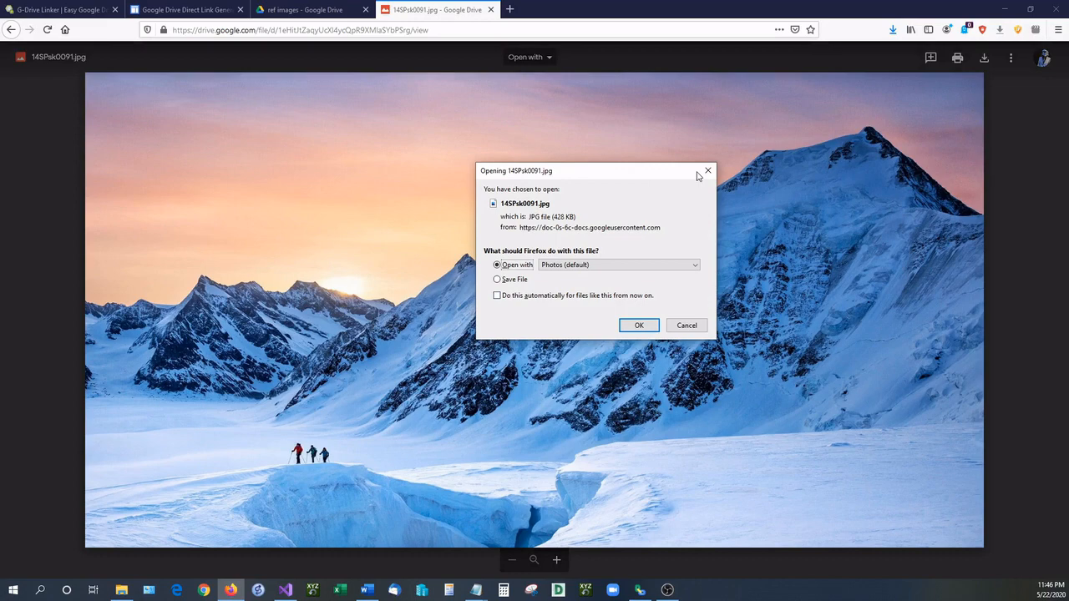
left_click(686, 325)
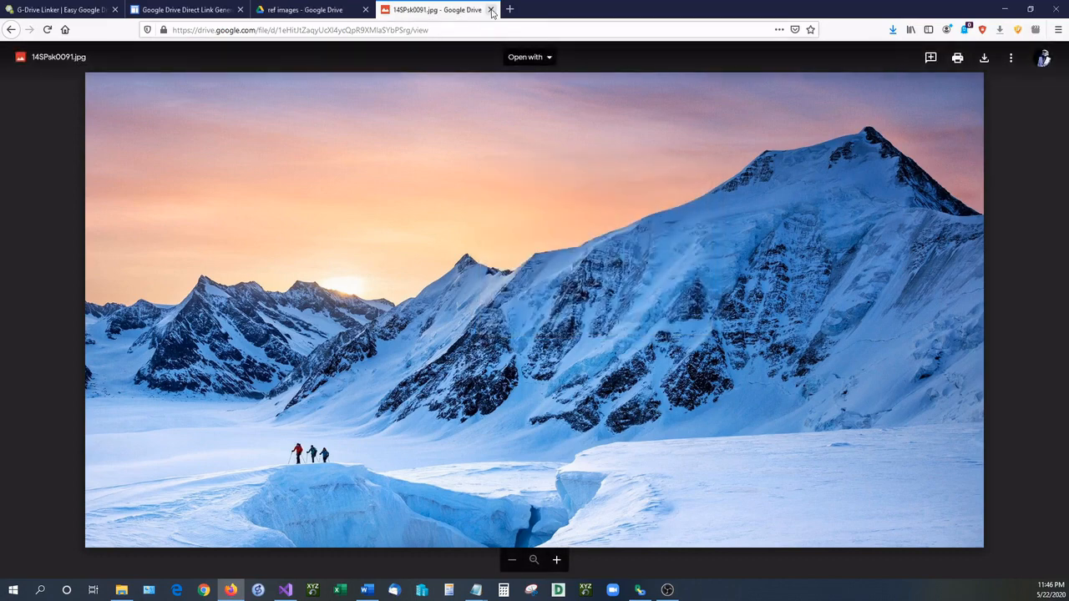
Close the preview and get a shareable link for 14SPsk0091.jpg.
left_click(492, 9)
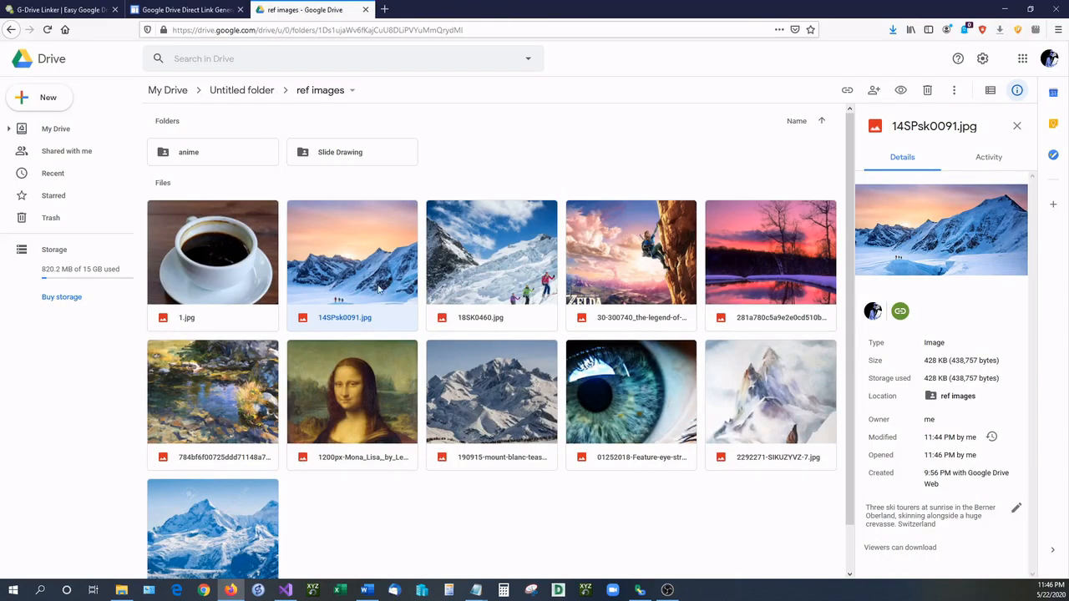
mouse_move(319, 253)
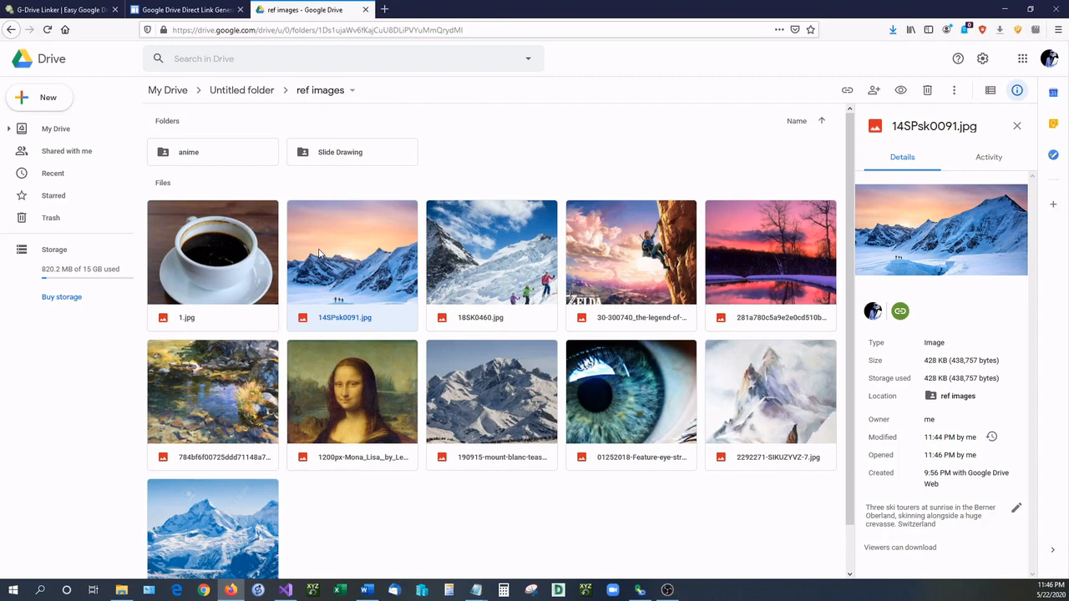
mouse_move(339, 253)
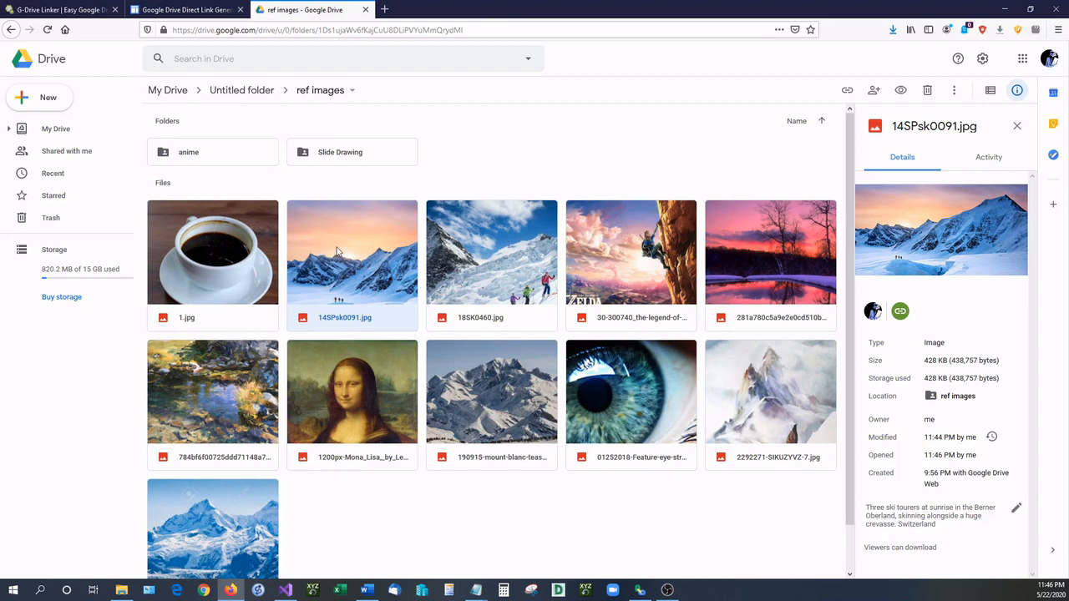
right_click(351, 252)
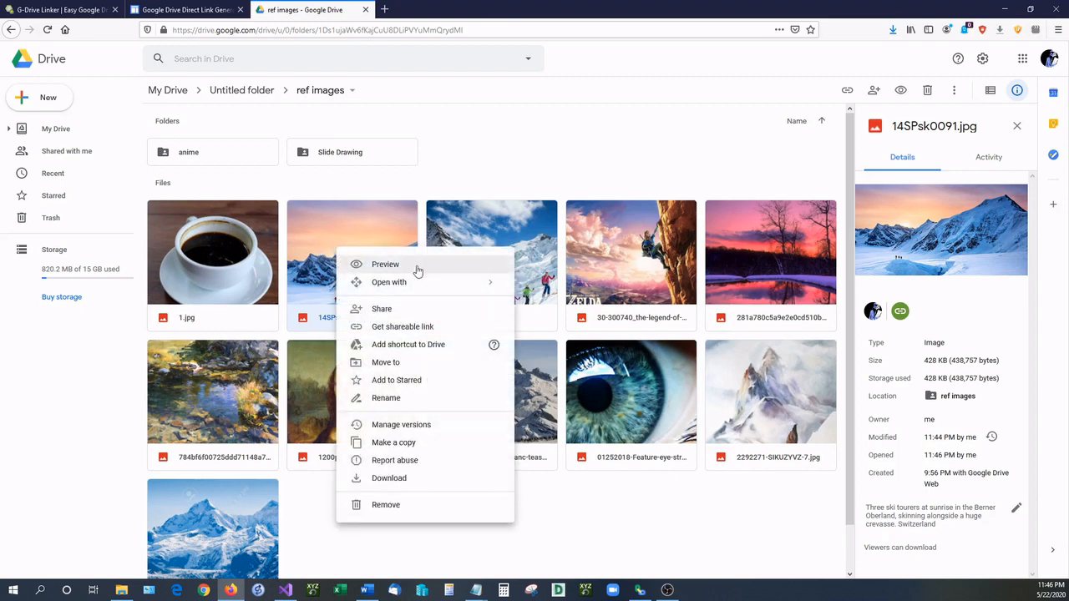
mouse_move(403, 327)
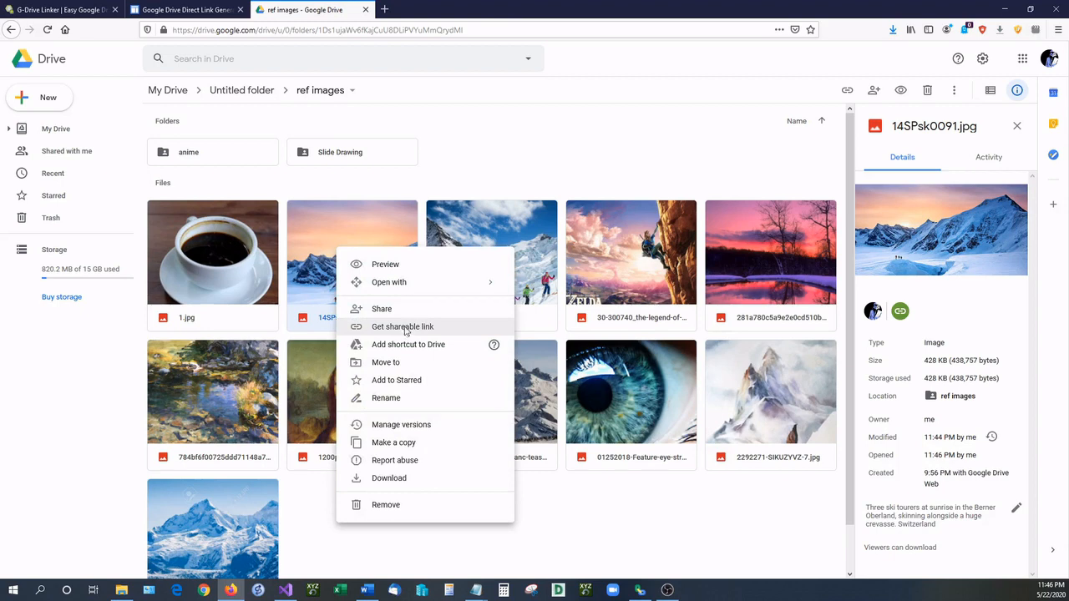
left_click(403, 326)
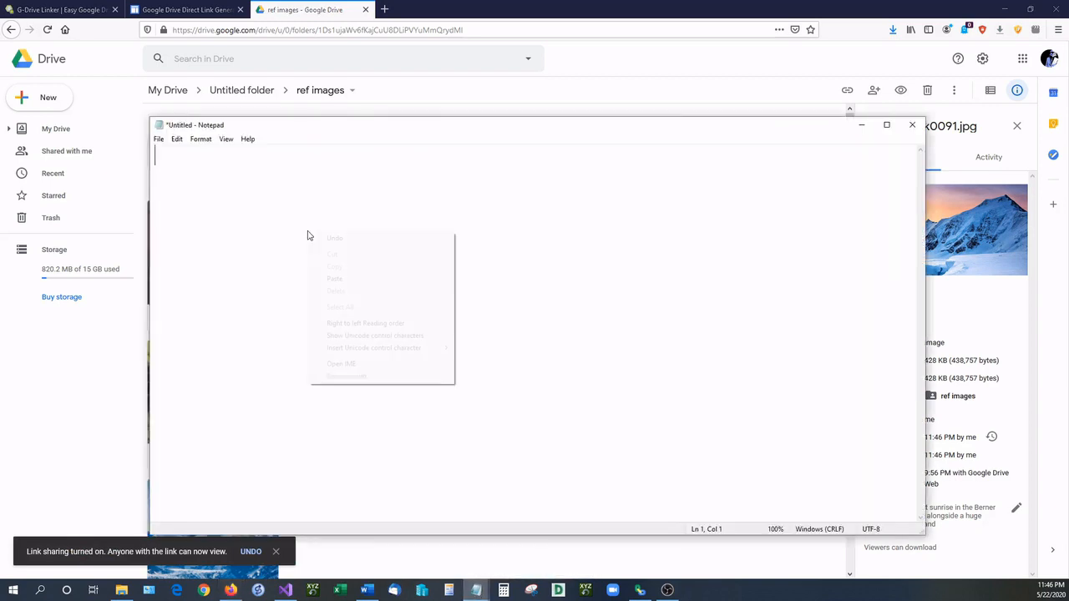
Paste the share link into Notepad and replace 'open' with 'uc'.
left_click(334, 278)
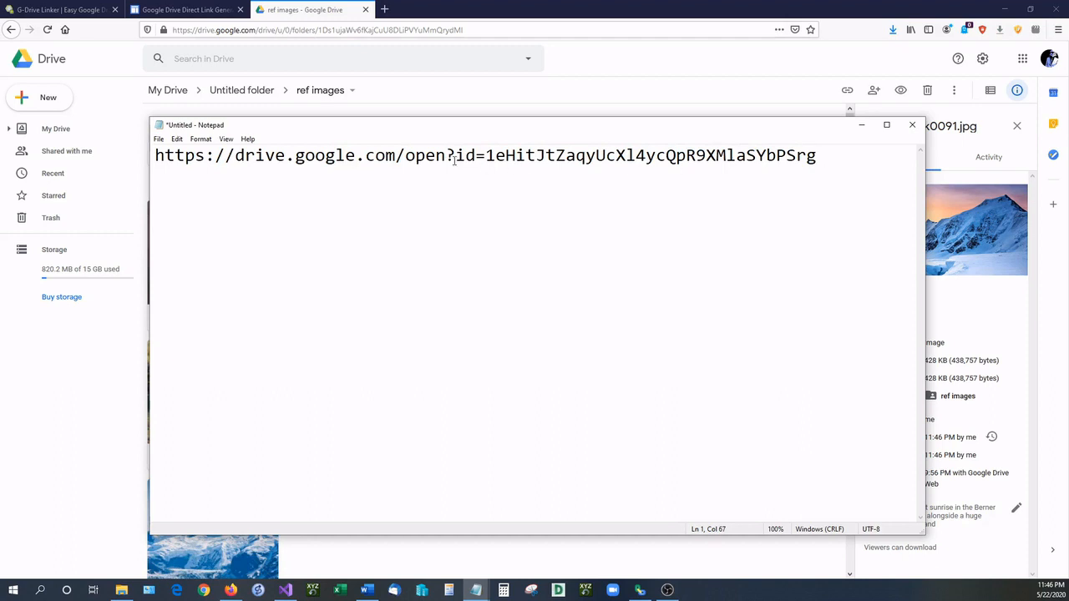
left_click(815, 155)
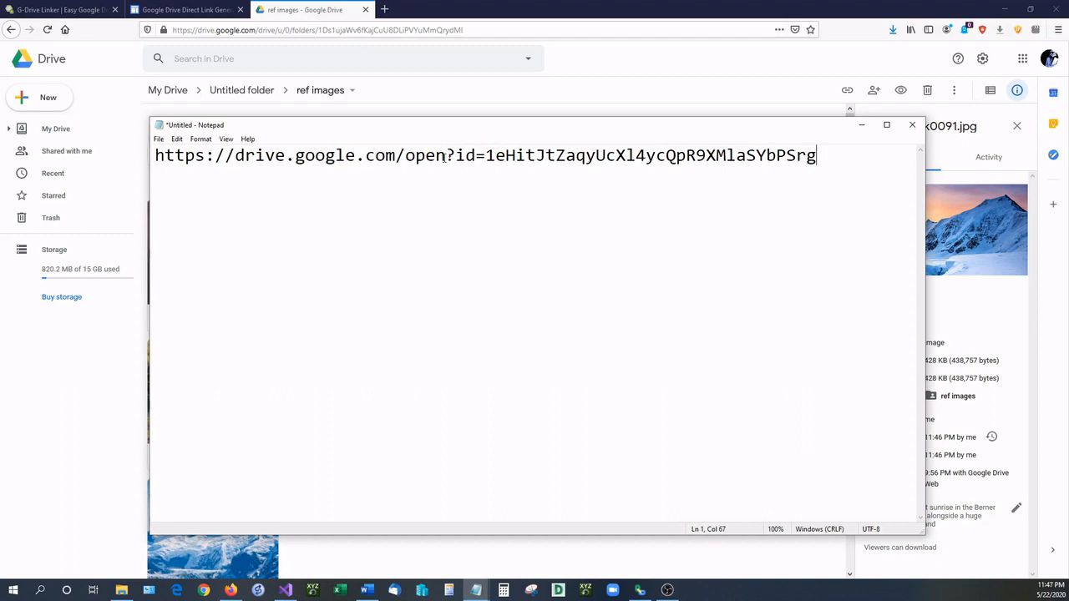
double_click(425, 155)
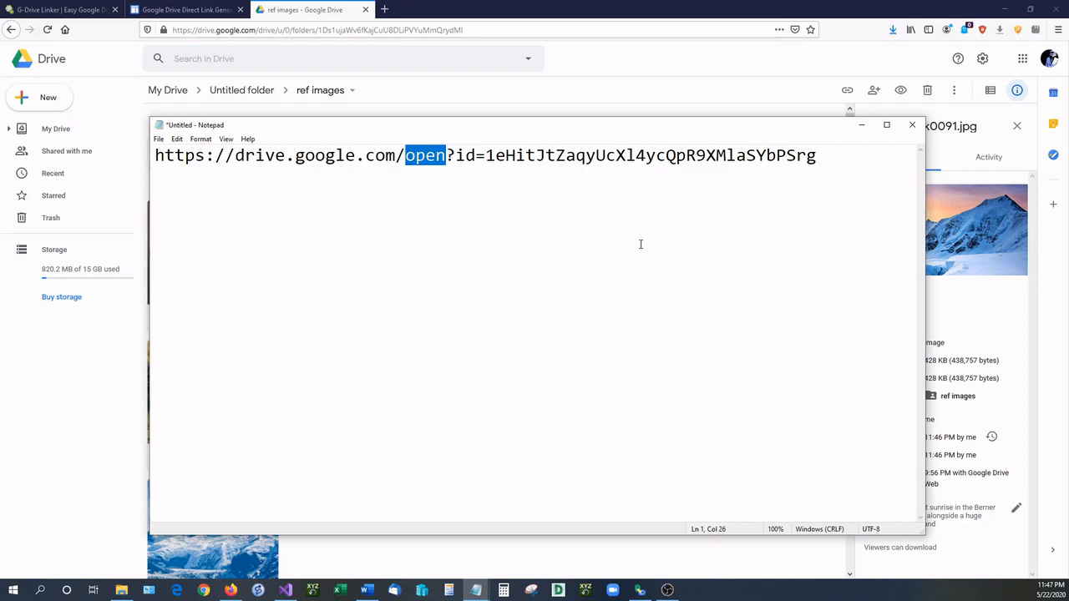
type("uc")
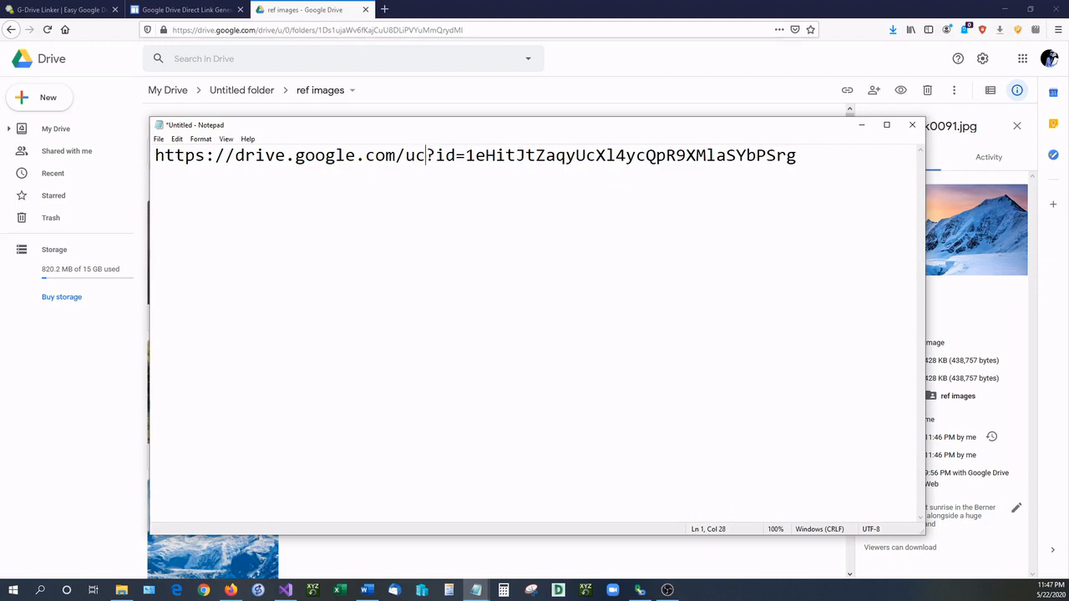
Append '&export=download' to the link and select the whole URL.
left_click(822, 156)
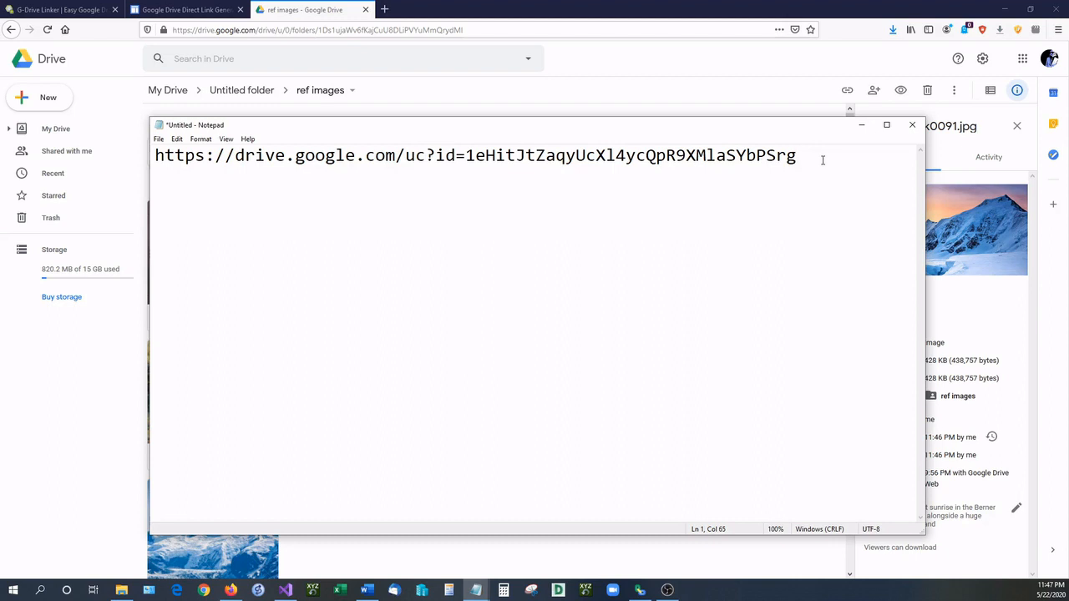
type("&exp")
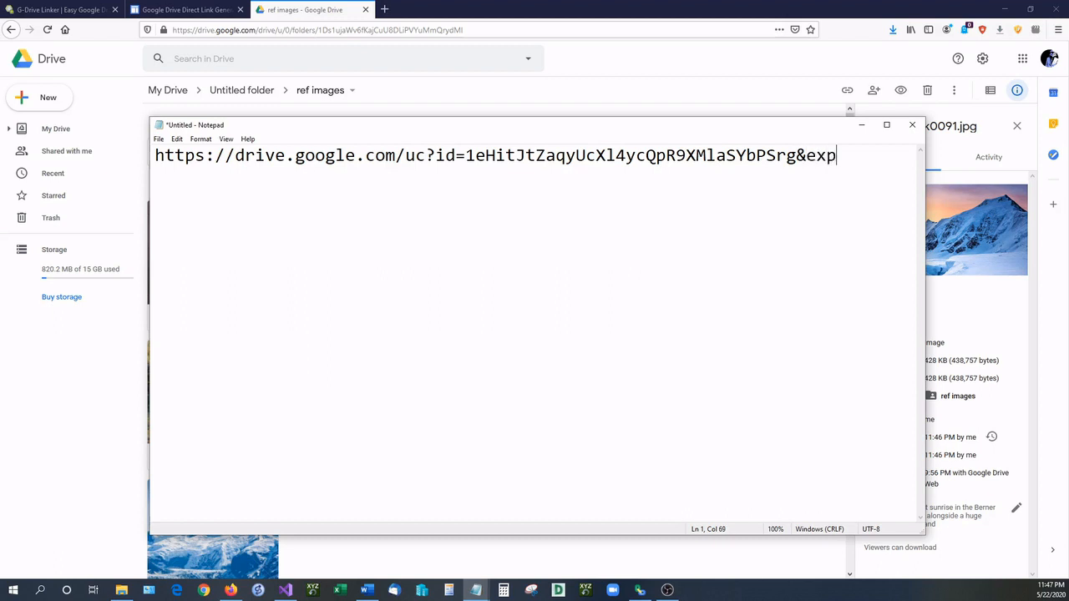
type("ort=download")
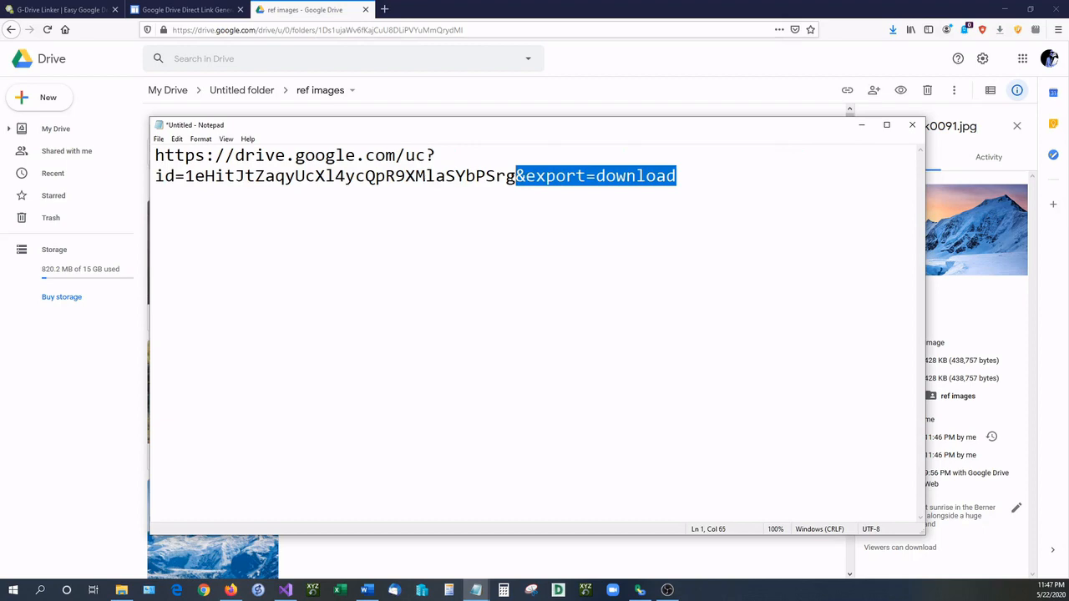
key("ctrl+a")
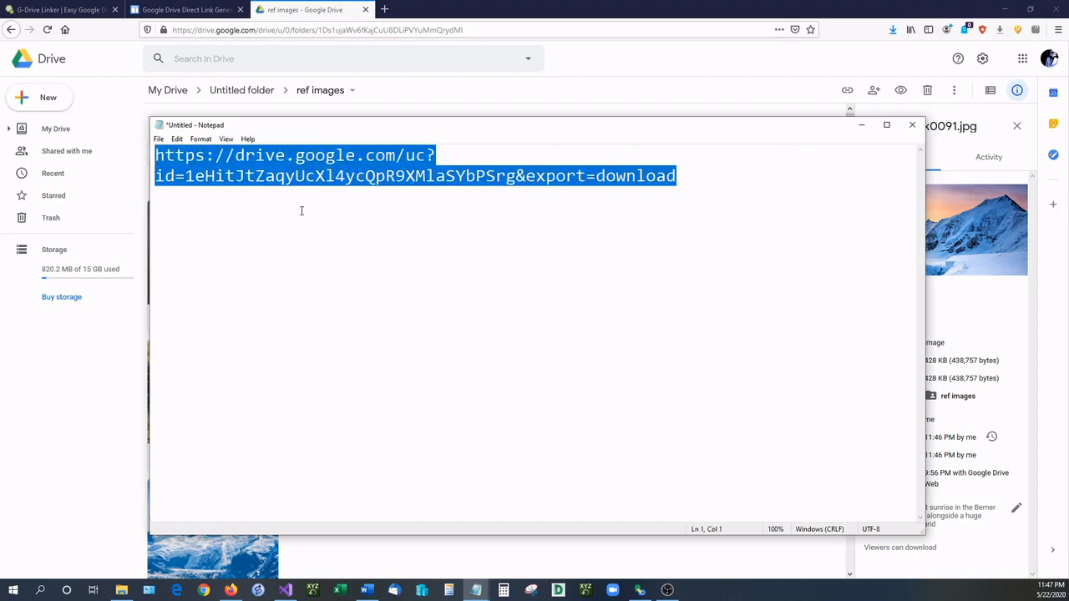
Open the direct link in a new tab and cancel the 14SPsk0091.jpg download prompt.
left_click(510, 9)
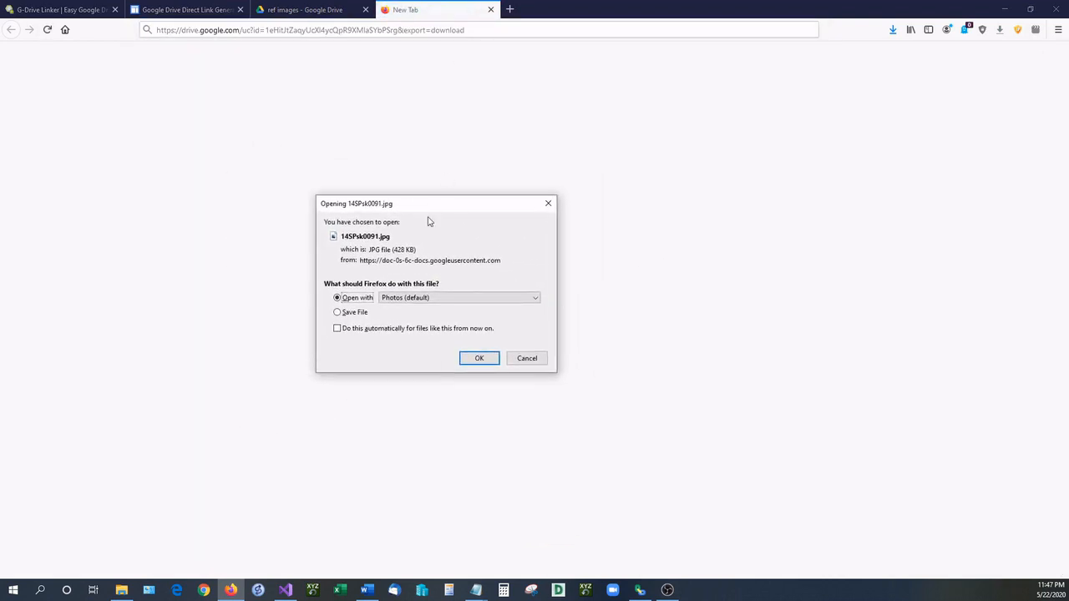
left_click(479, 357)
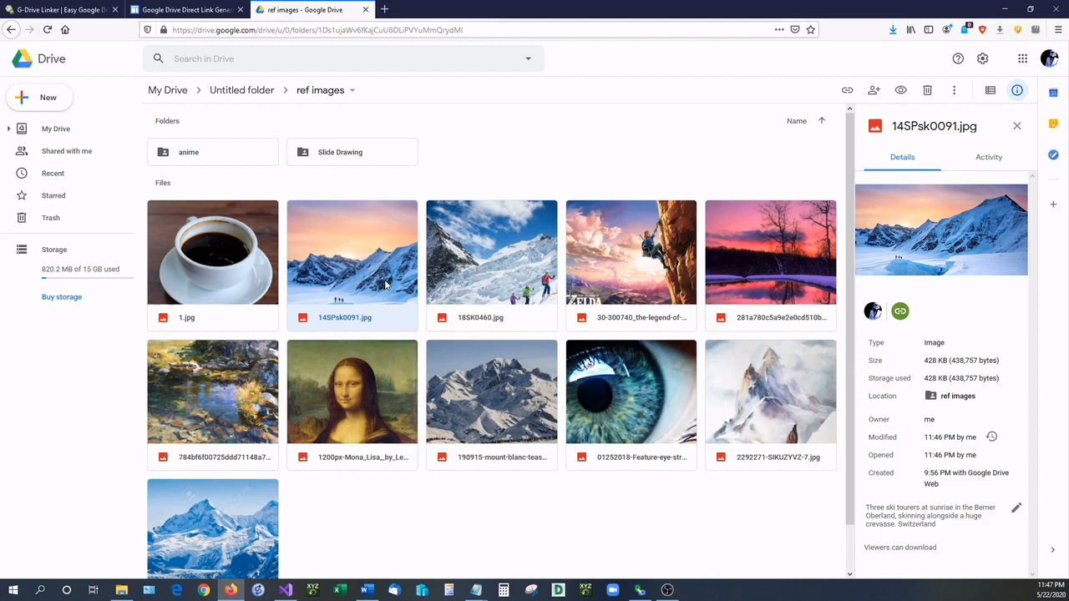
mouse_move(351, 257)
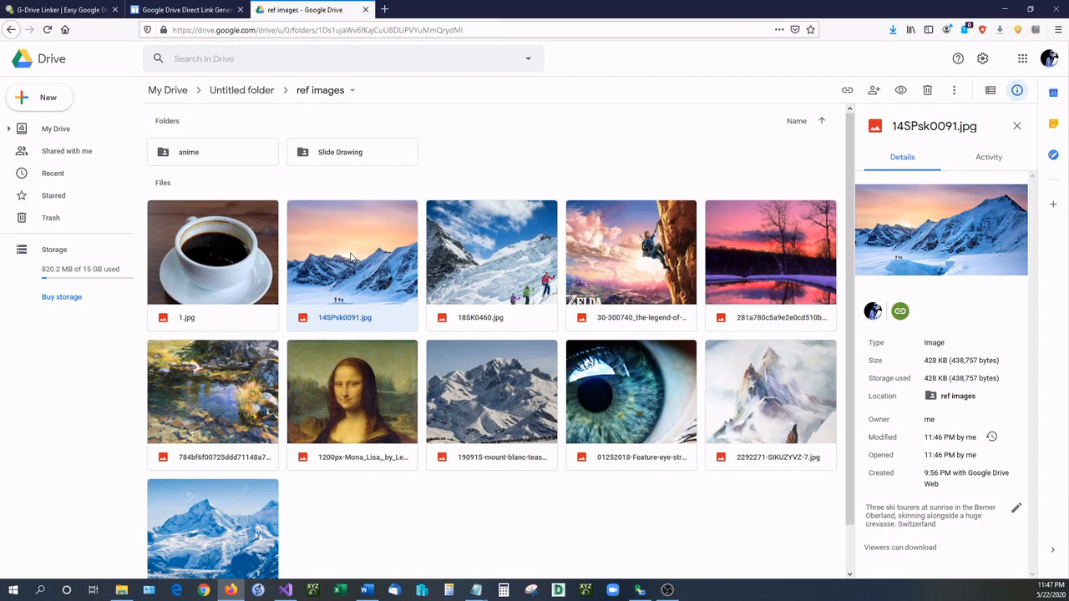
Copy 14SPsk0091.jpg's link from its Share dialog.
right_click(351, 252)
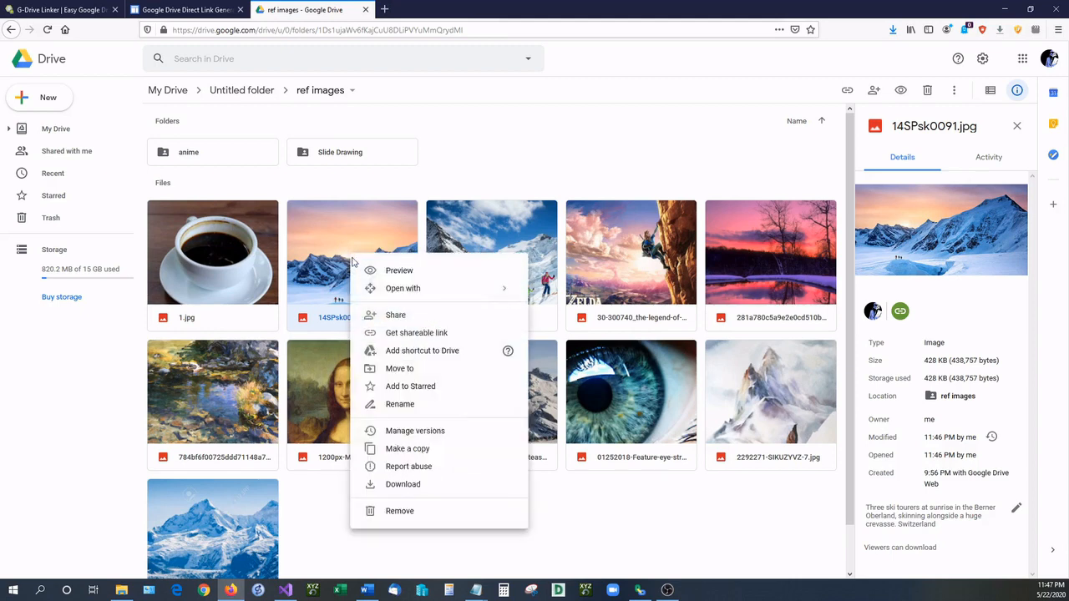
mouse_move(416, 332)
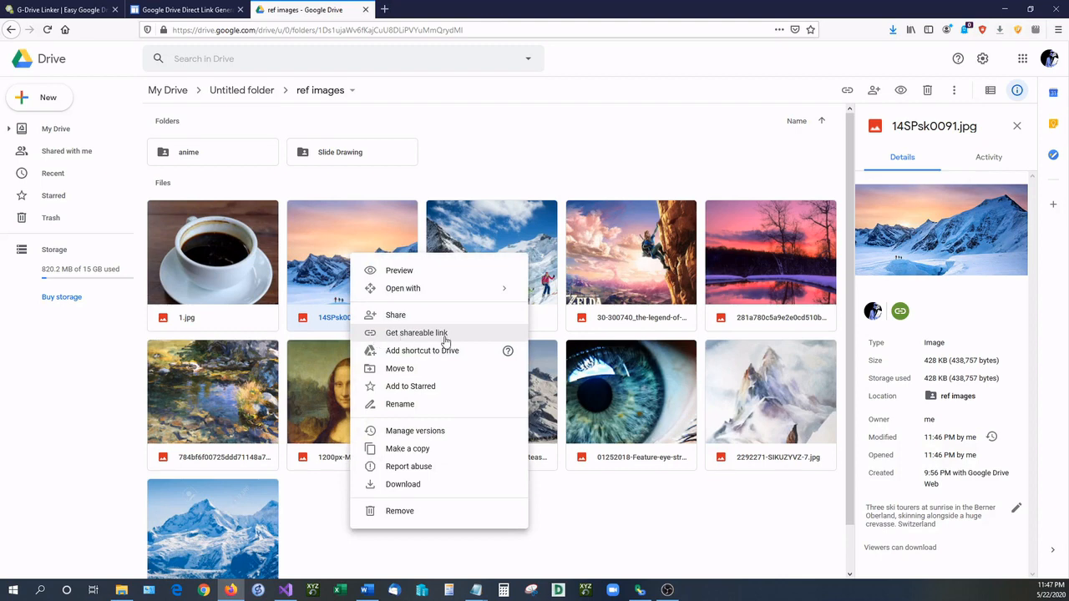
mouse_move(396, 315)
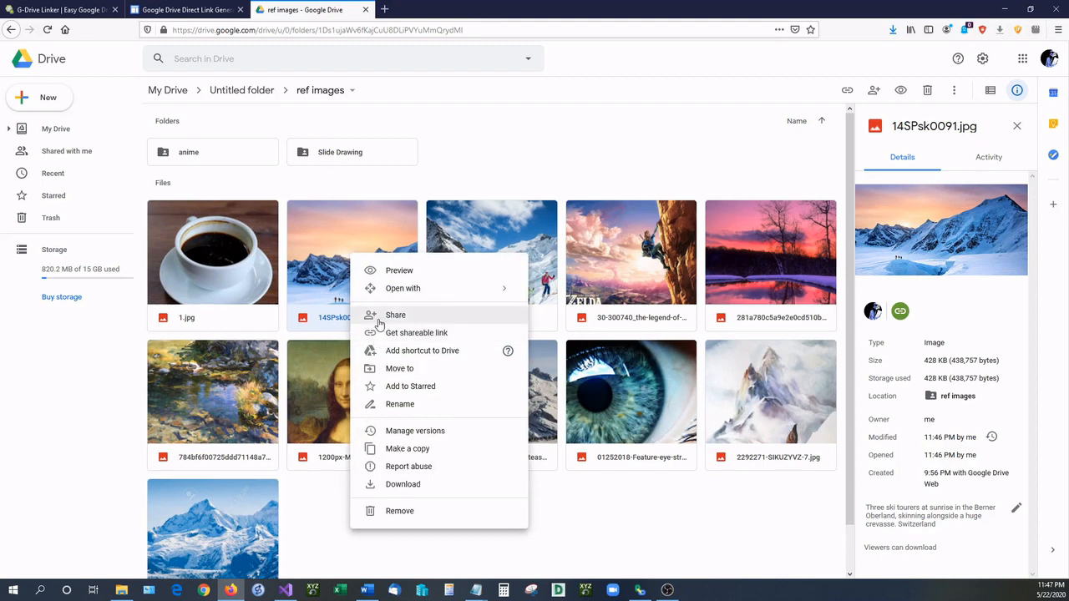
left_click(395, 315)
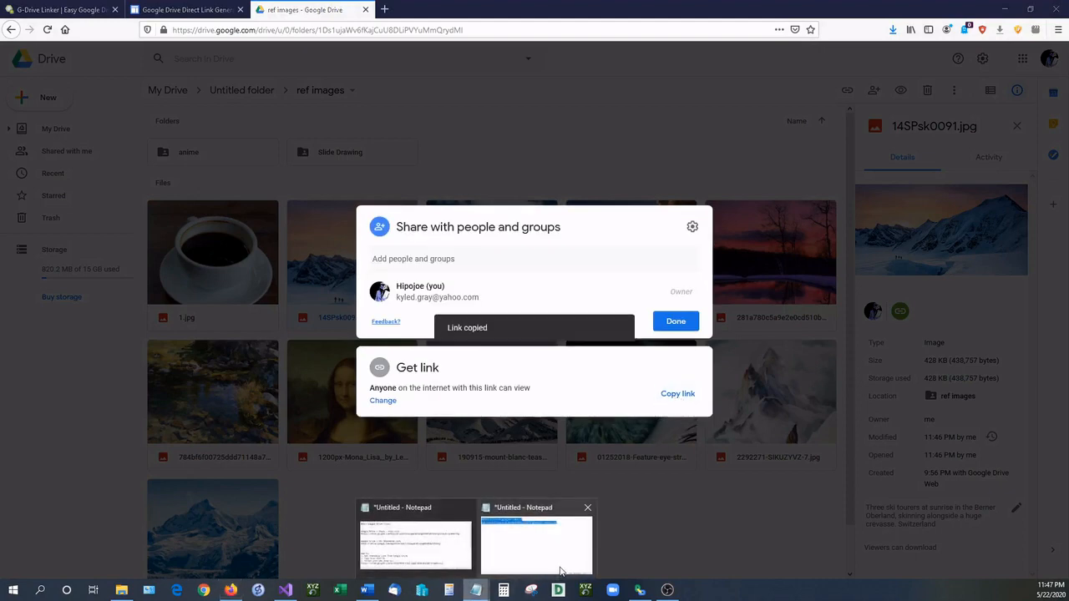
In the pasted second link, replace 'file/d/' with 'uc?id='.
left_click(536, 543)
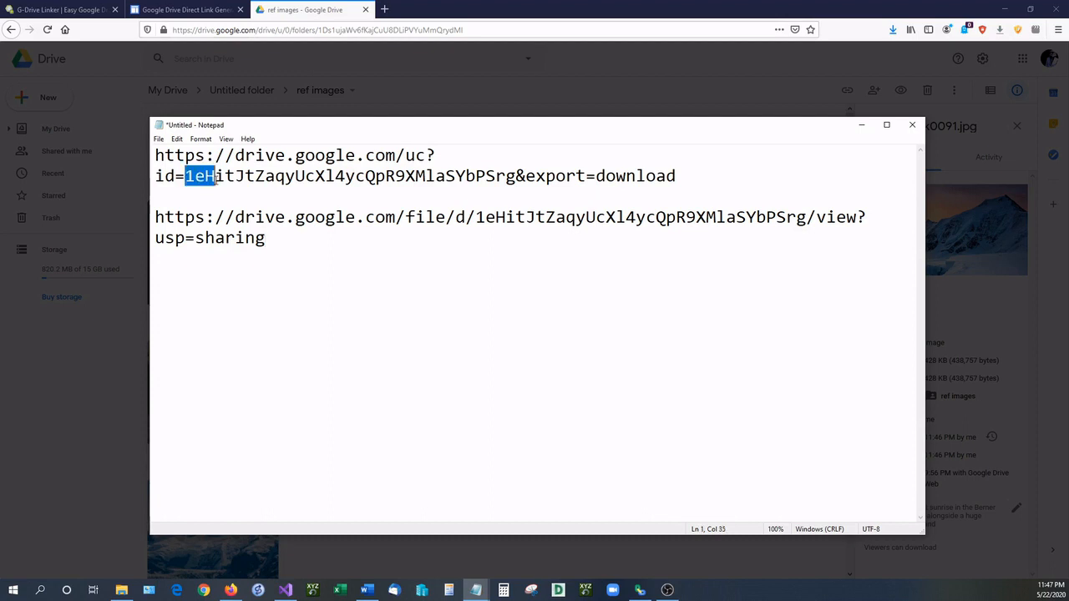
left_click_drag(214, 175, 516, 175)
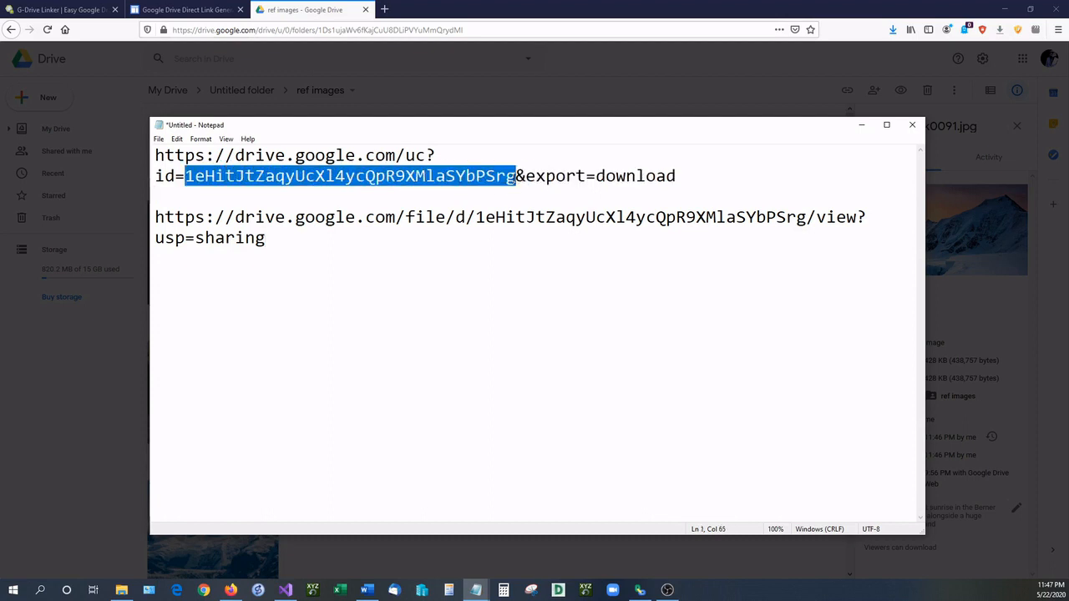
double_click(641, 217)
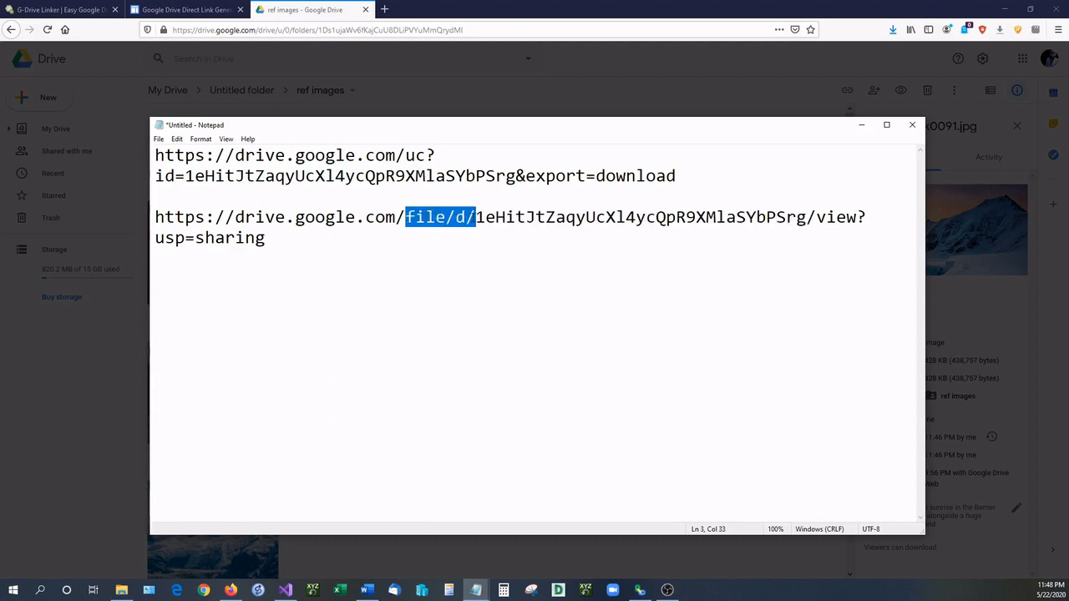
key("Delete")
type("u")
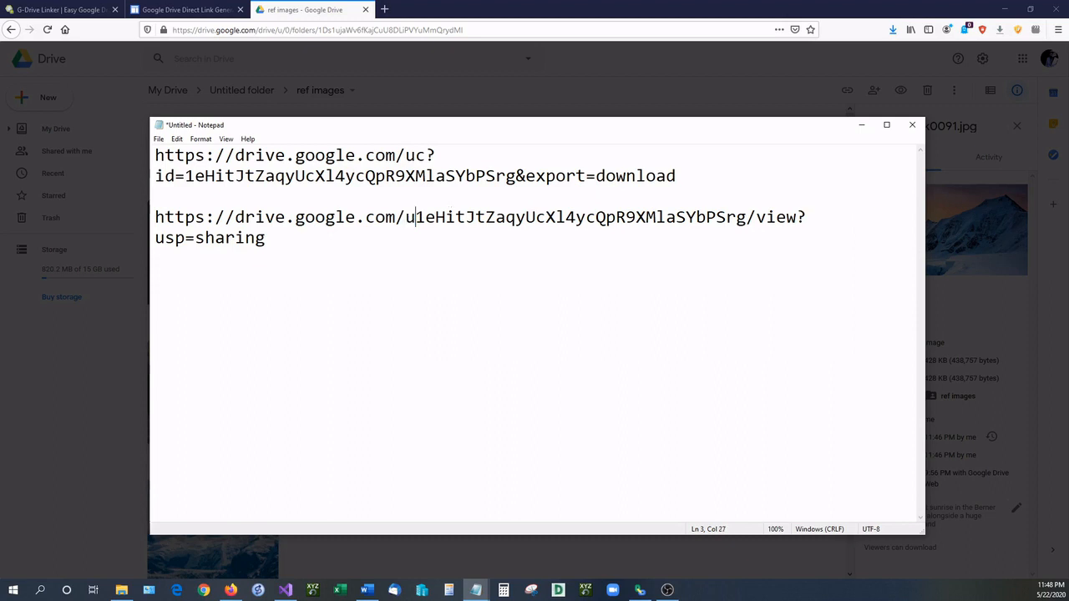
type("c?")
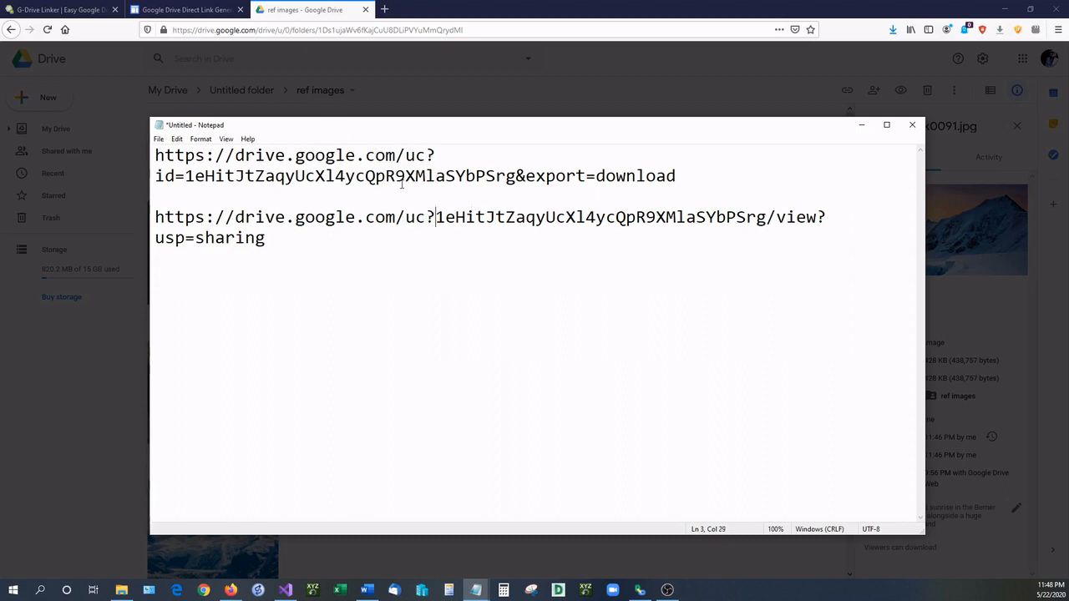
type("id=")
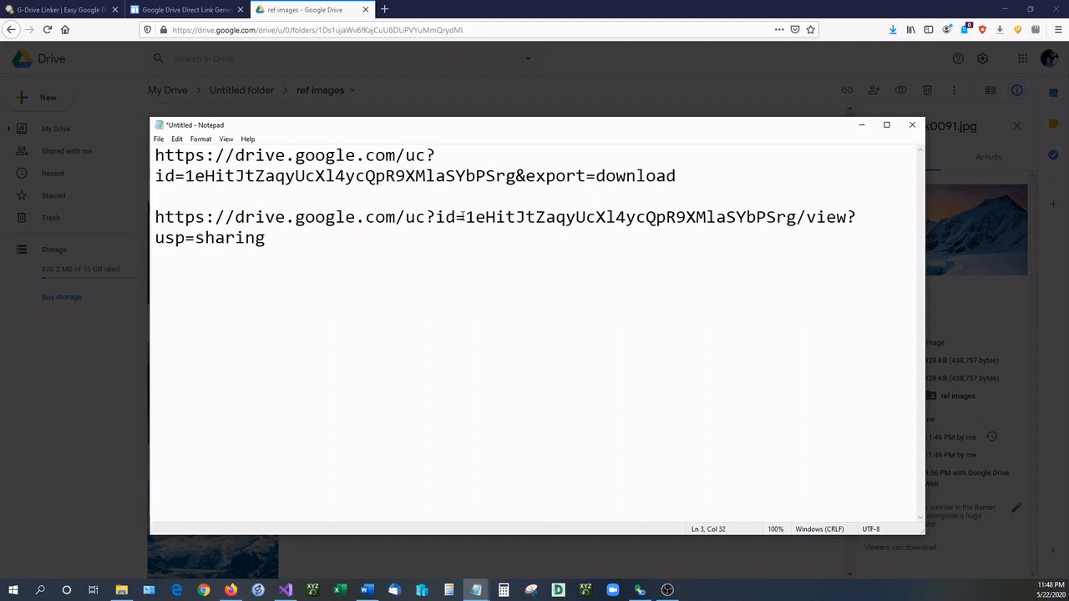
Replace '/view?usp=sharing' with '&export=download' and select the finished link.
left_click_drag(466, 217, 796, 217)
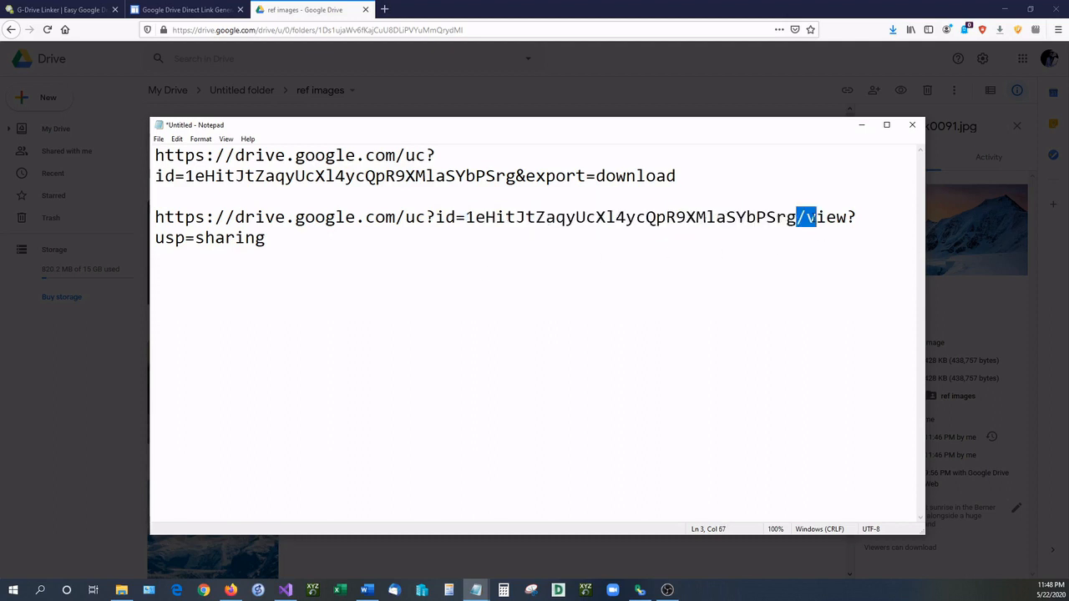
left_click_drag(797, 217, 265, 238)
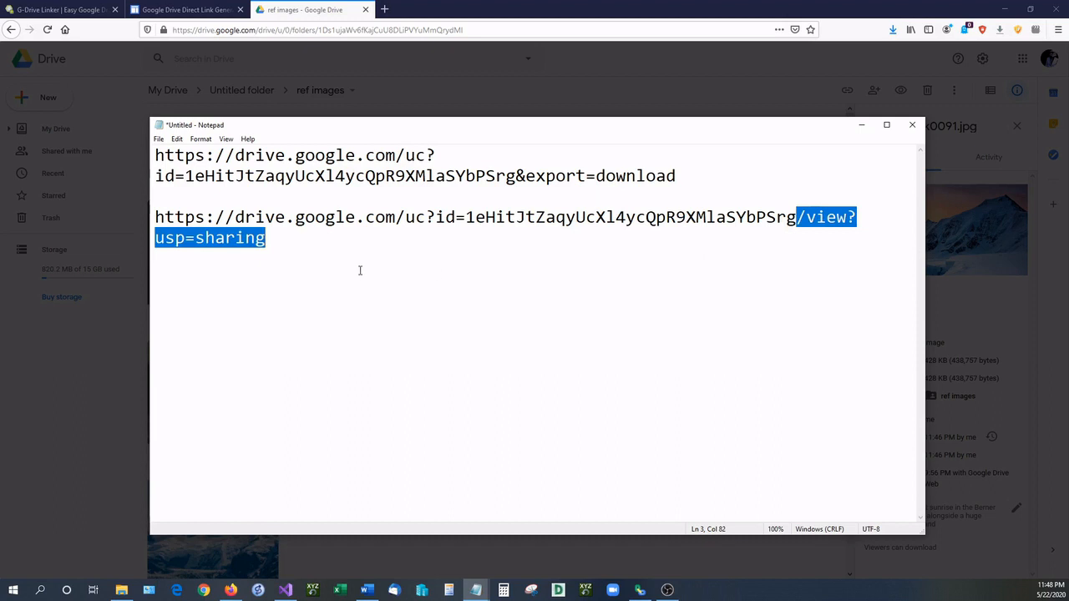
key("Delete")
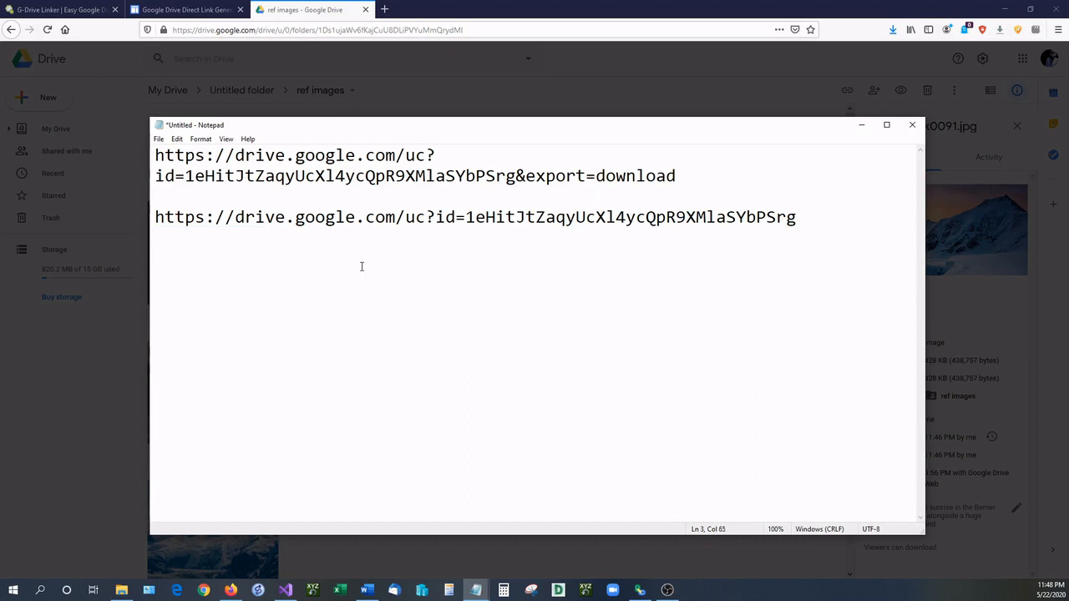
type("&")
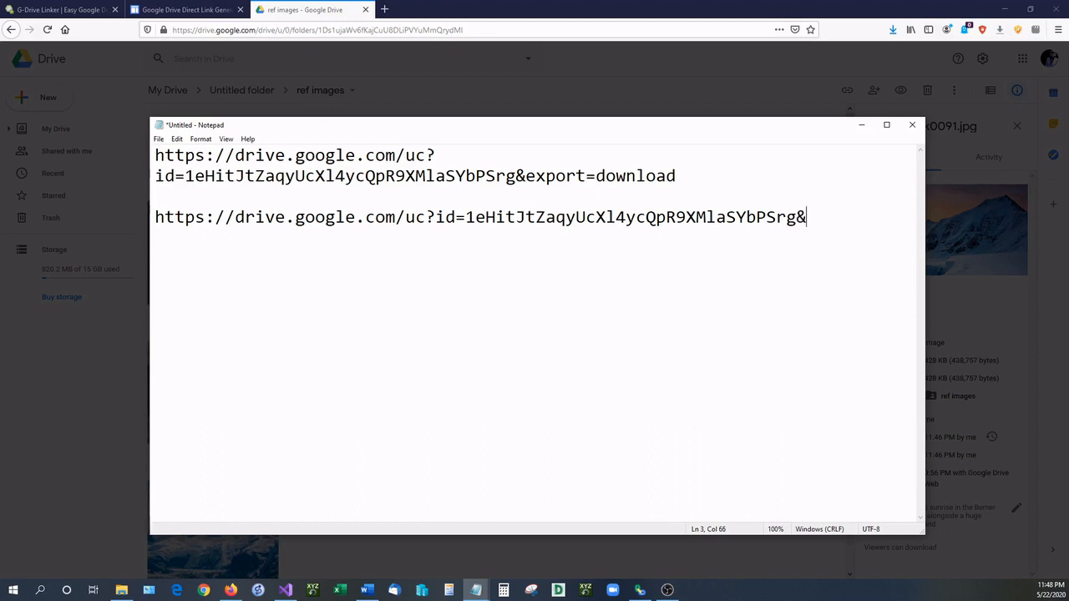
type("expor")
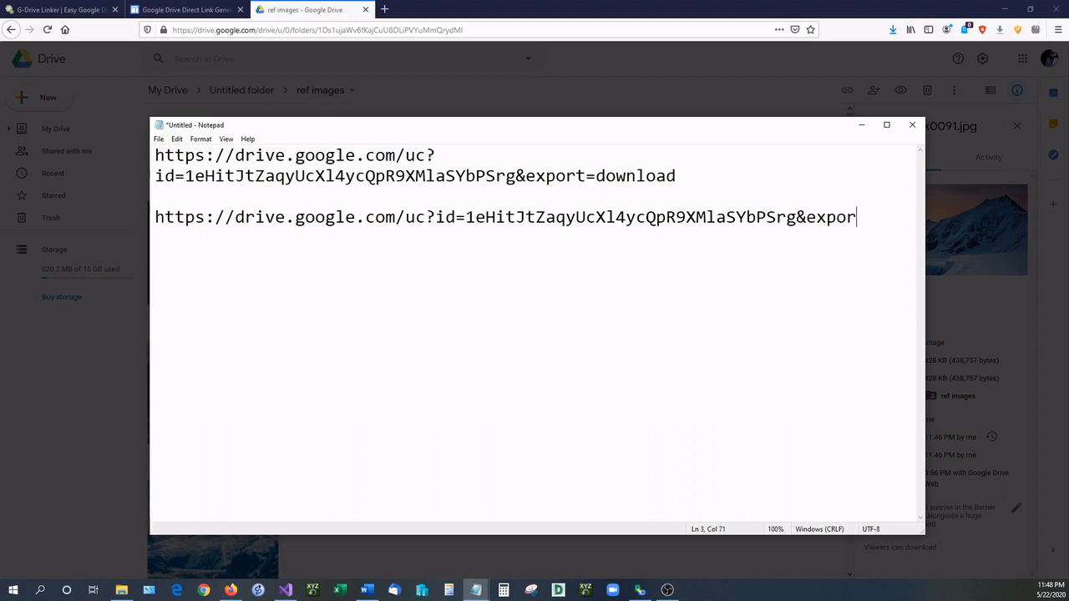
type("=download")
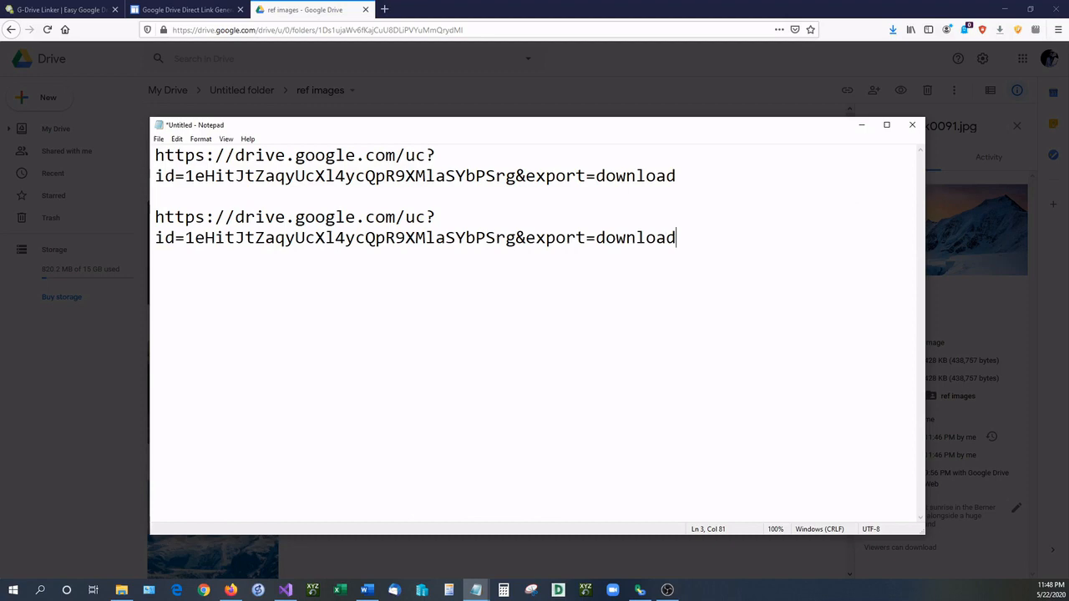
left_click_drag(675, 237, 155, 217)
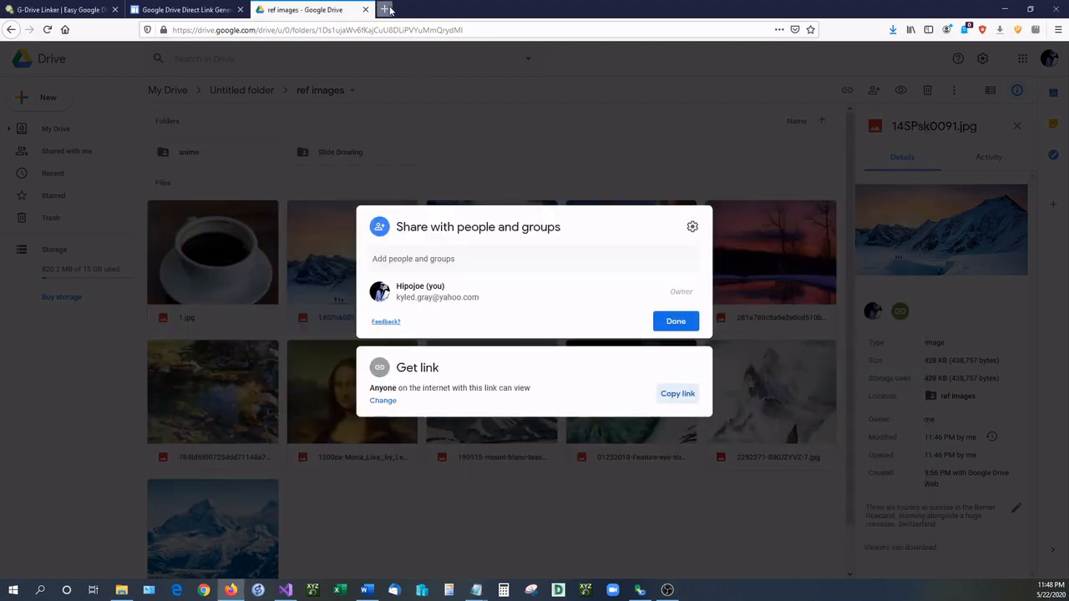
Open the second direct link in a new tab and dismiss the 14SPsk0091.jpg download prompt.
left_click(386, 9)
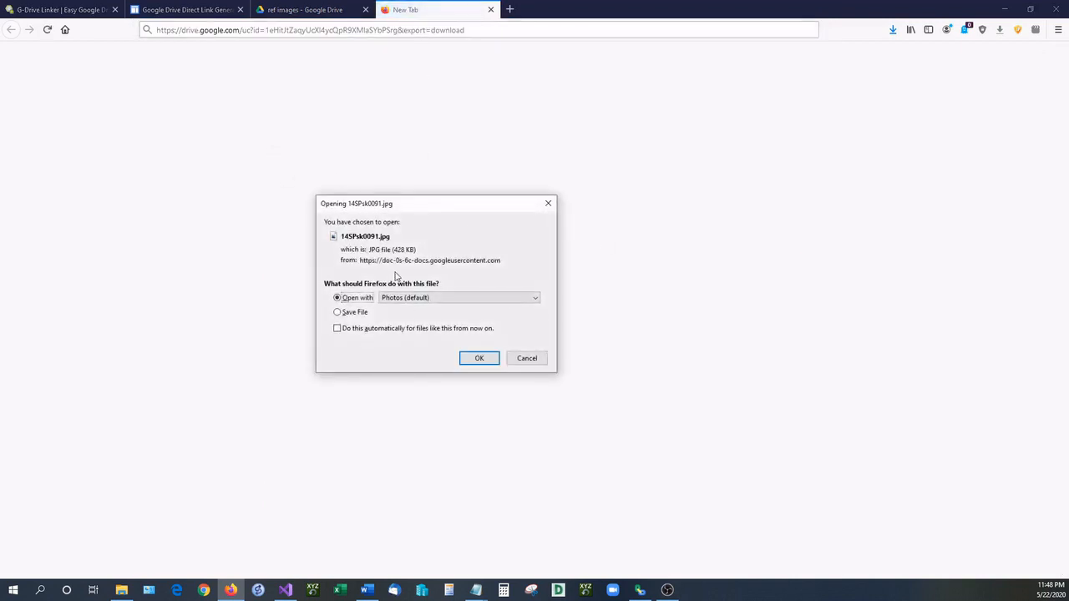
mouse_move(555, 203)
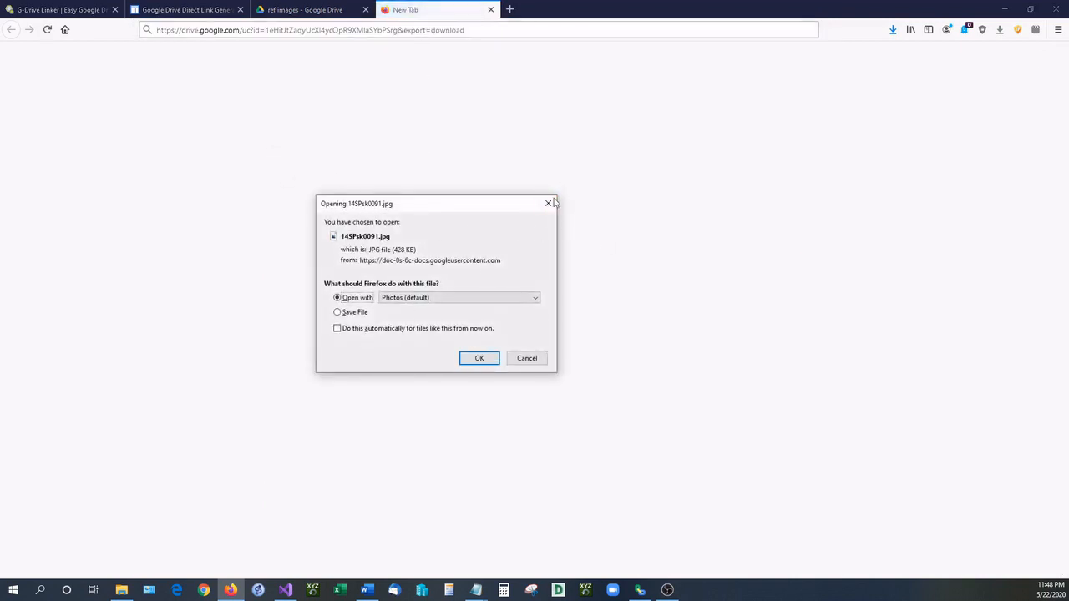
left_click(526, 357)
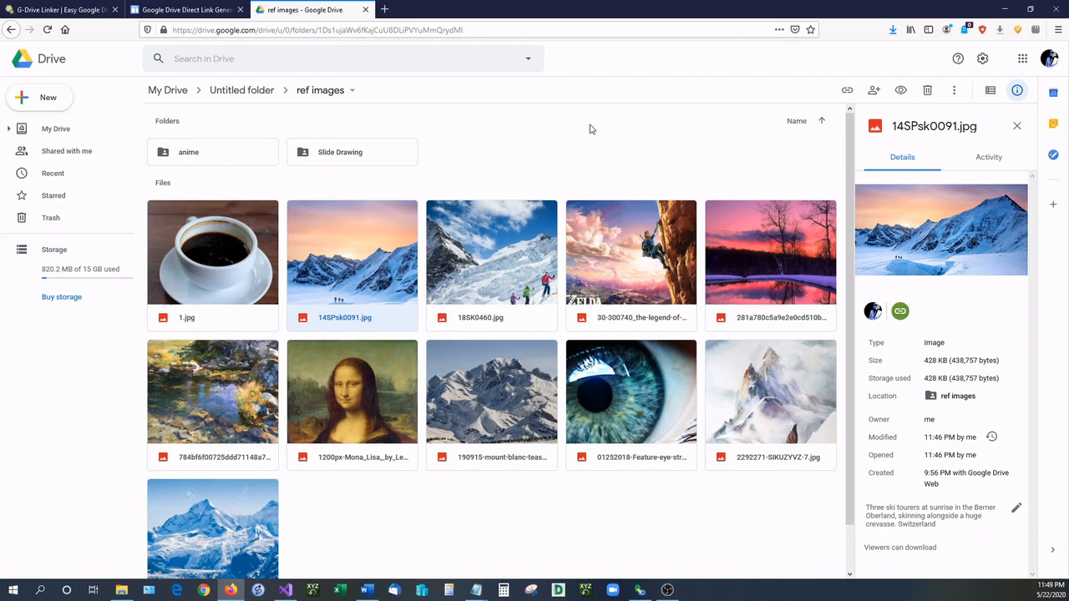
mouse_move(375, 261)
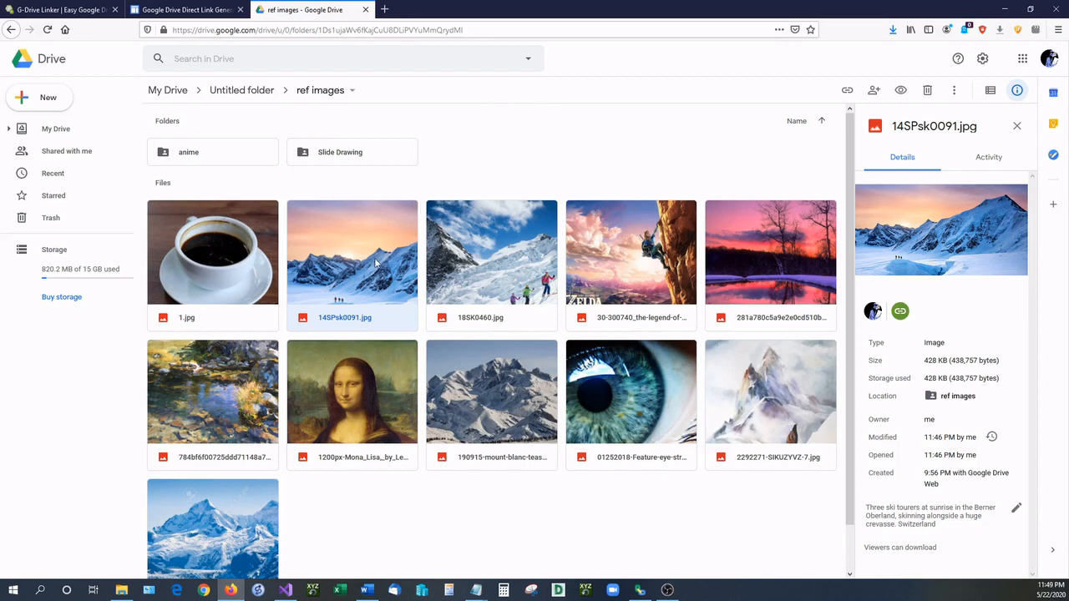
Visit the generator site, then copy 14SPsk0091.jpg's shareable link in Drive.
left_click(186, 9)
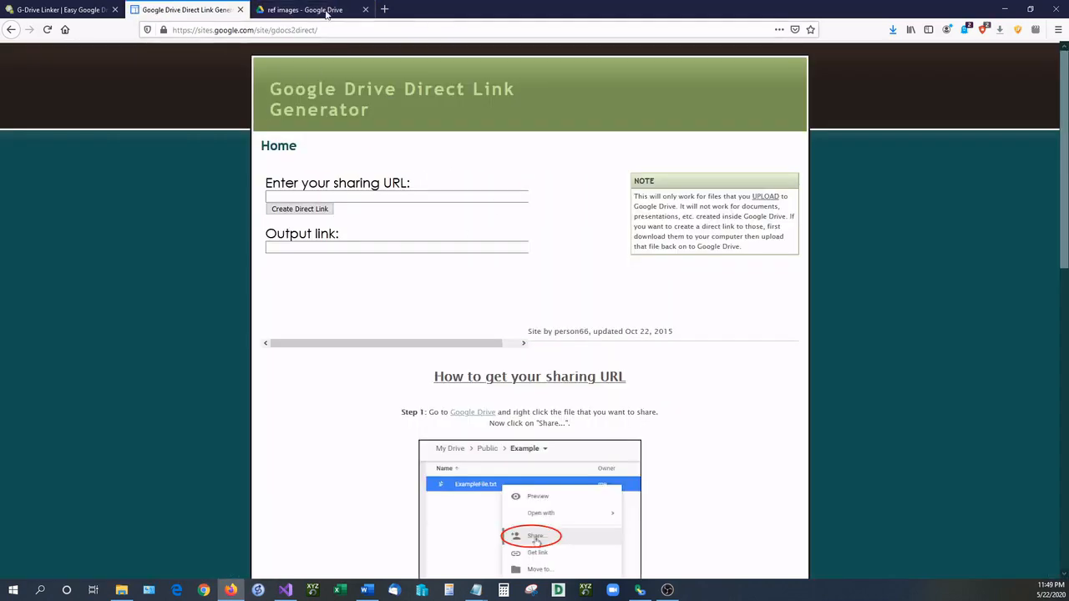
mouse_move(472, 102)
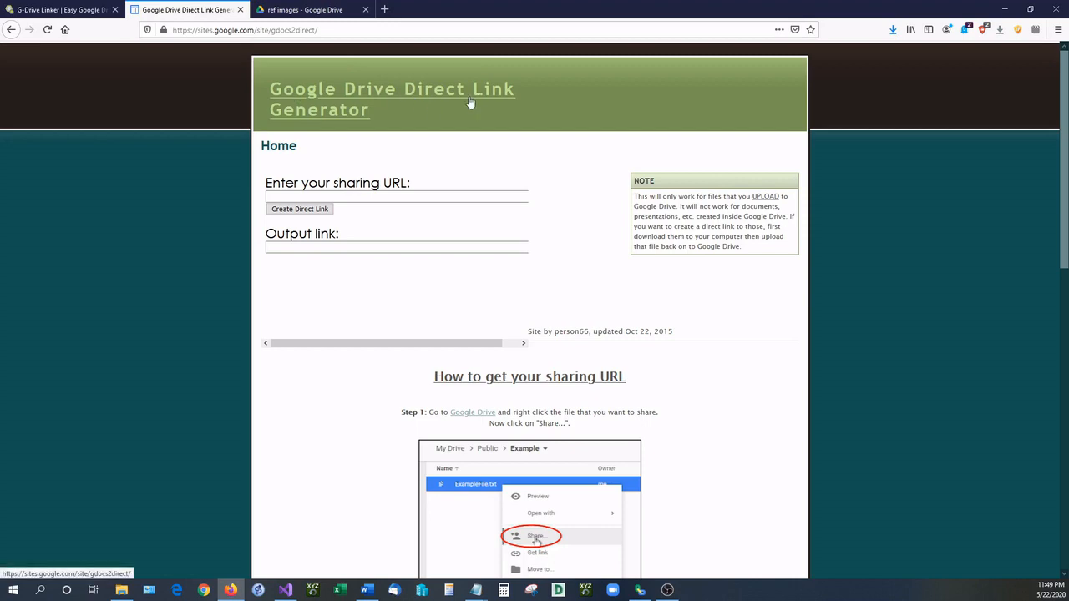
left_click(396, 195)
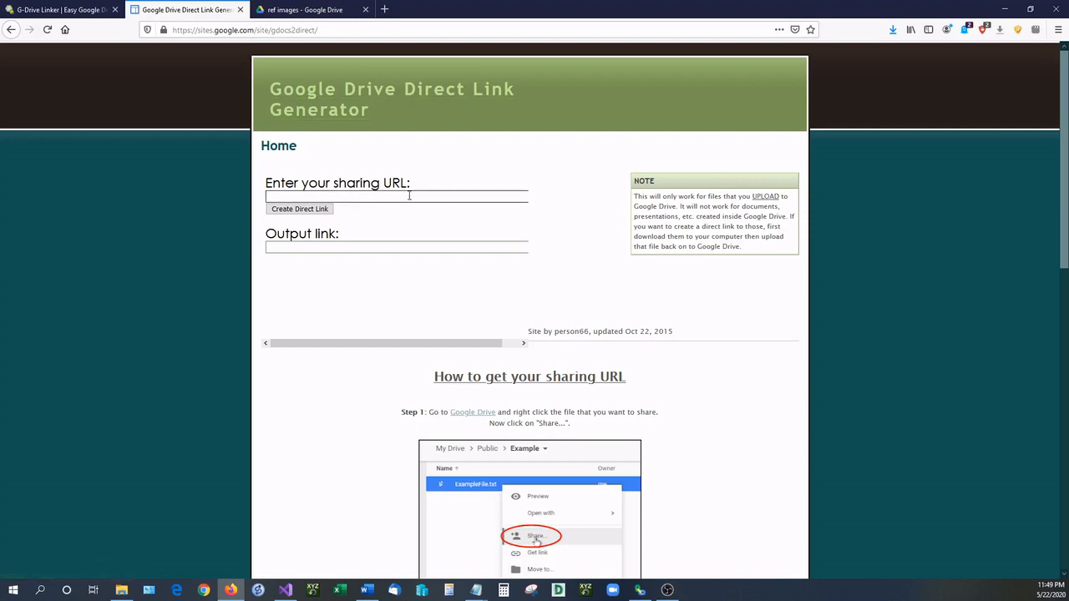
left_click(309, 10)
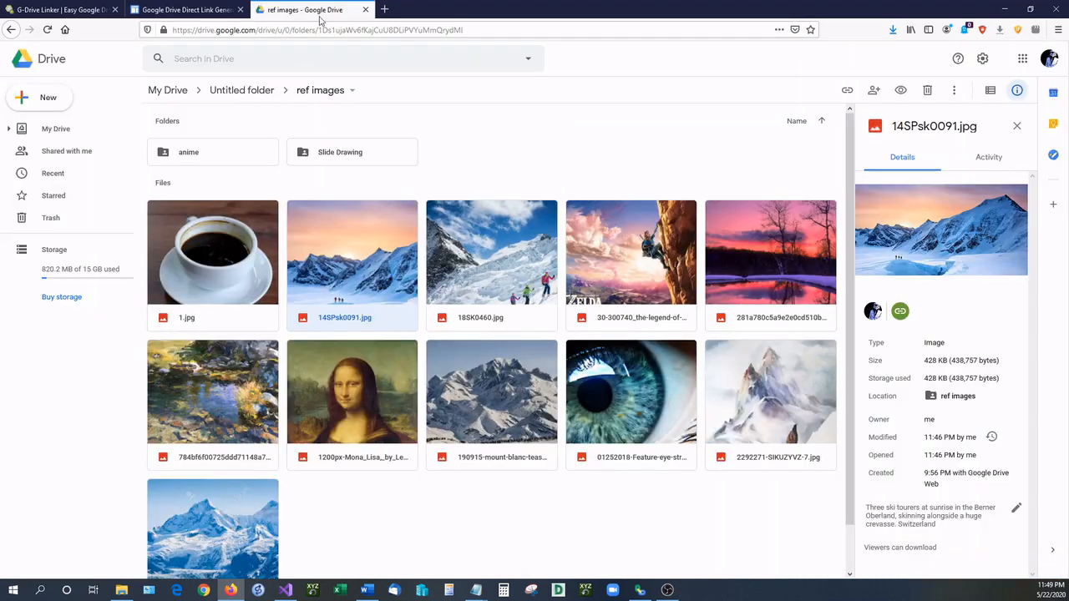
right_click(351, 252)
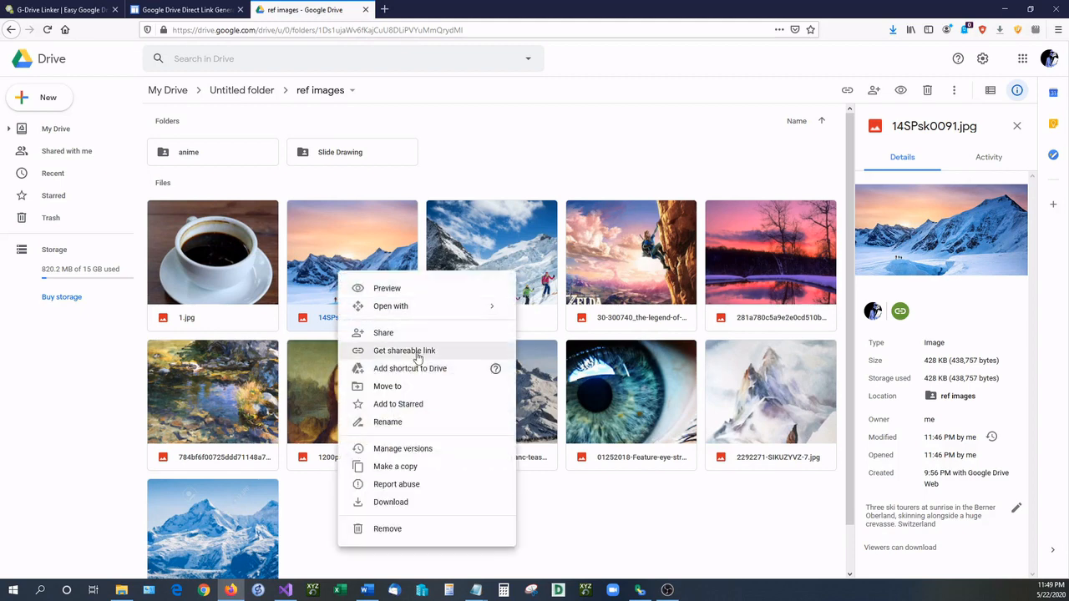
left_click(403, 350)
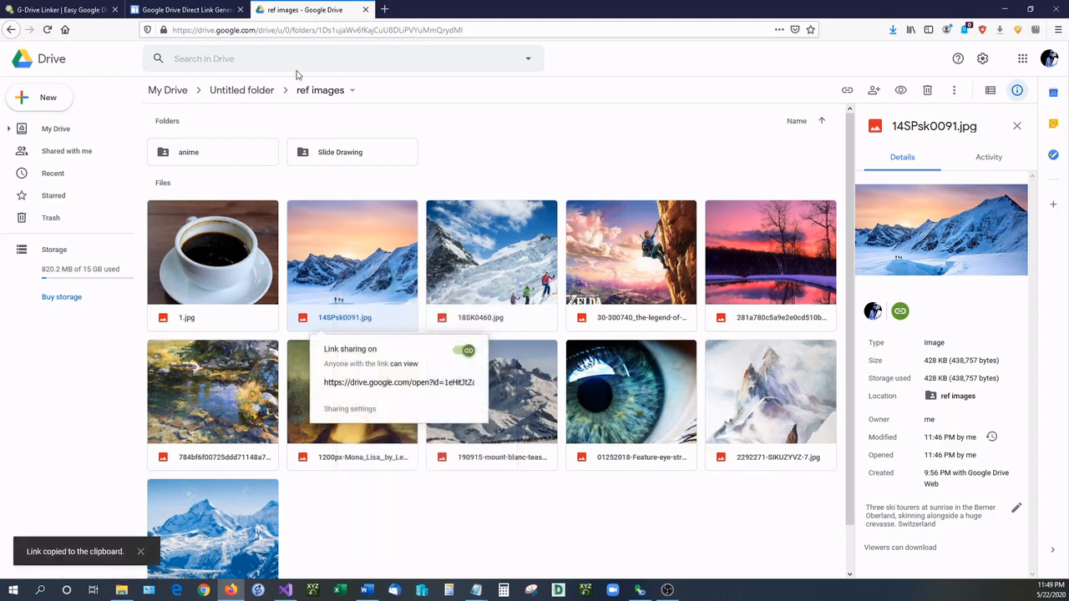
Paste the share link into the generator and create a link, which returns Error: Invalid URL.
left_click(183, 9)
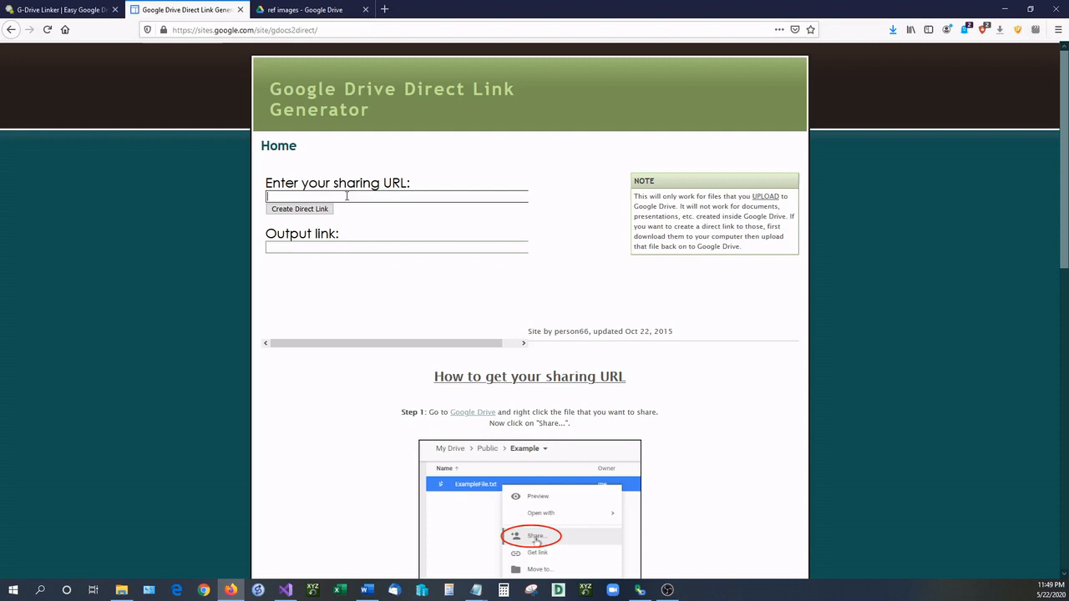
right_click(351, 196)
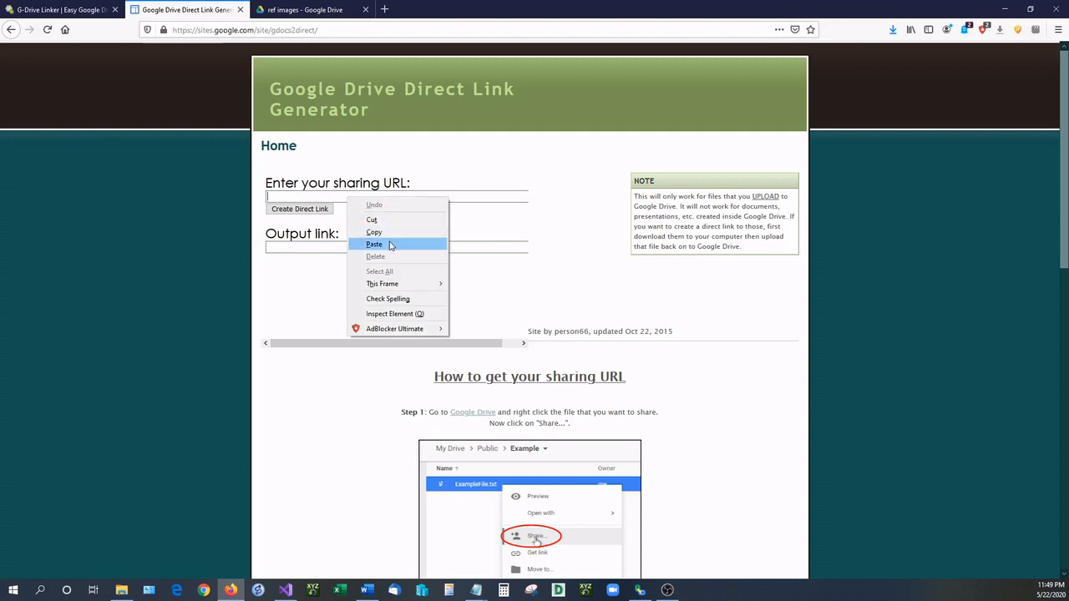
left_click(373, 243)
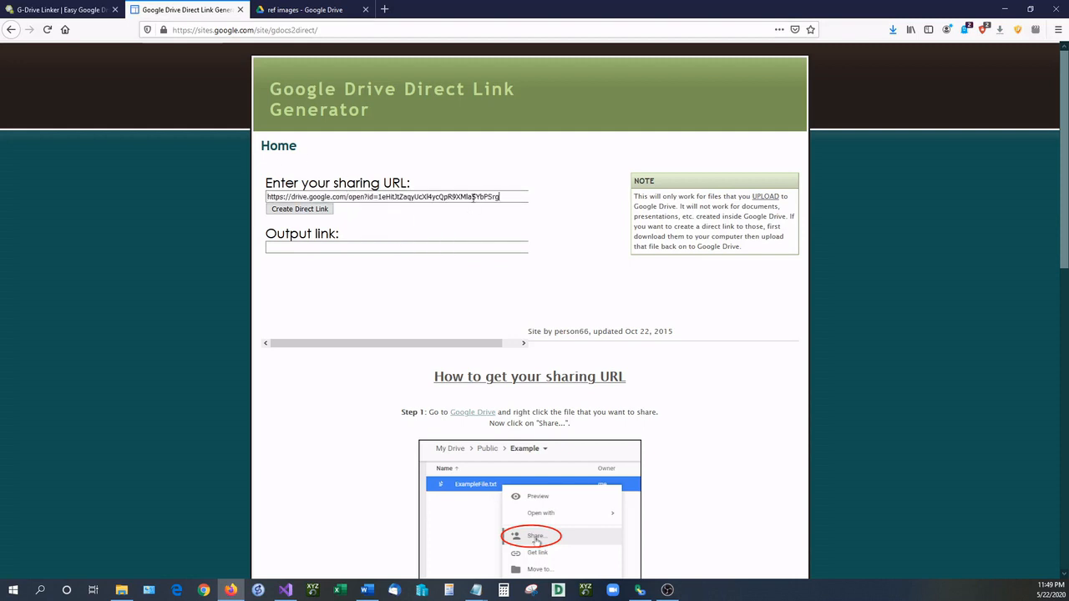
left_click(299, 209)
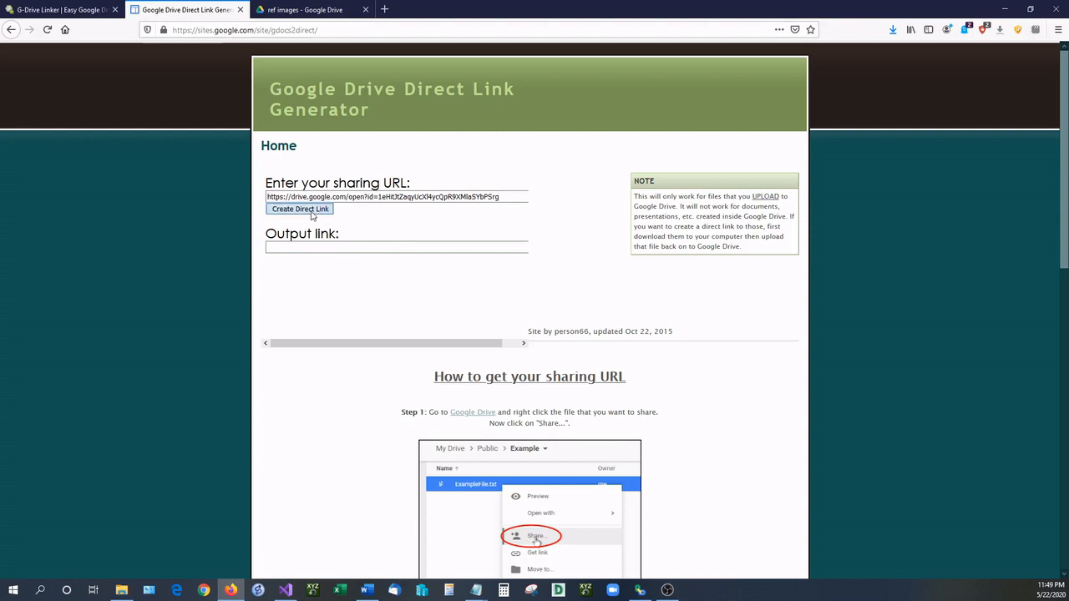
left_click(299, 209)
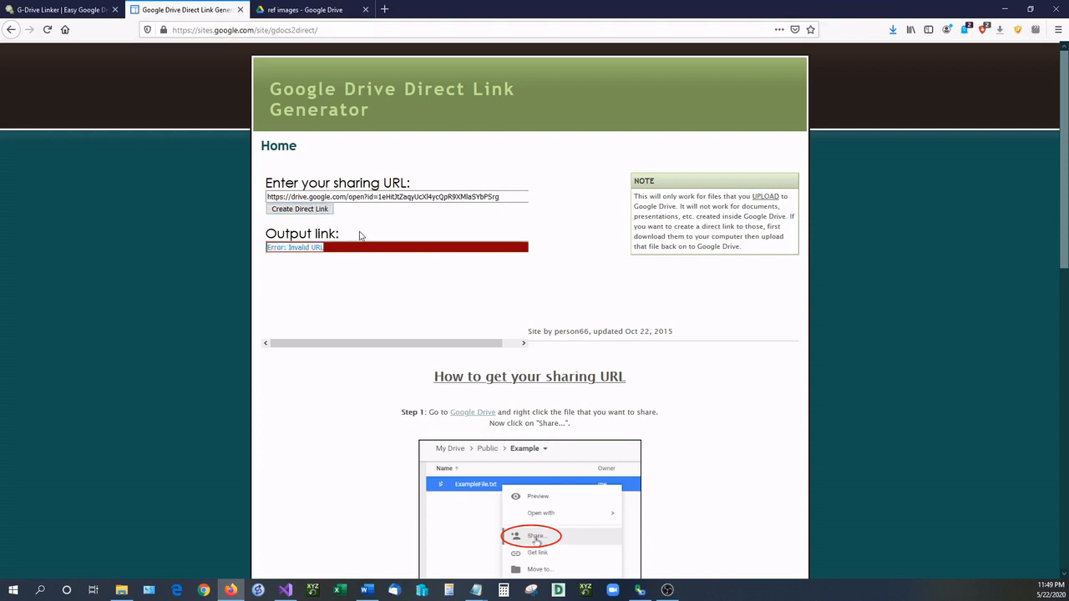
scroll("down", 3)
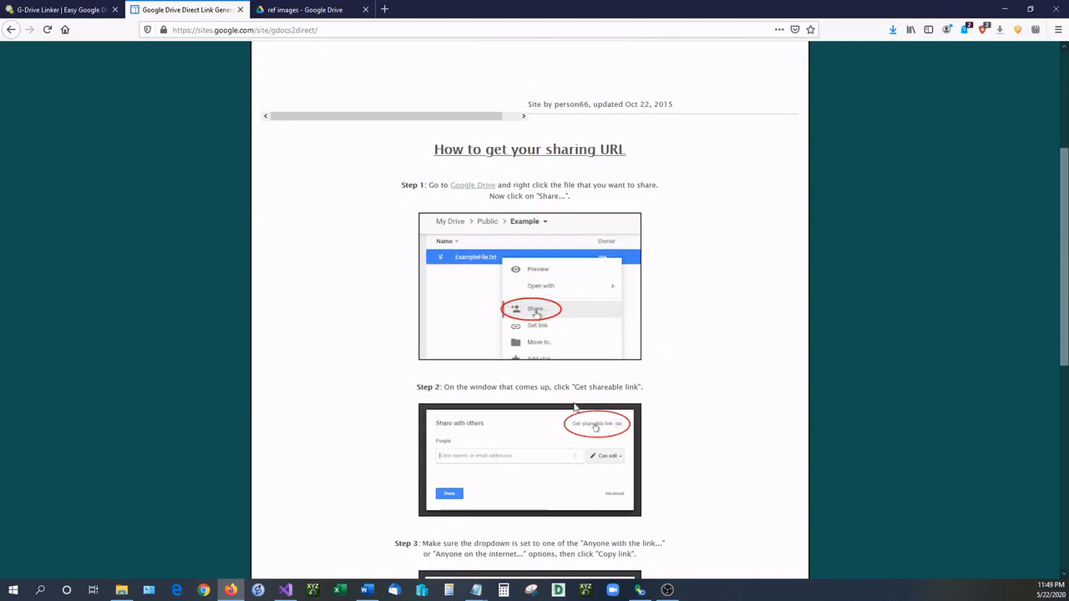
scroll("up", 3)
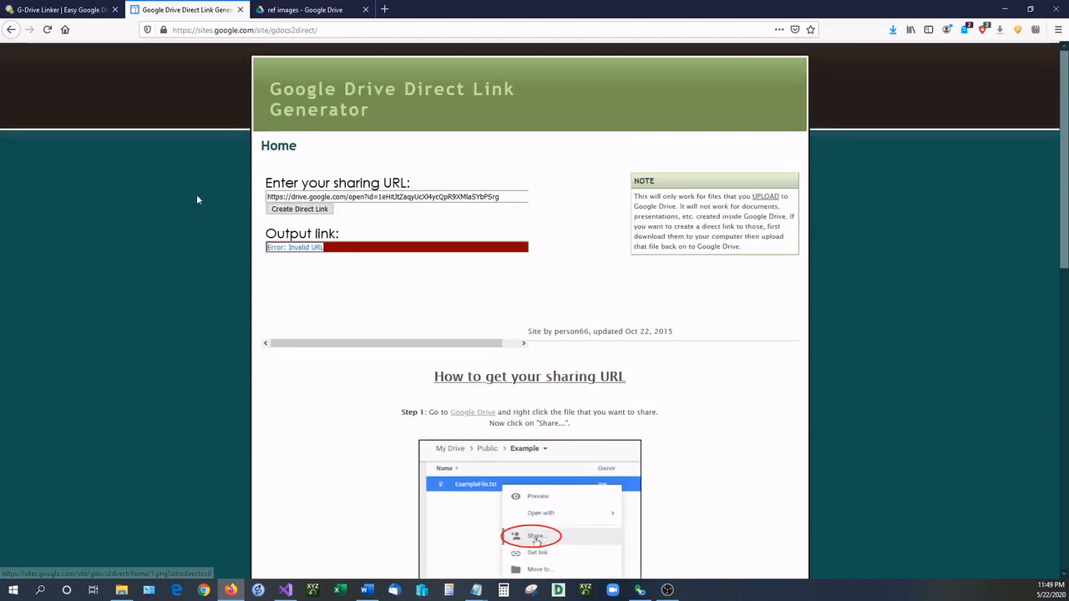
left_click(301, 9)
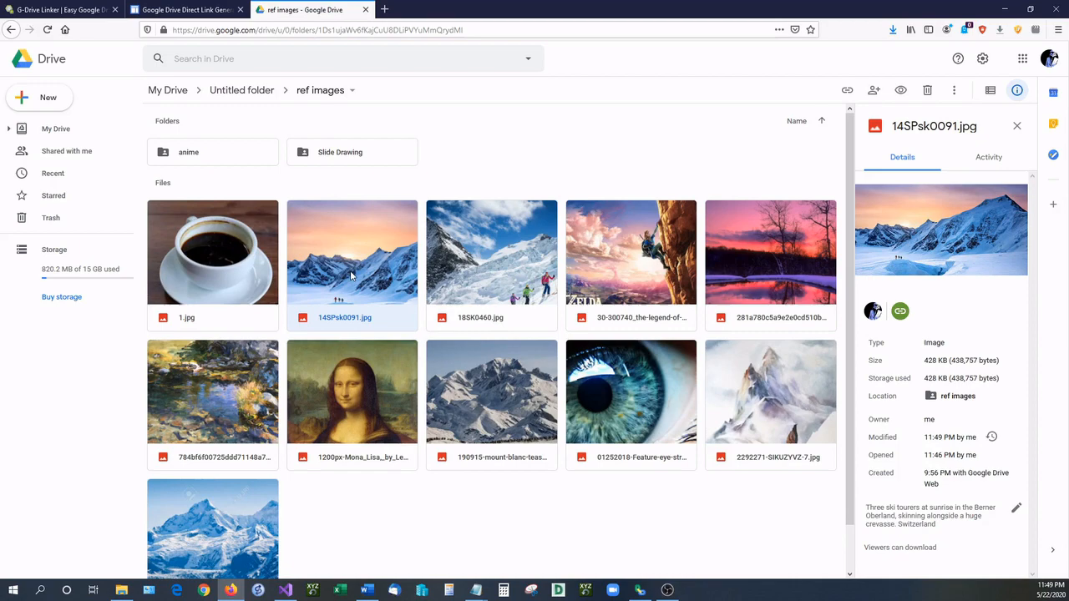
Generate a direct link from the newer share link and confirm it downloads 14SPsk0091.jpg.
left_click(874, 89)
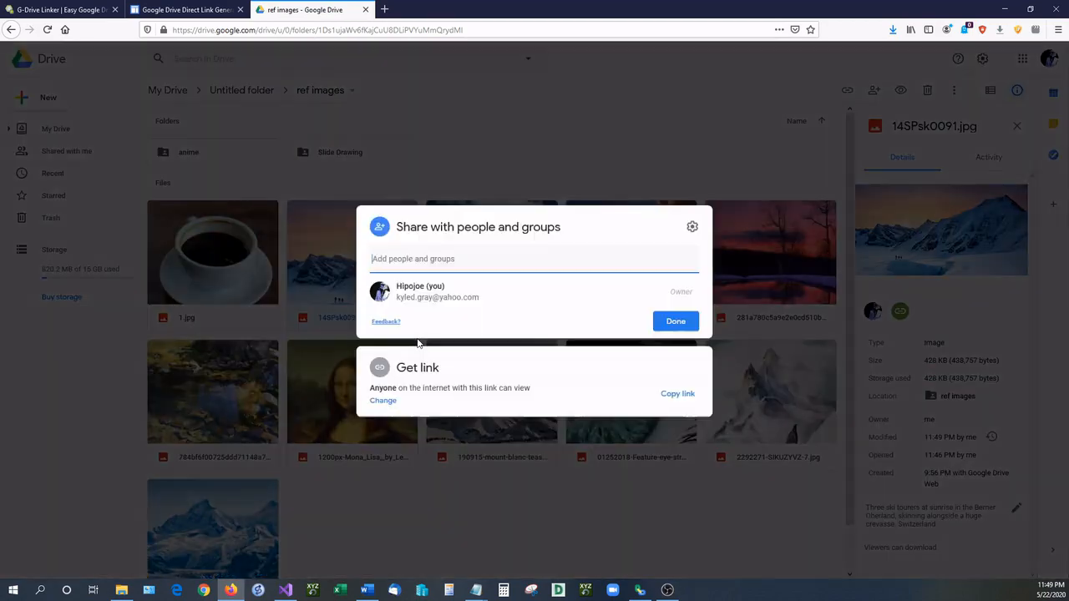
left_click(184, 9)
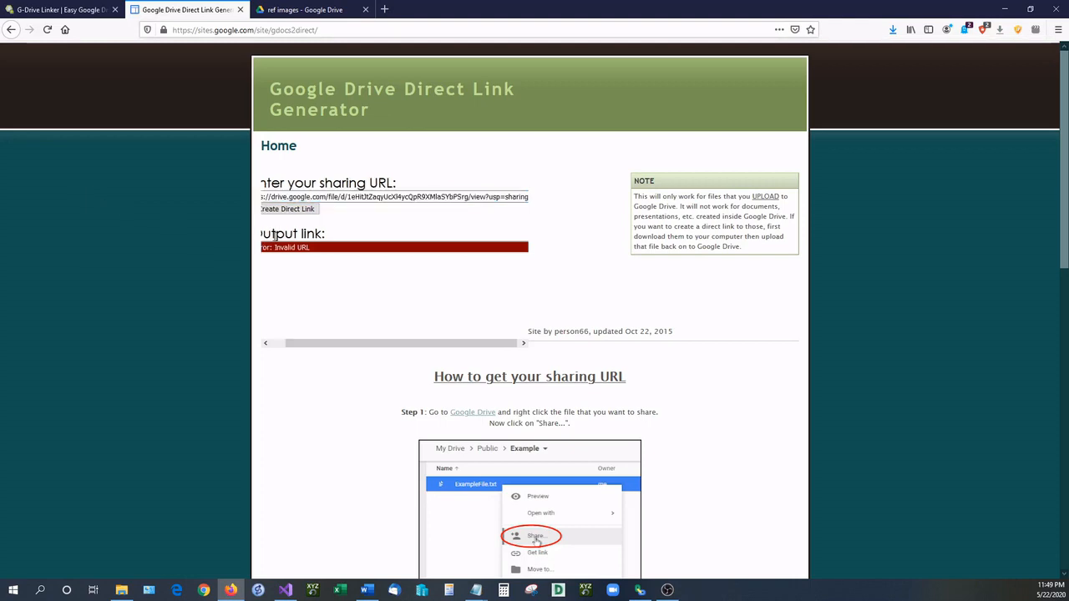
left_click(287, 209)
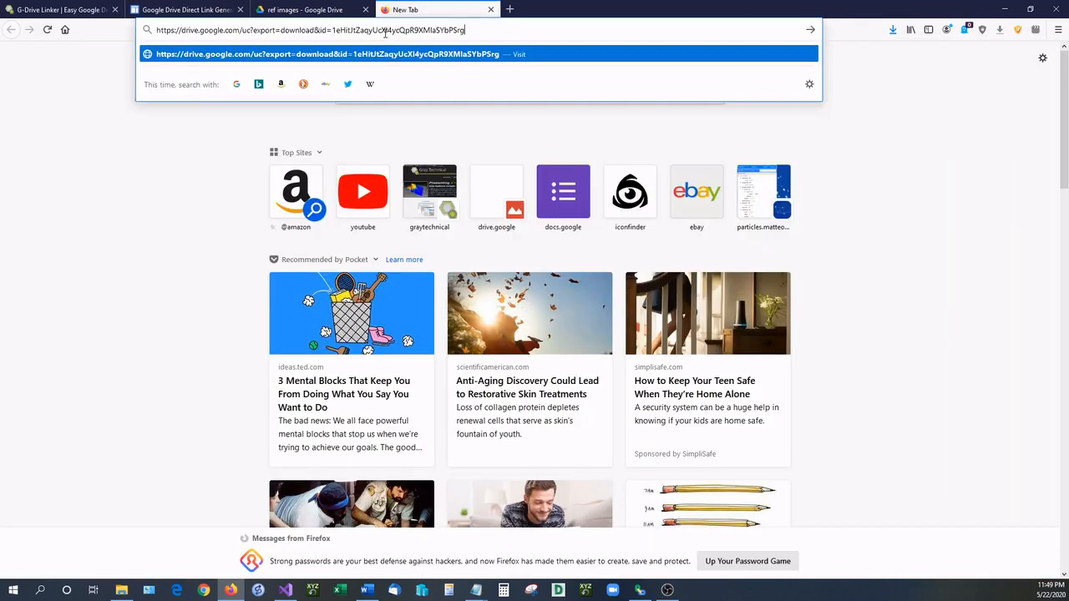
key("Return")
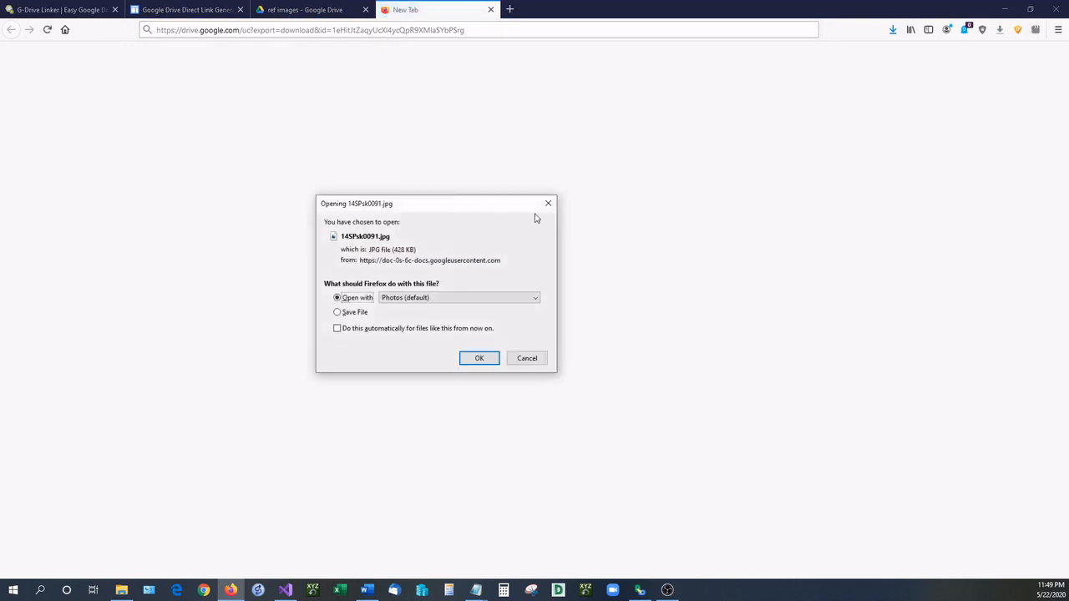
left_click(527, 358)
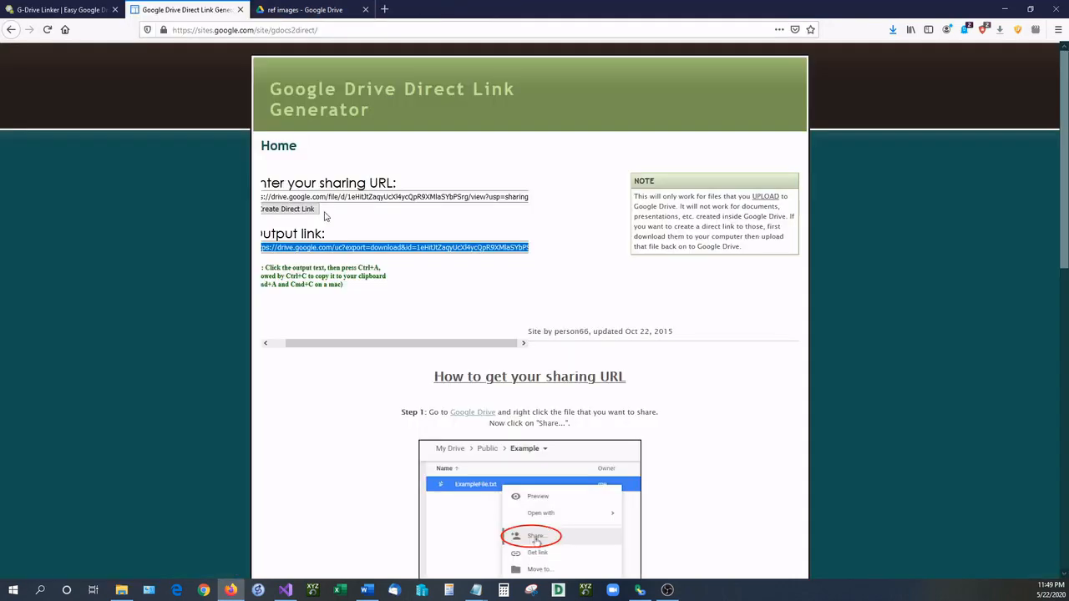
triple_click(392, 197)
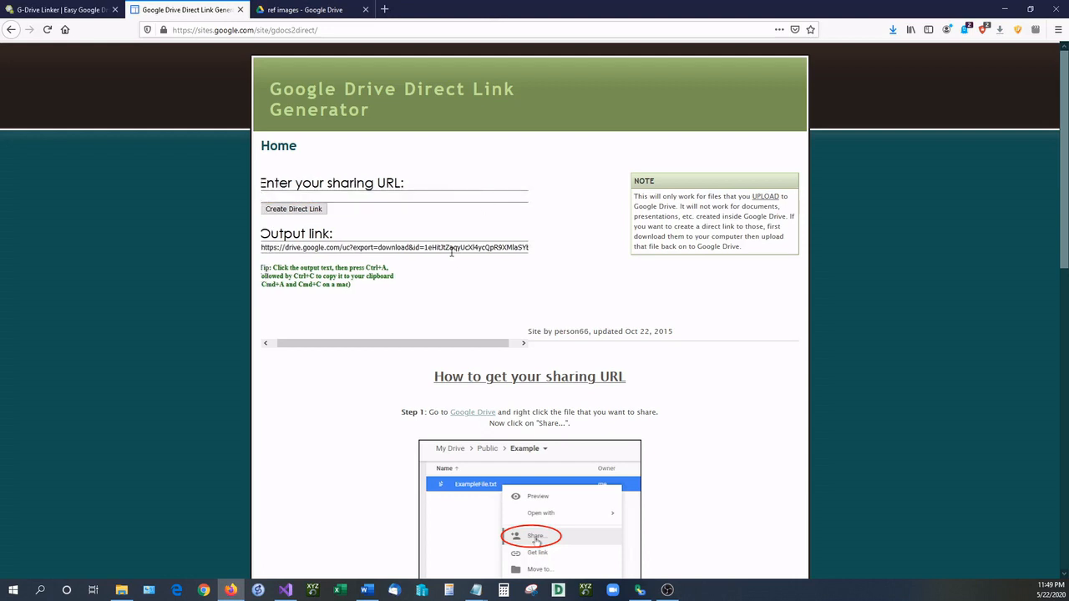
left_click(394, 197)
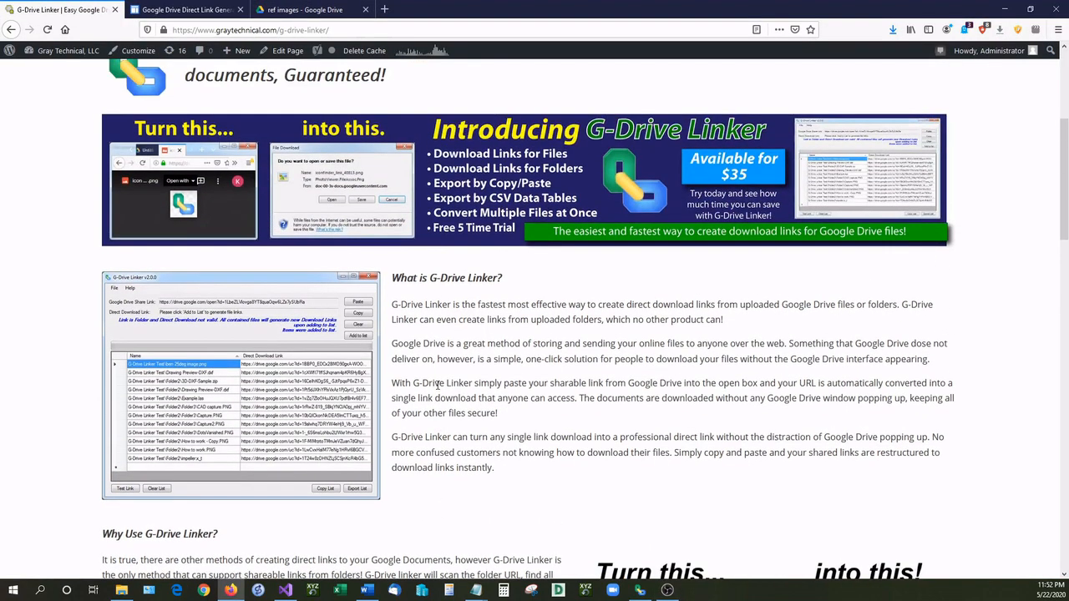
Paste the photo's share link into G-Drive Linker to get a valid direct download link.
scroll("down", 3)
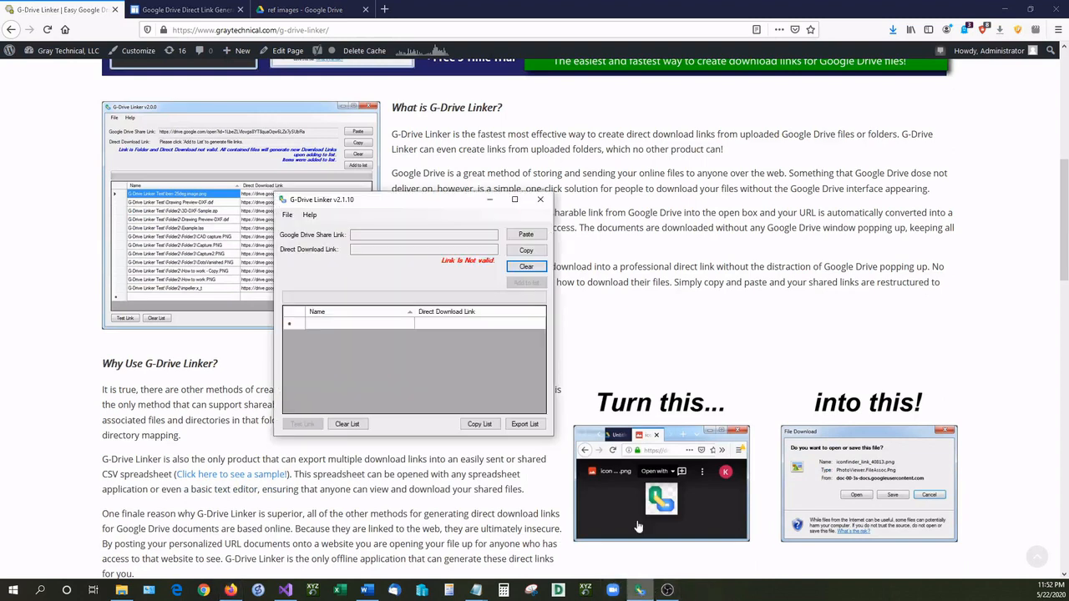
left_click(309, 9)
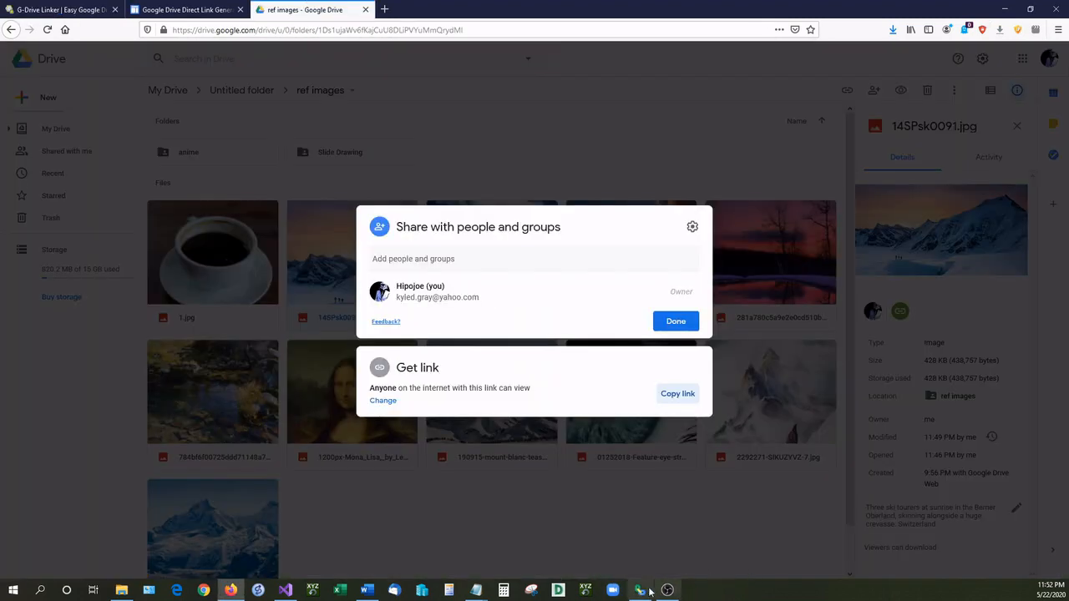
left_click(640, 590)
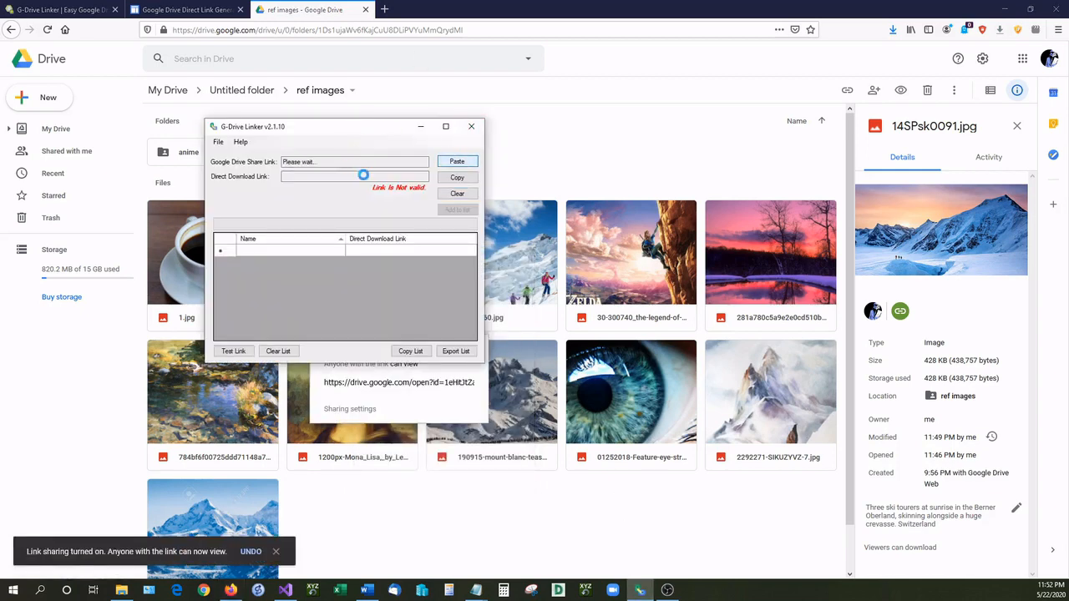
left_click(457, 162)
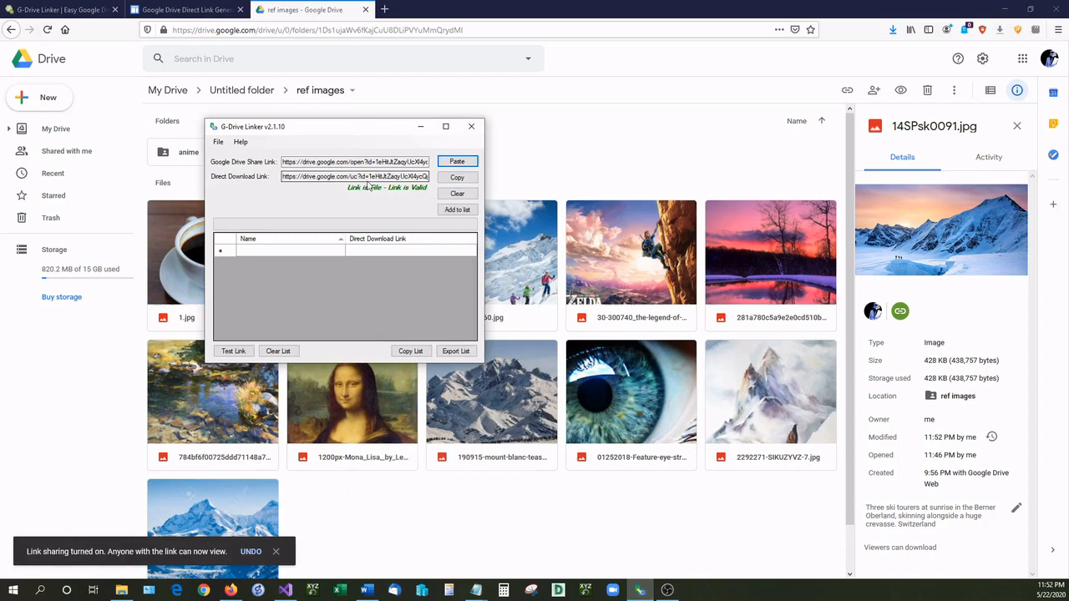
left_click(457, 178)
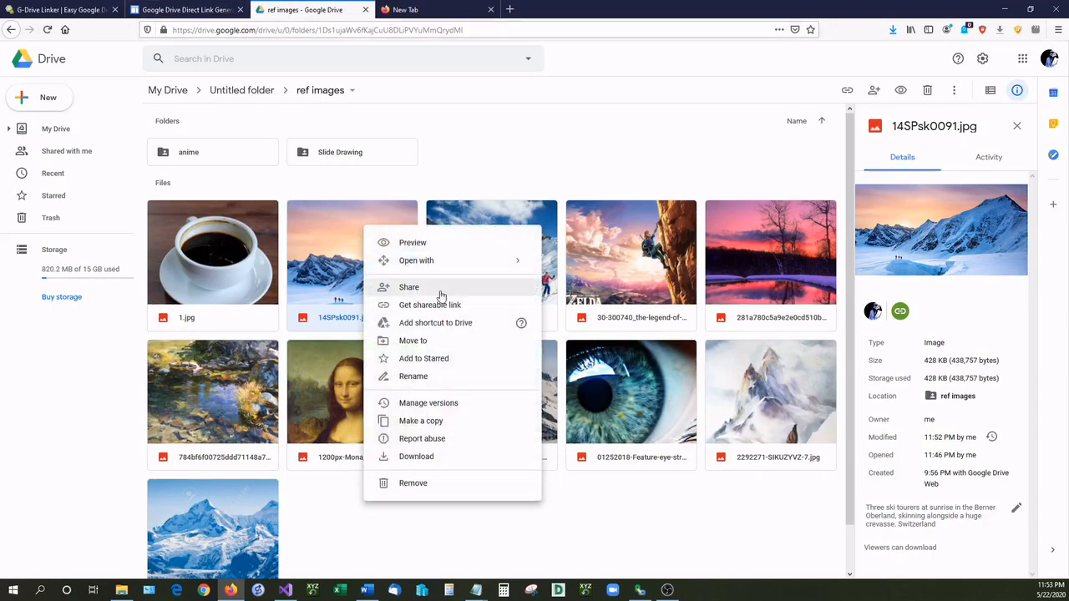
Test the generated direct link in a new tab, cancel the 14SPsk0091.jpg download, and close sharing.
left_click(409, 287)
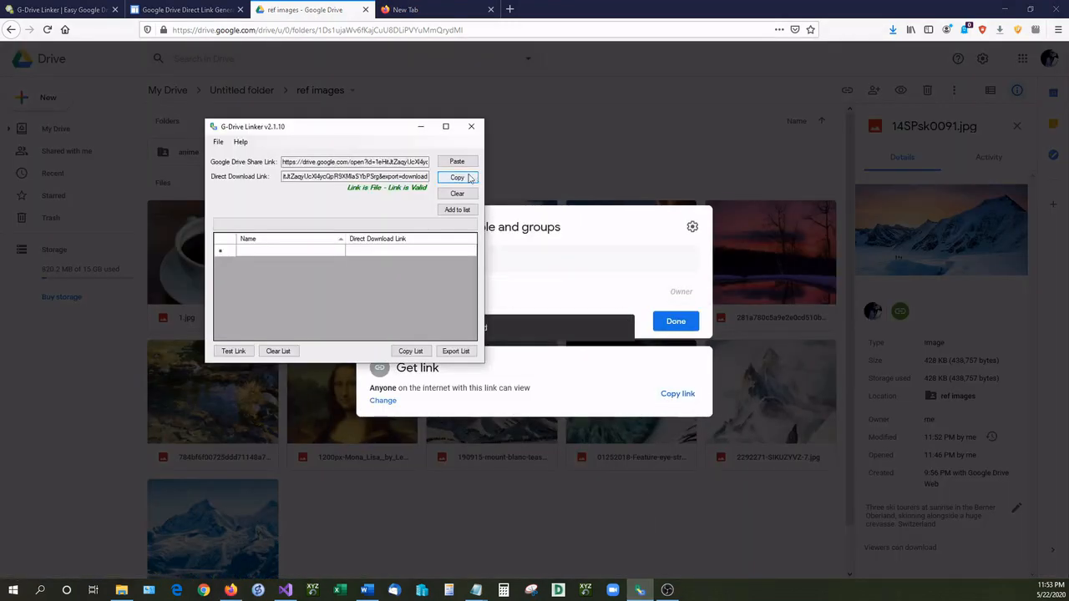
left_click(457, 193)
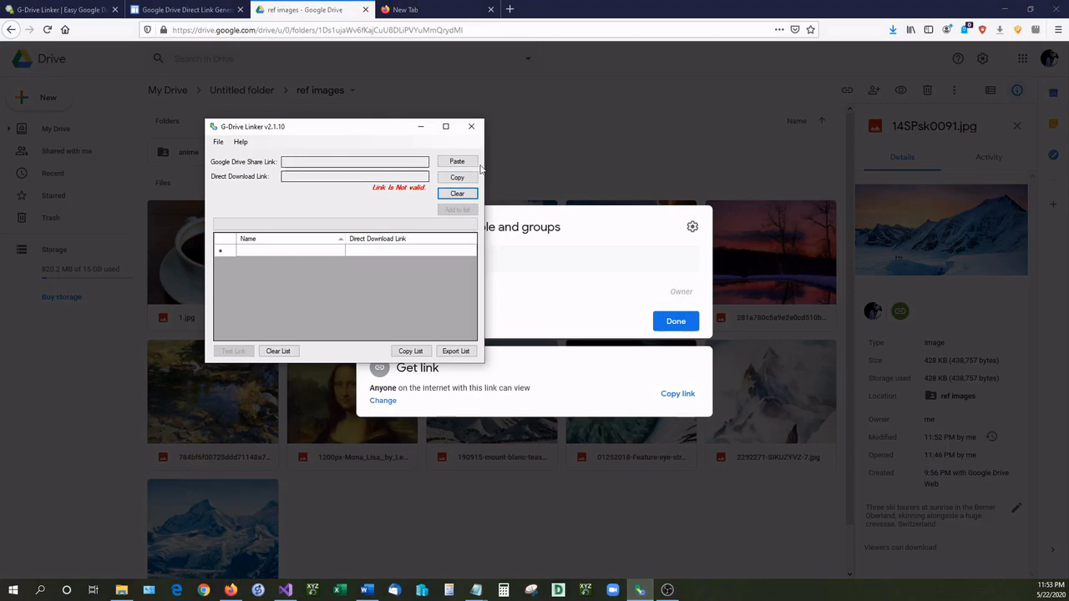
left_click(457, 161)
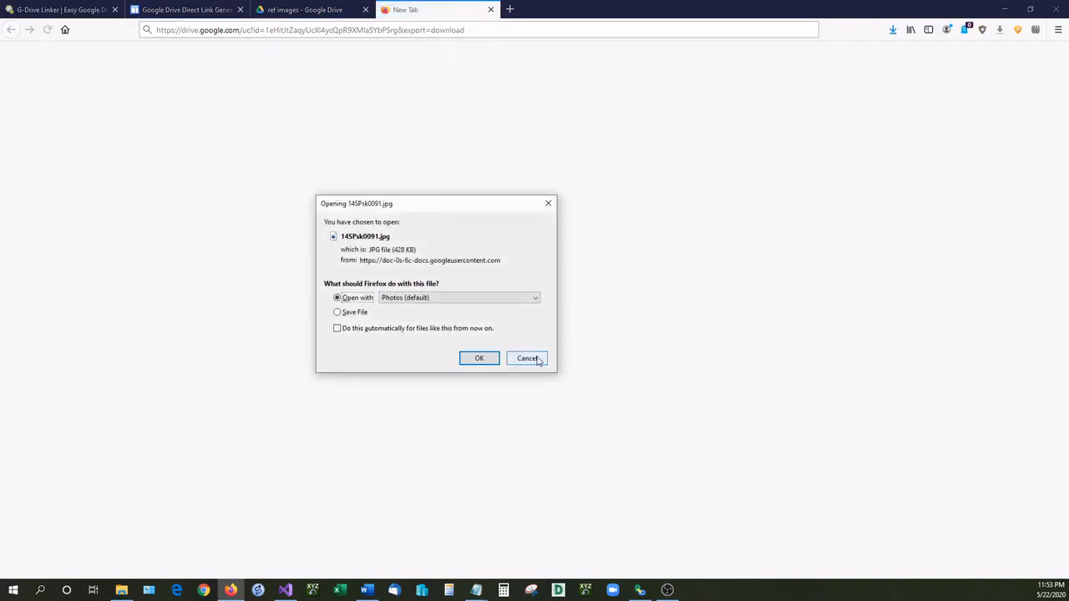
left_click(527, 359)
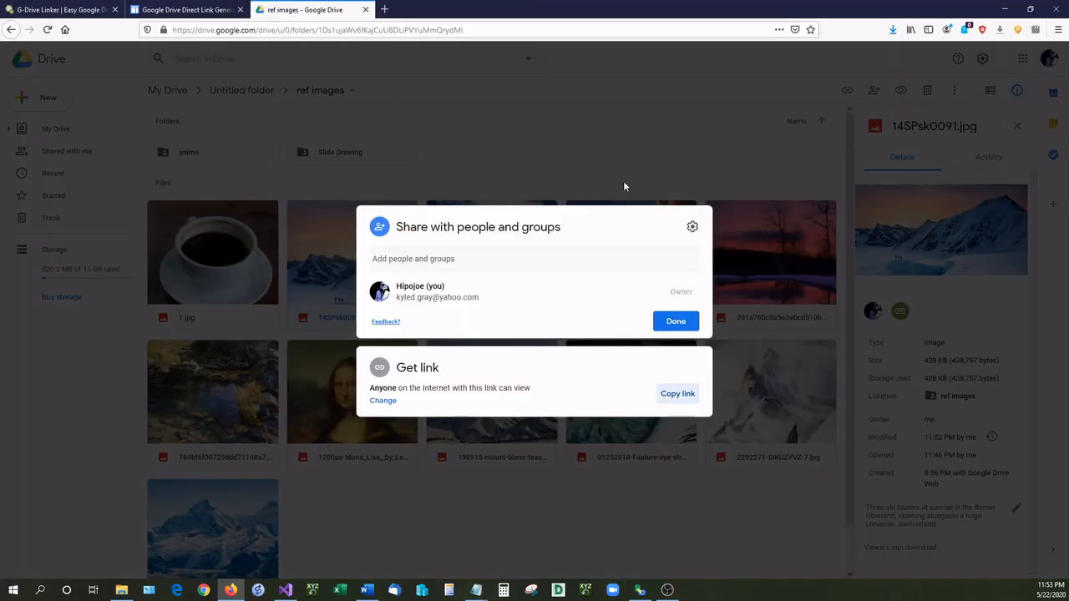
left_click(675, 320)
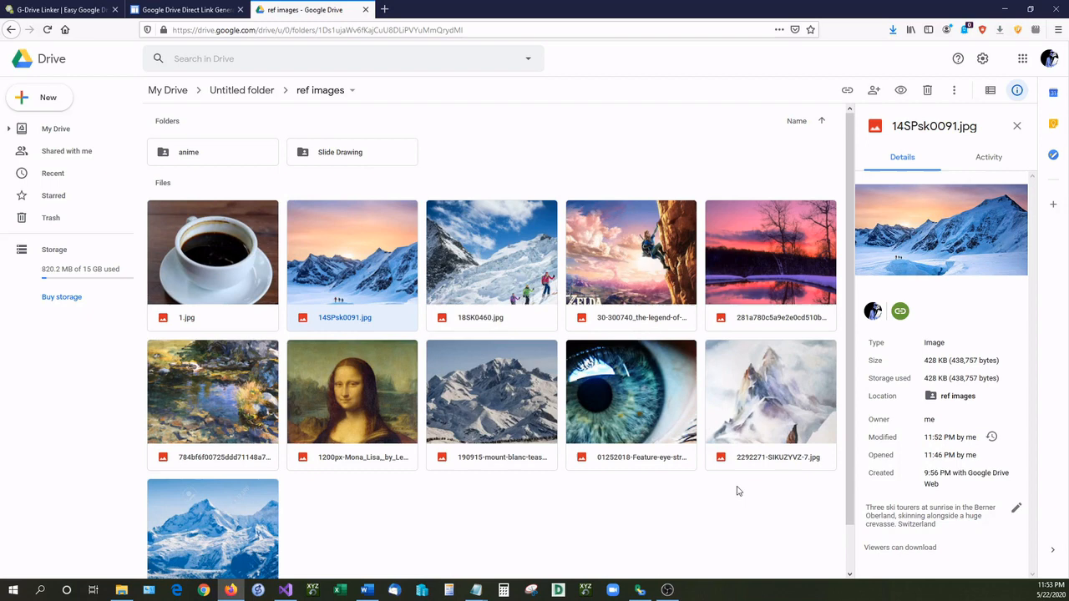
mouse_move(390, 220)
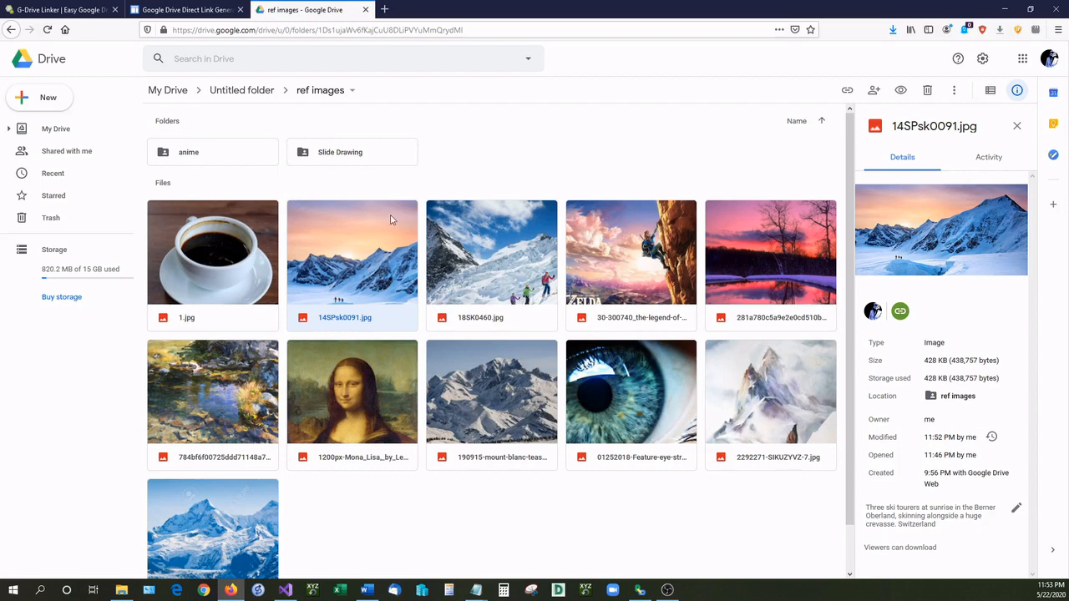
mouse_move(370, 207)
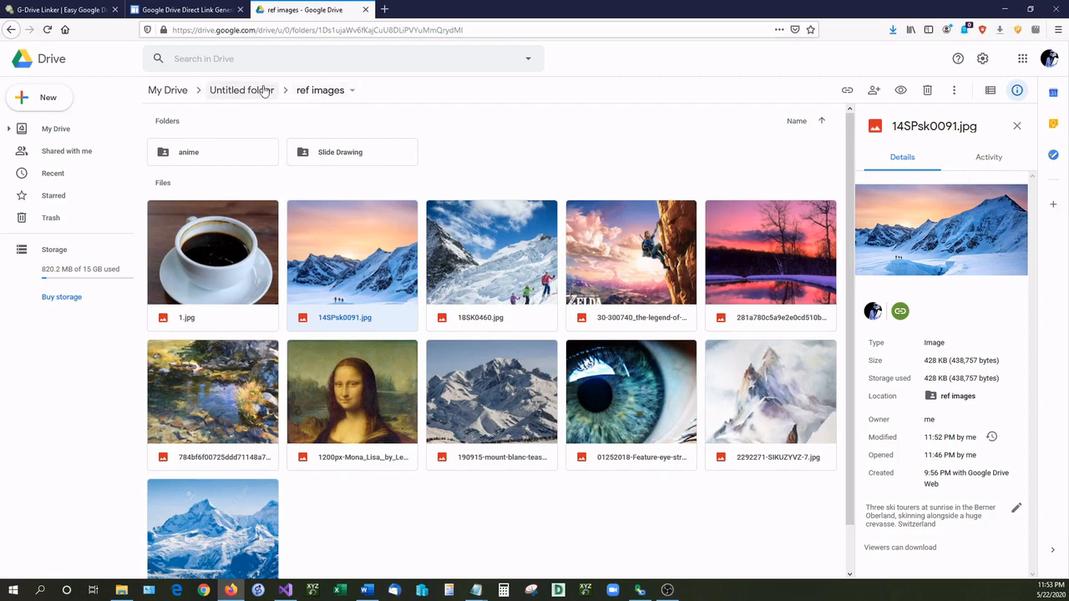
Enable link sharing on the ref images folder from the Untitled folder and copy its link.
left_click(241, 90)
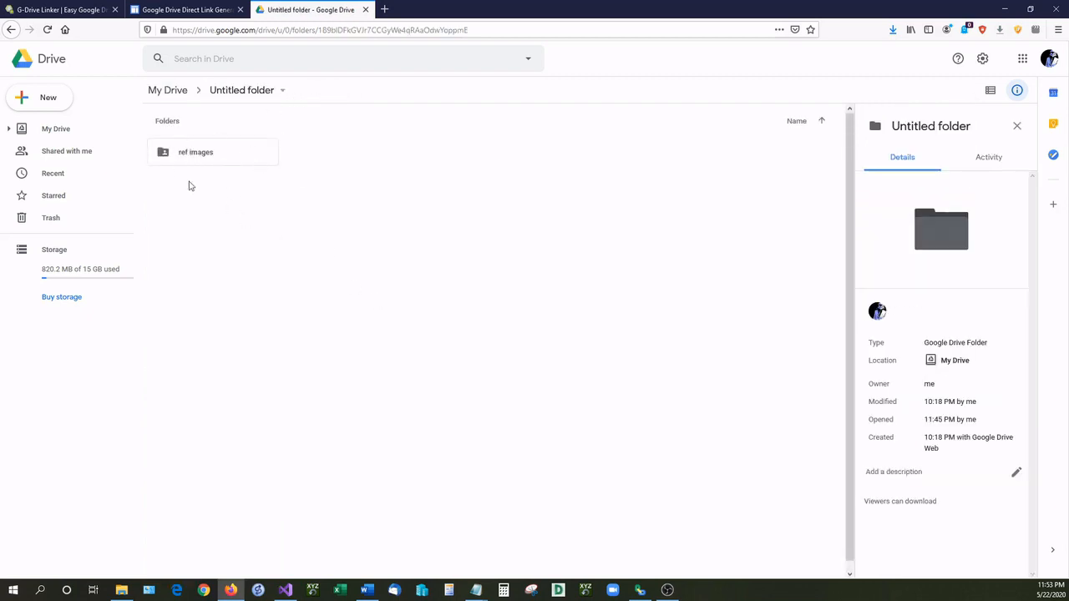
right_click(195, 151)
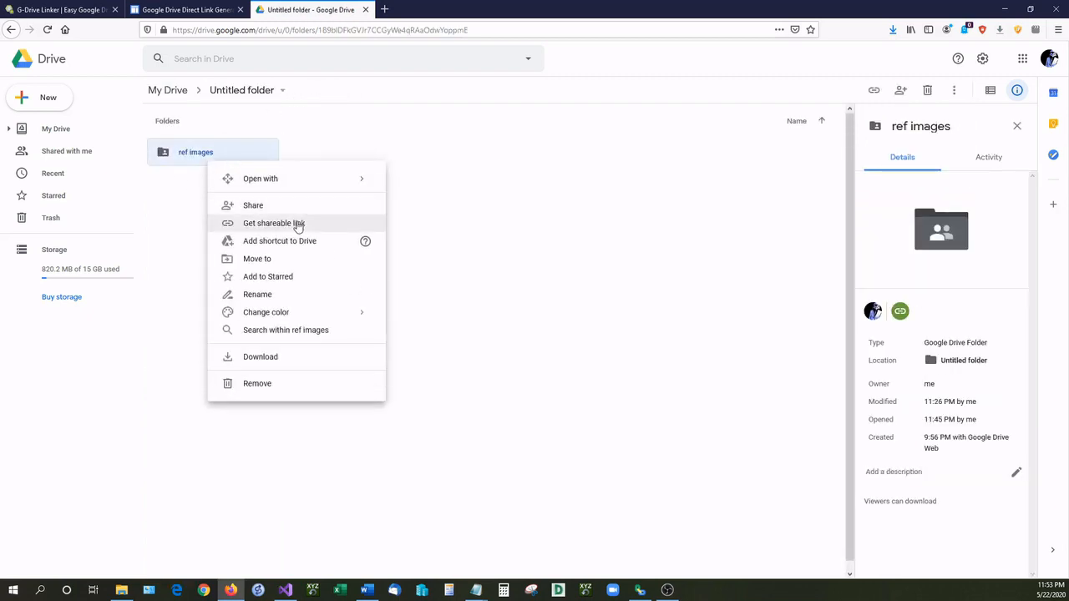
left_click(273, 223)
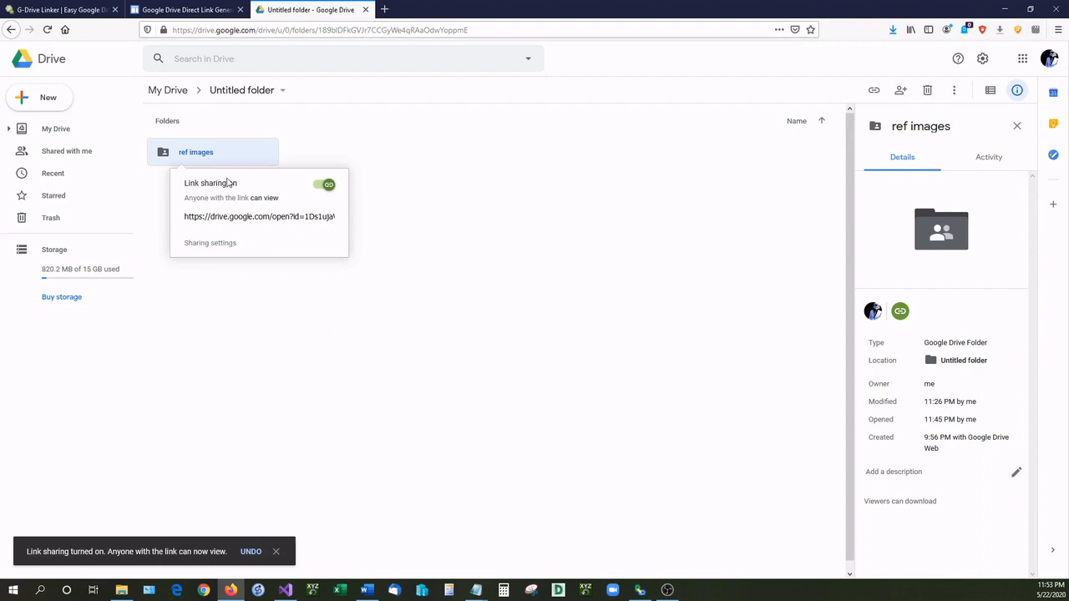
left_click(309, 253)
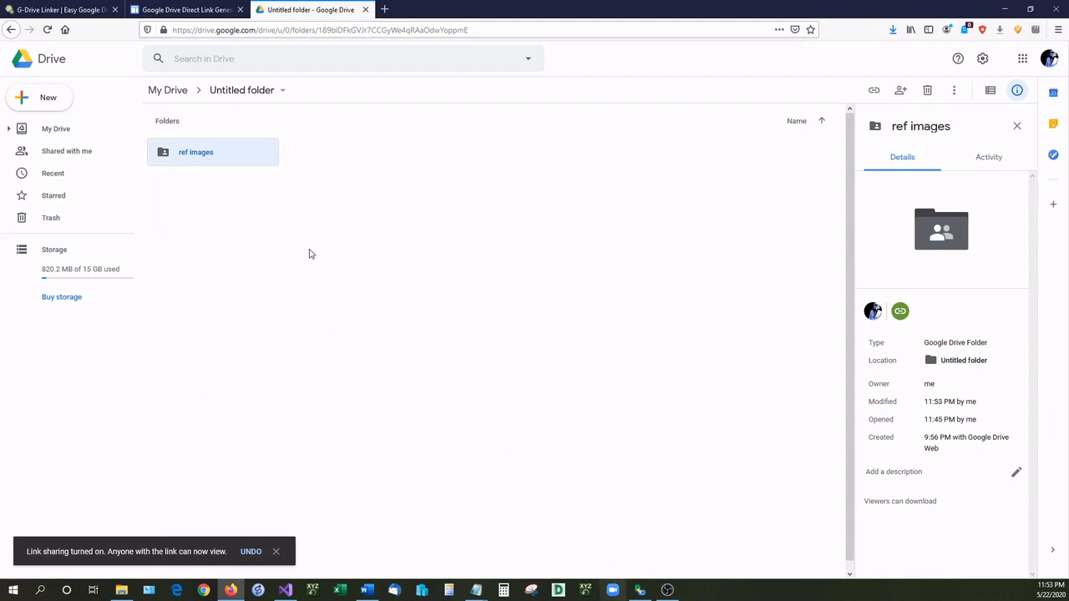
left_click(186, 10)
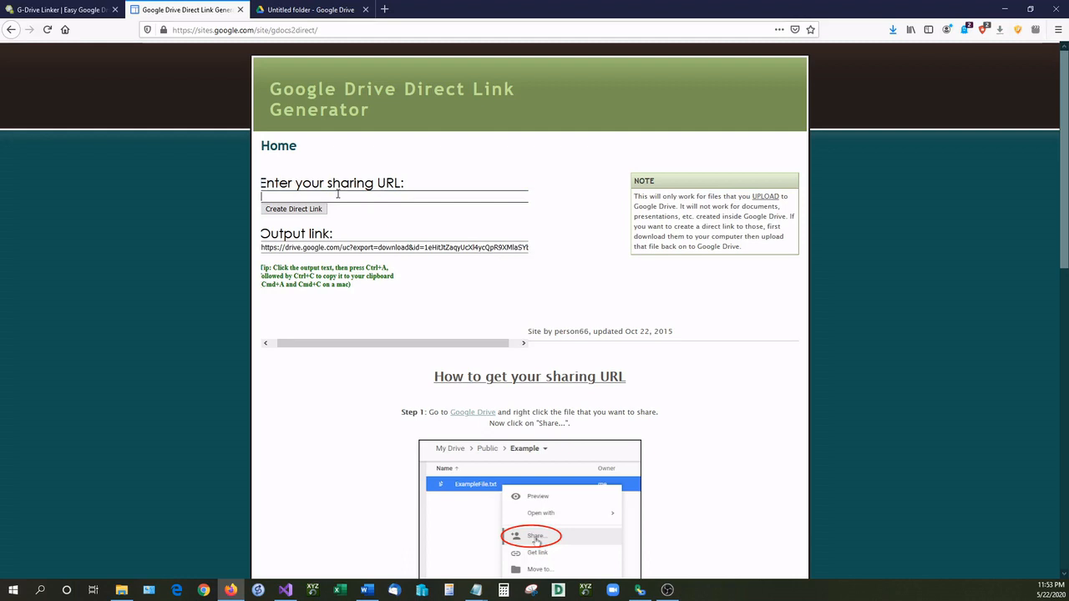
Paste the ref images folder link into the generator and hit the Invalid URL error.
type("https://drive.google.com/open?id=1Ds1ujaWv6fKajCuU8DLiPVYuMmQrydMl")
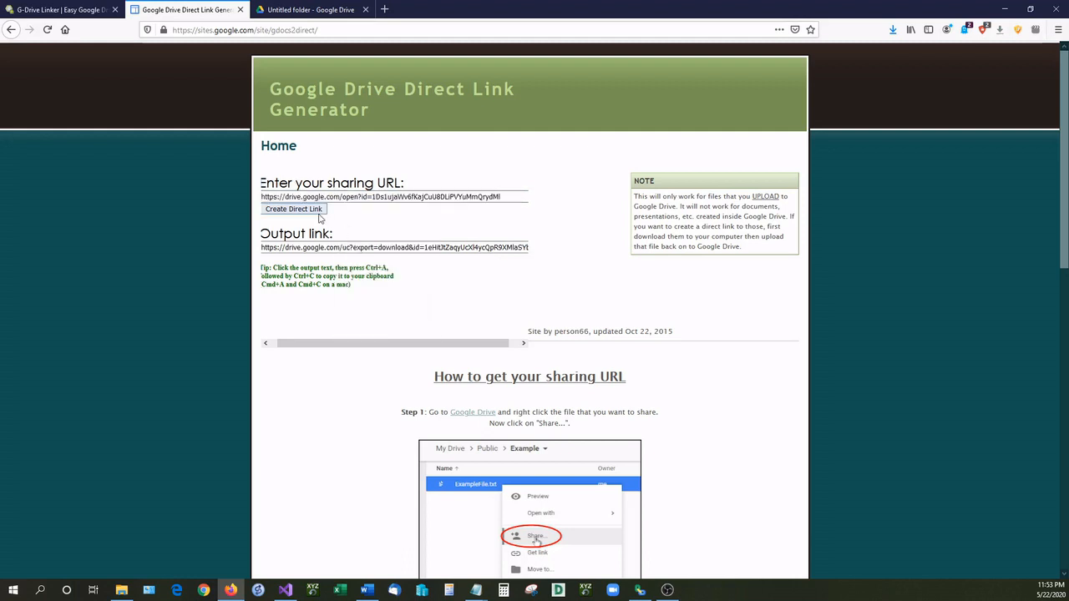
left_click(299, 208)
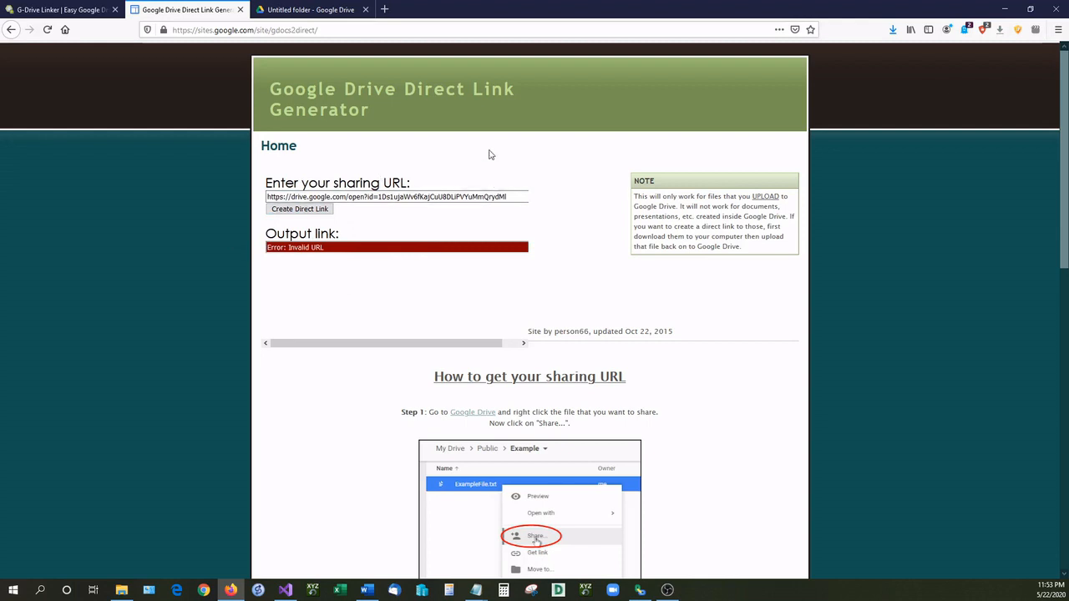
mouse_move(478, 106)
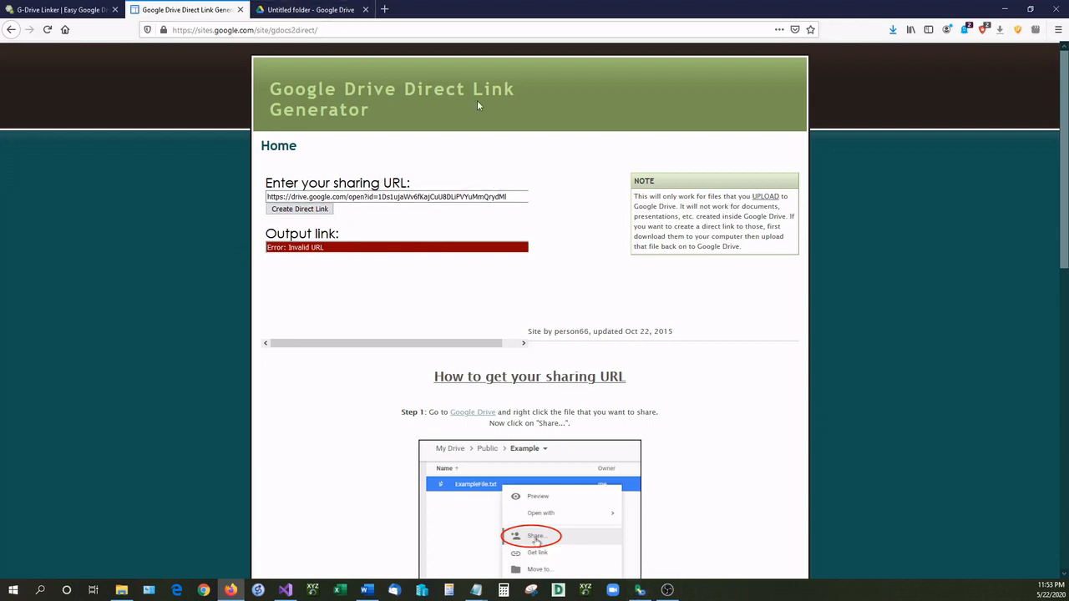
left_click(309, 9)
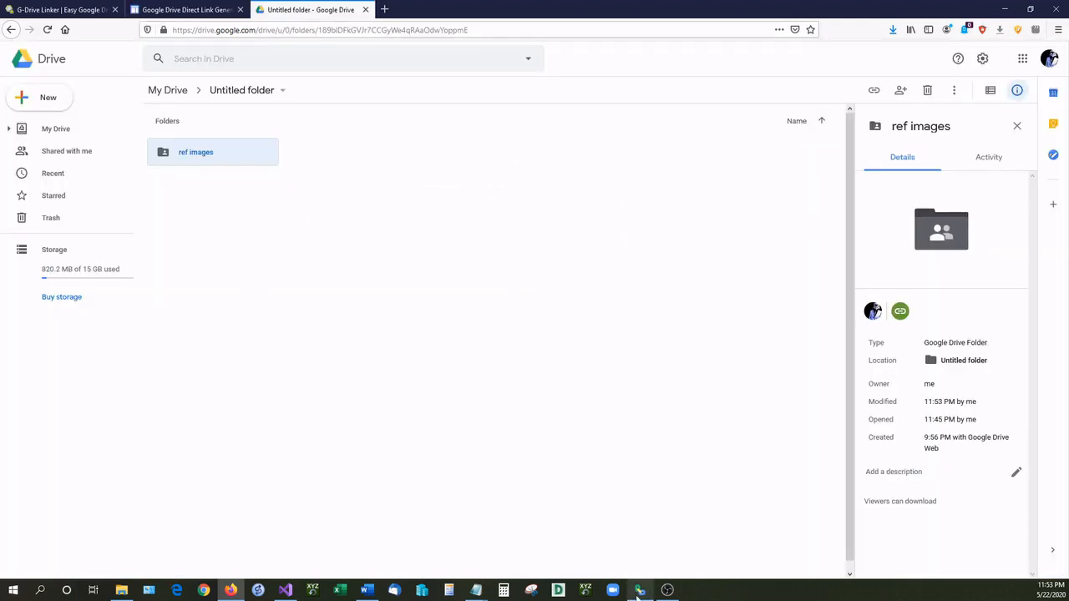
Paste the ref images folder link into G-Drive Linker and list direct links for every image.
left_click(639, 591)
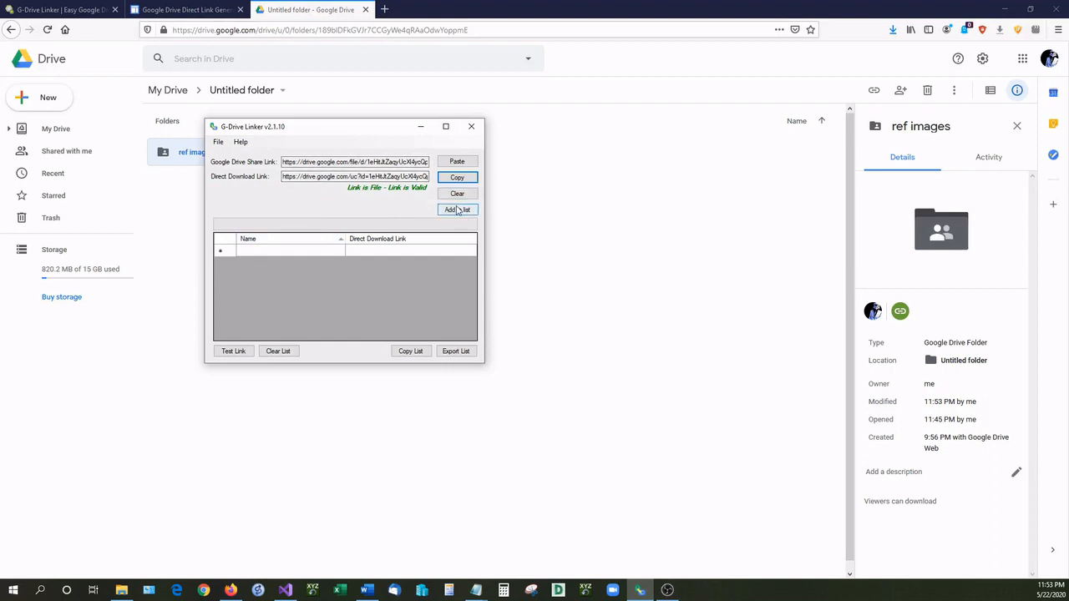
left_click(457, 193)
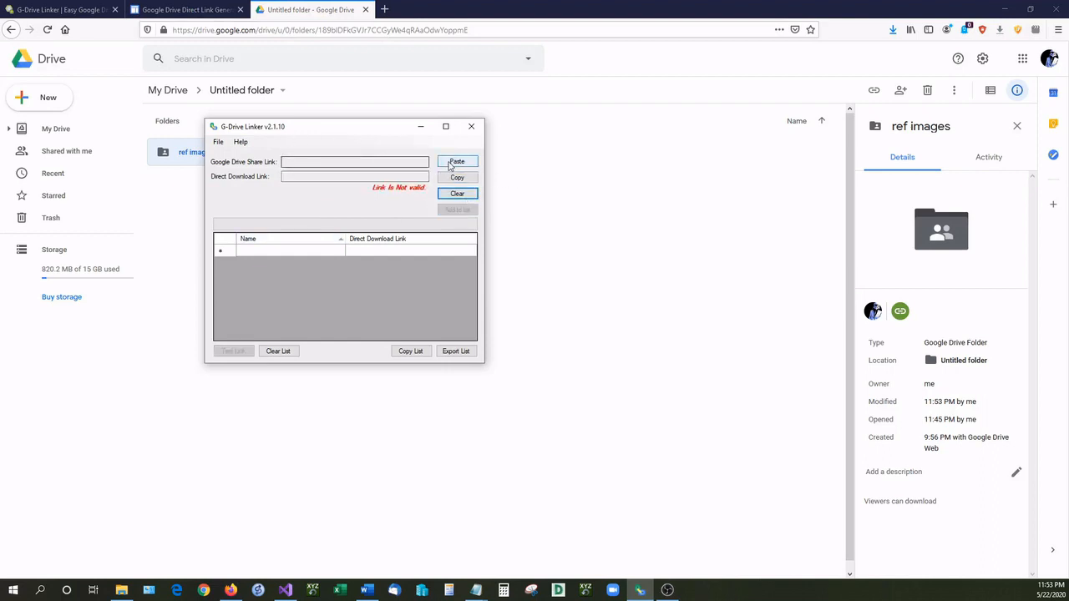
left_click(457, 161)
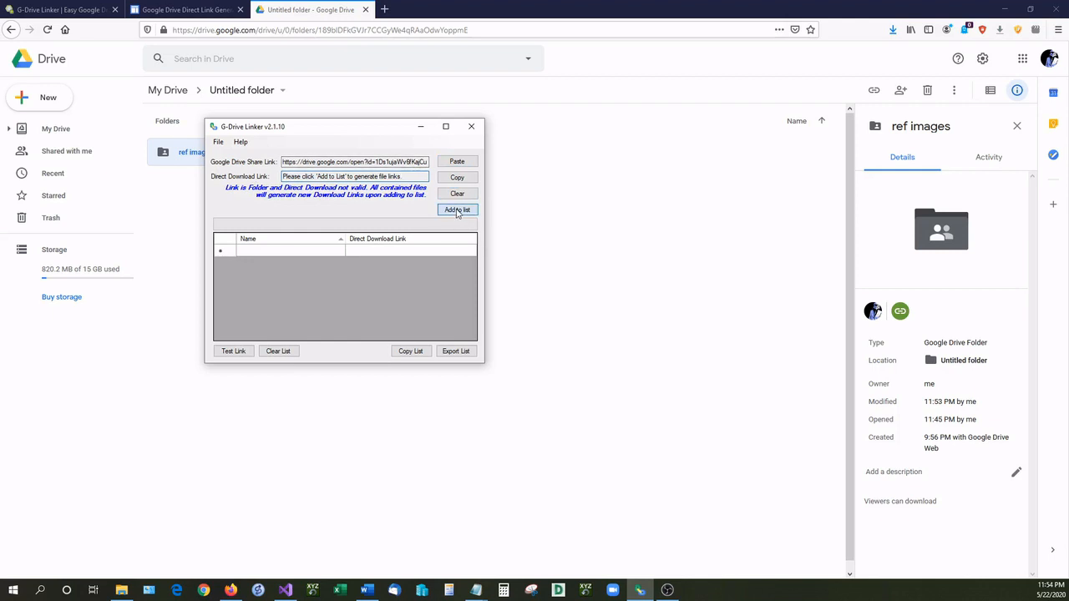
left_click(457, 209)
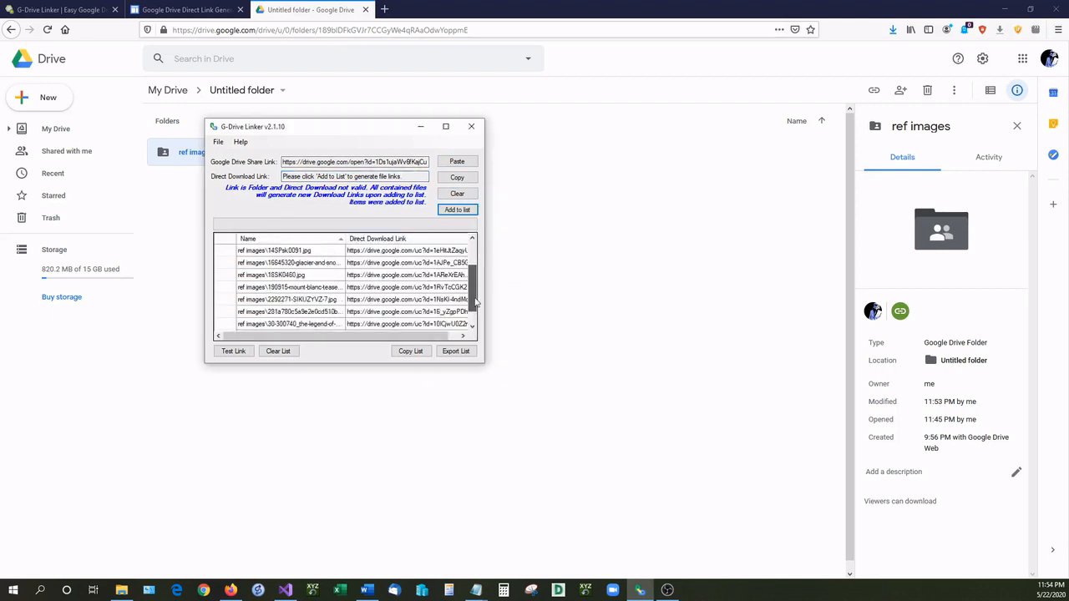
scroll("down", 3)
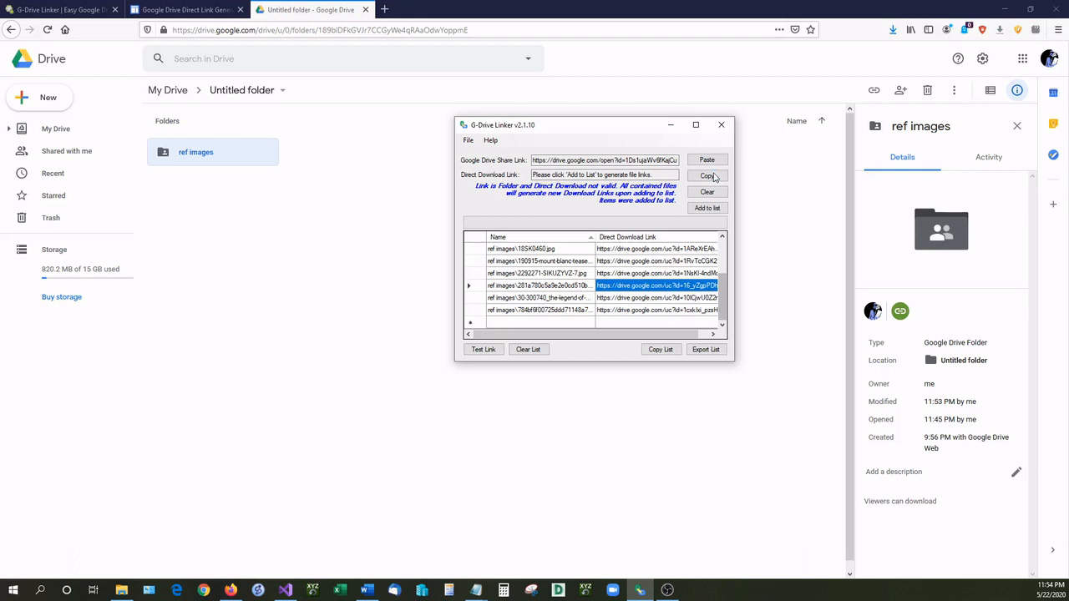
Open one generated link, confirm it downloads 281a780c5a9e2e0cd510b5348dab224d.jpg, and compare in Drive.
right_click(658, 286)
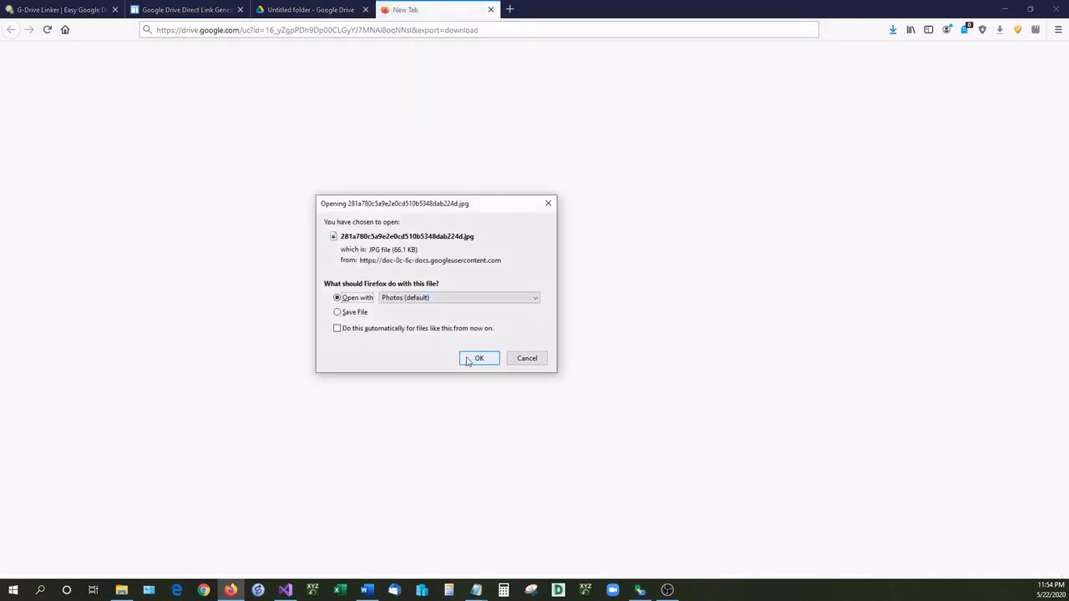
left_click(480, 358)
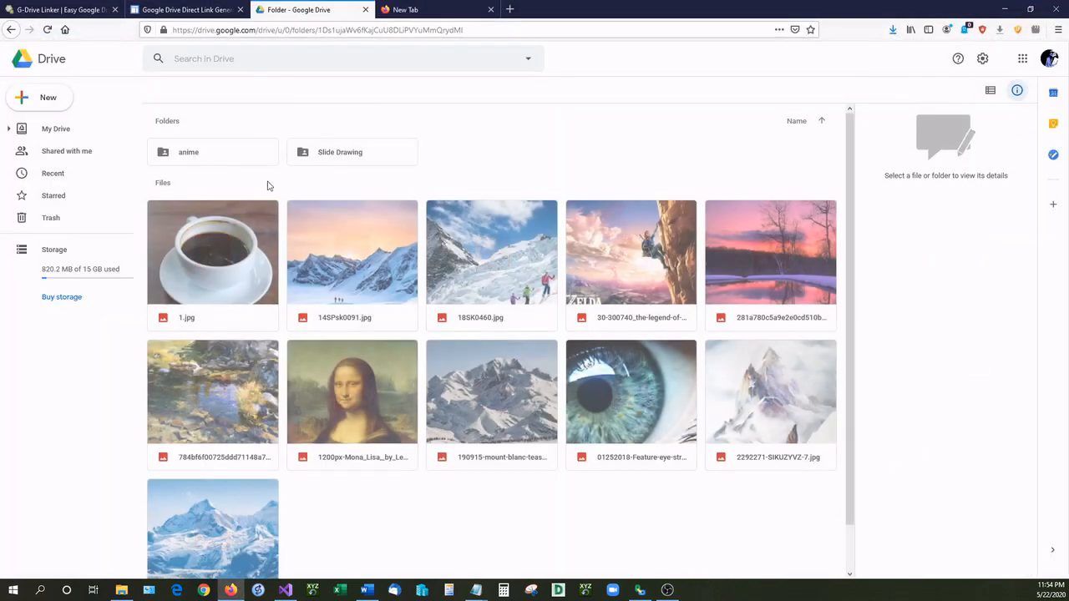
left_click(769, 252)
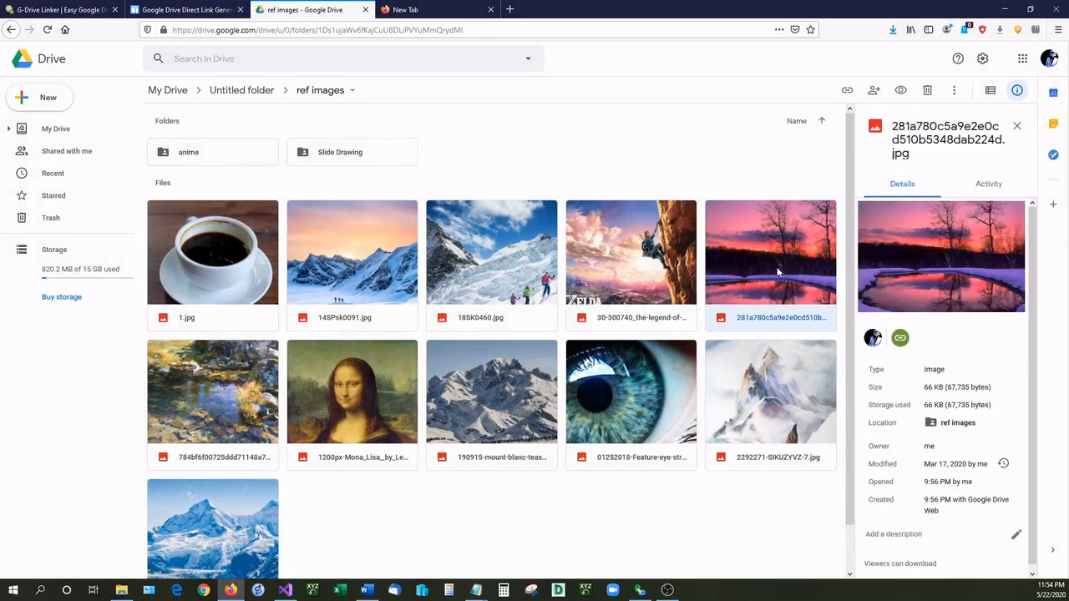
mouse_move(637, 591)
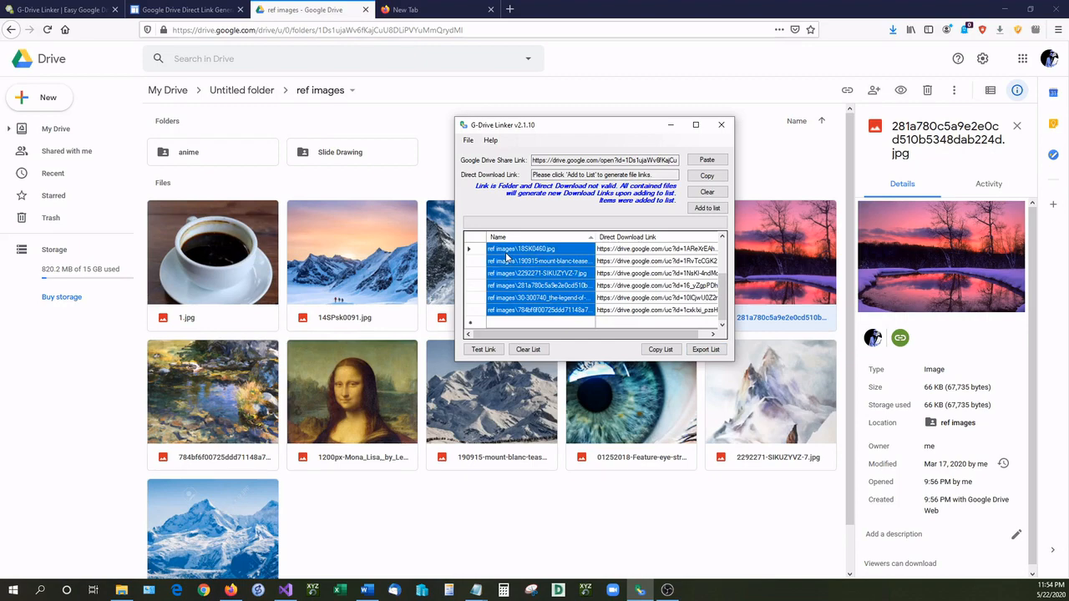
mouse_move(538, 310)
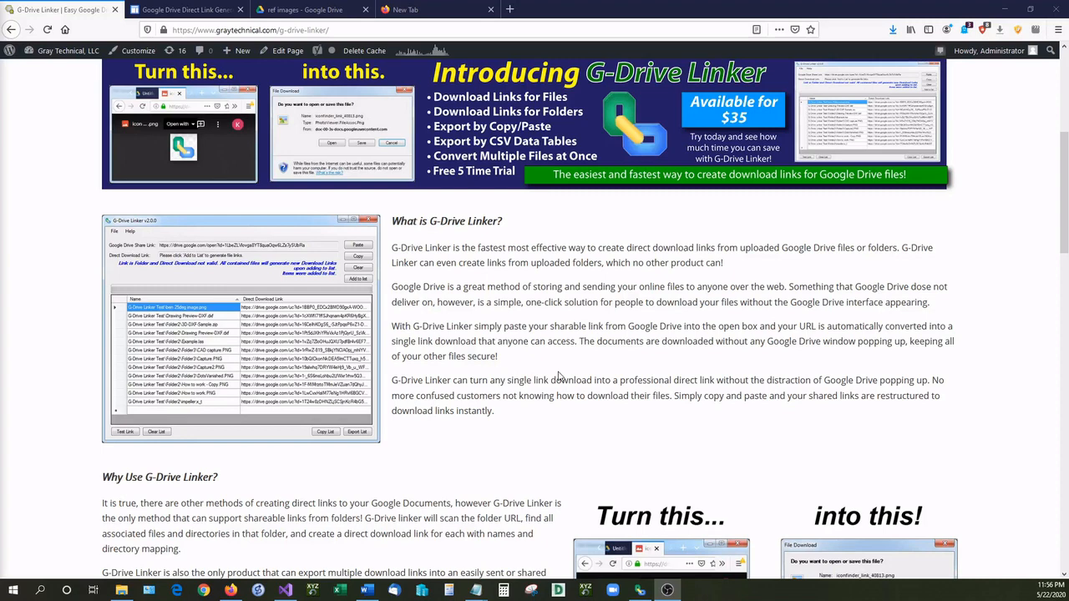
scroll("down", 3)
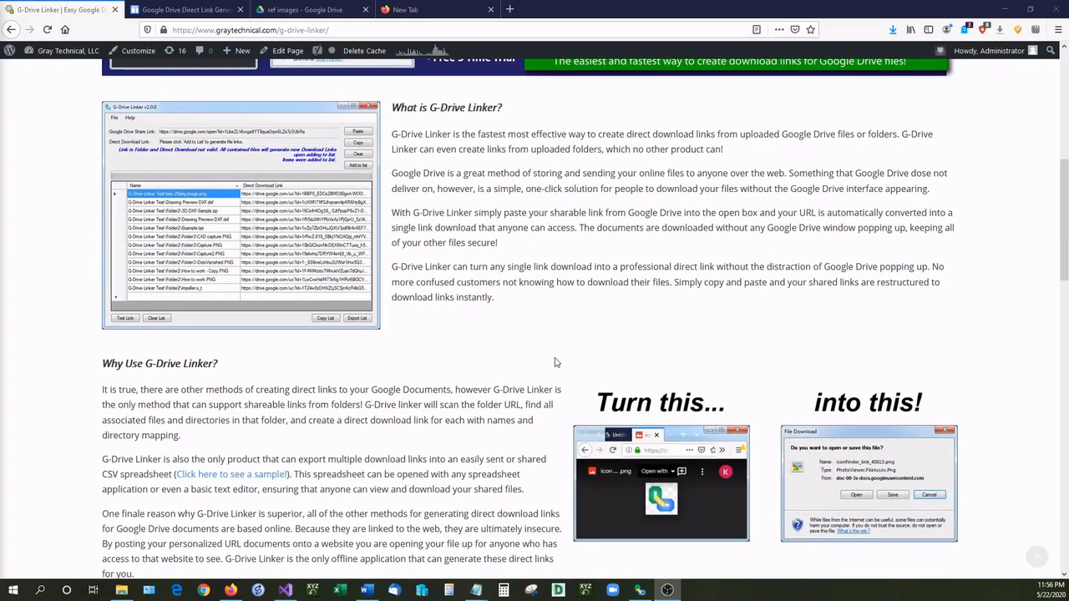
scroll("down", 3)
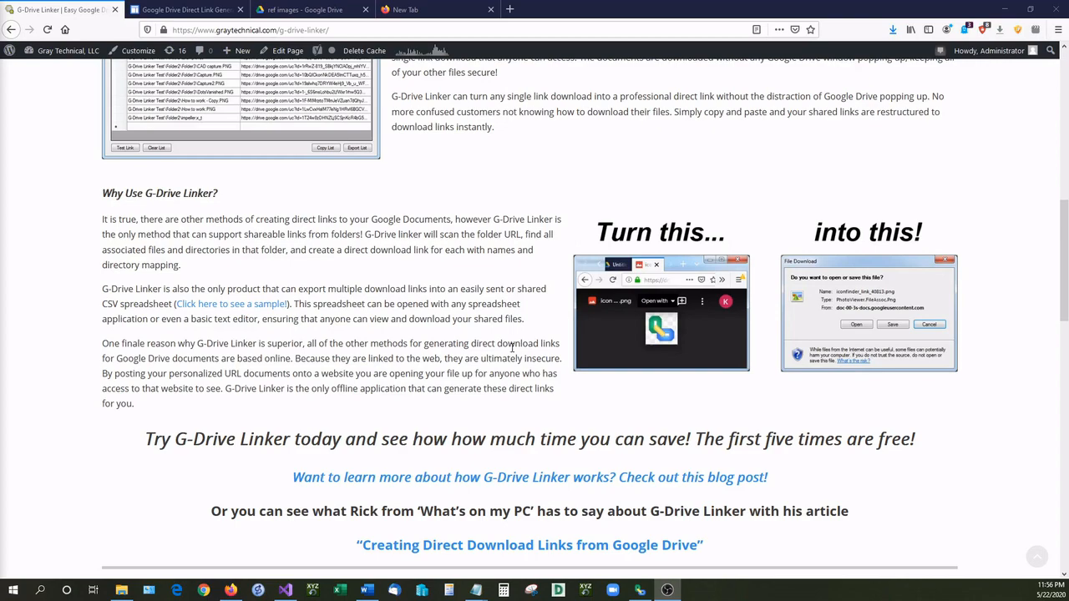
scroll("down", 3)
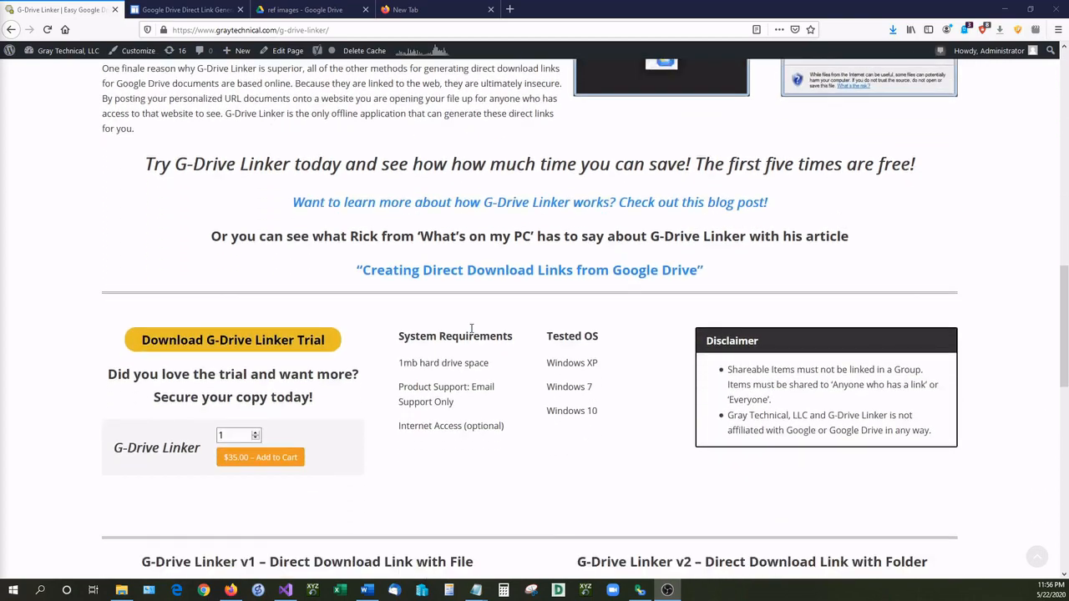
scroll("down", 3)
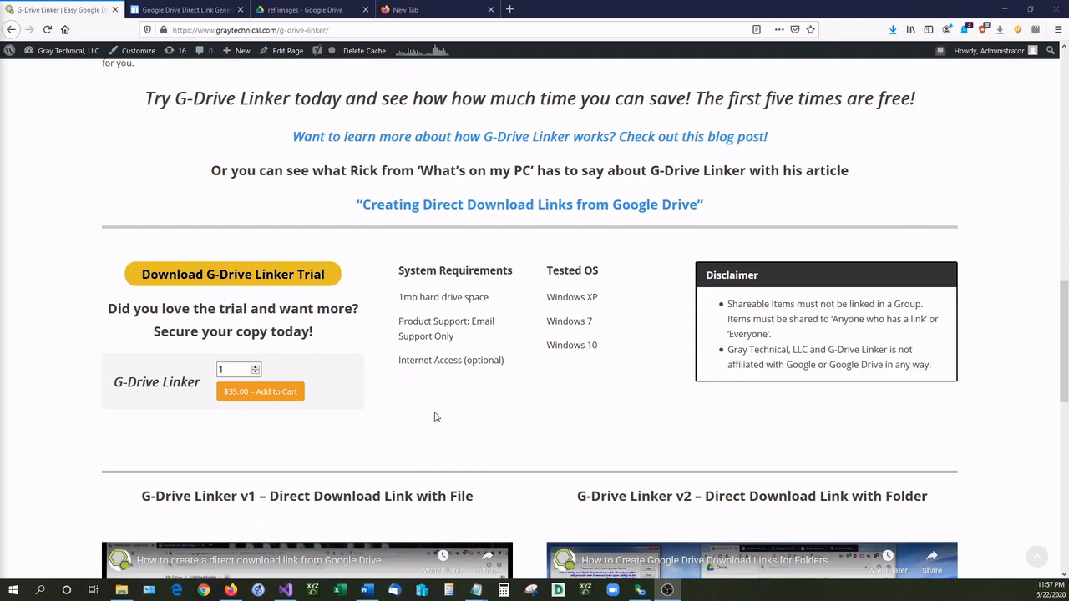
mouse_move(260, 392)
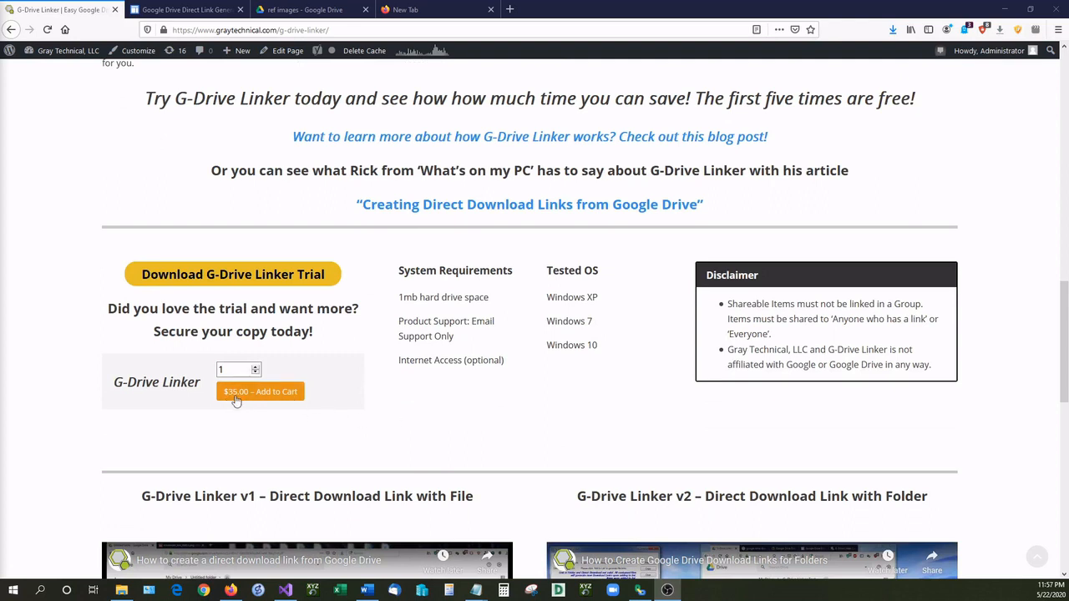
mouse_move(480, 433)
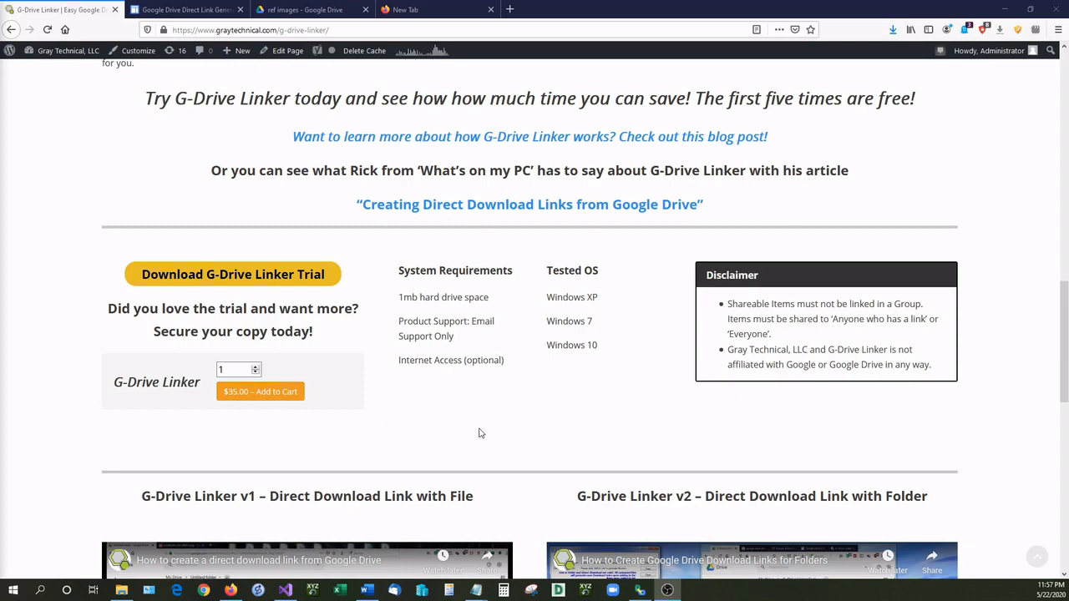
scroll("up", 3)
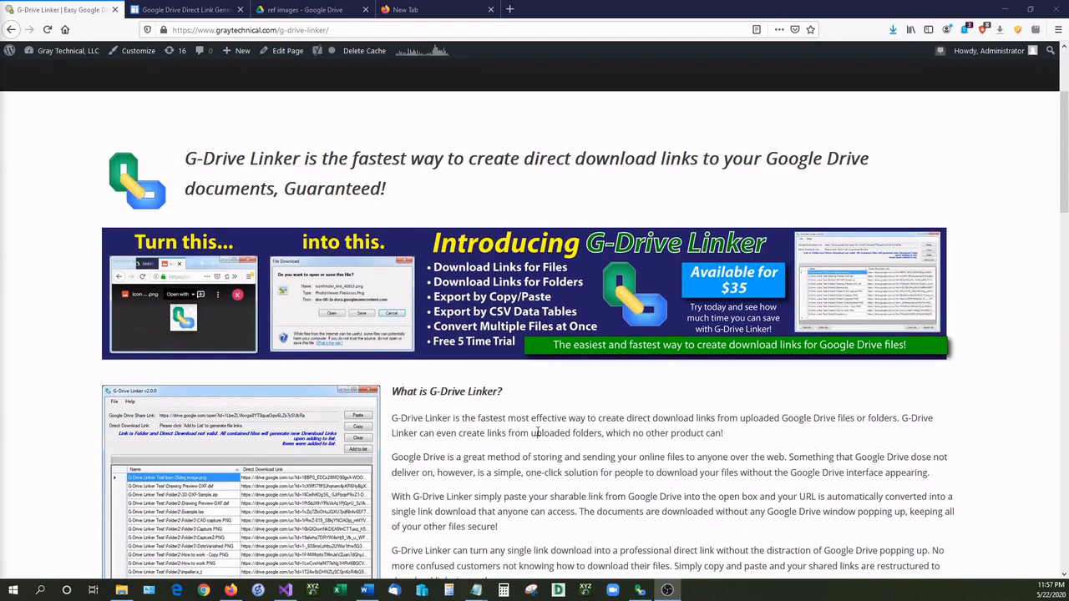